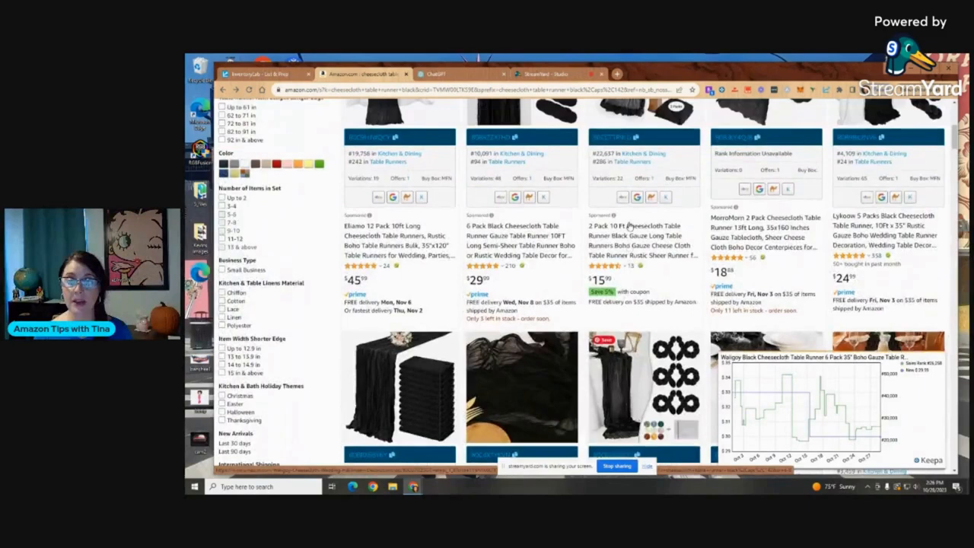
Scroll the Amazon search results to review the cheesecloth table runner listings and their Keepa charts.
{"action": "scroll", "scroll_direction": "up", "scroll_amount": 3}
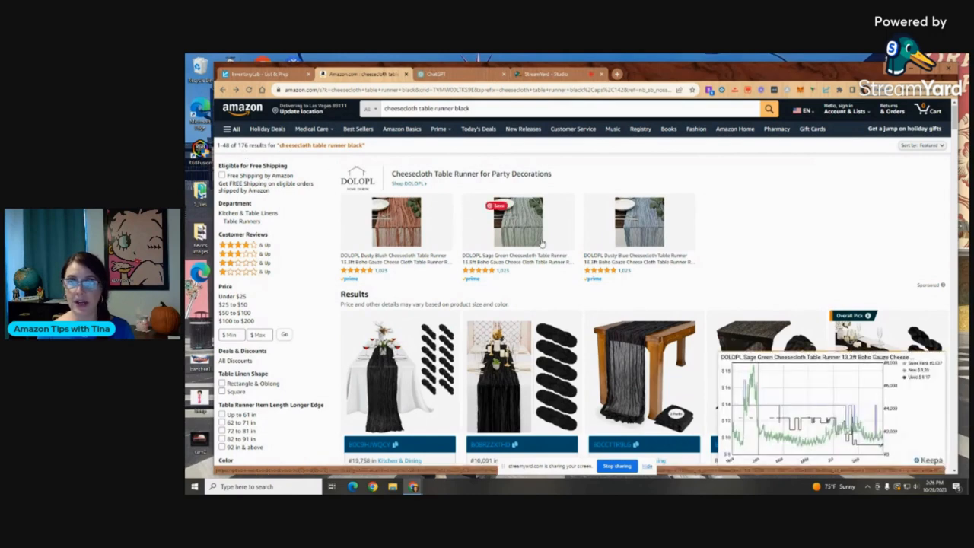
{"action": "scroll", "scroll_direction": "down", "scroll_amount": 3}
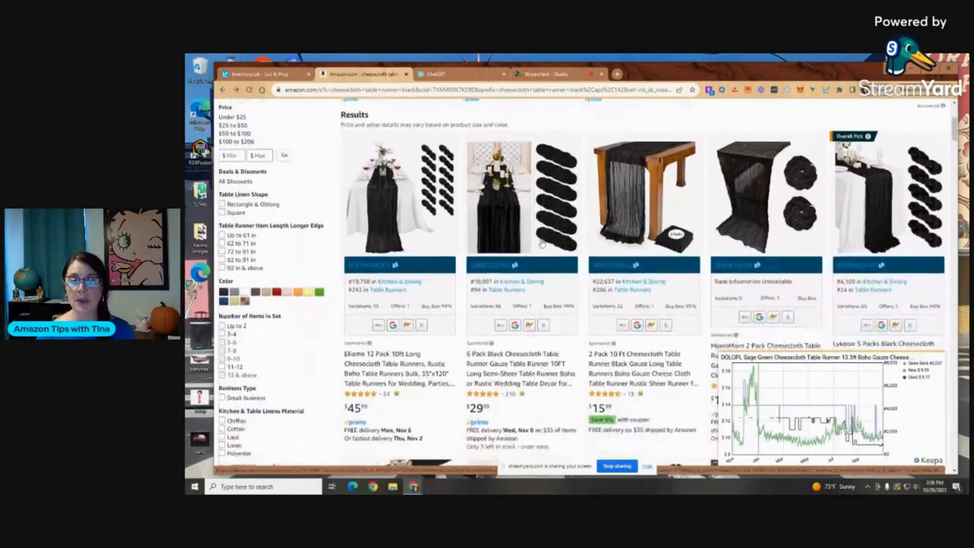
{"action": "scroll", "scroll_direction": "down", "scroll_amount": 3}
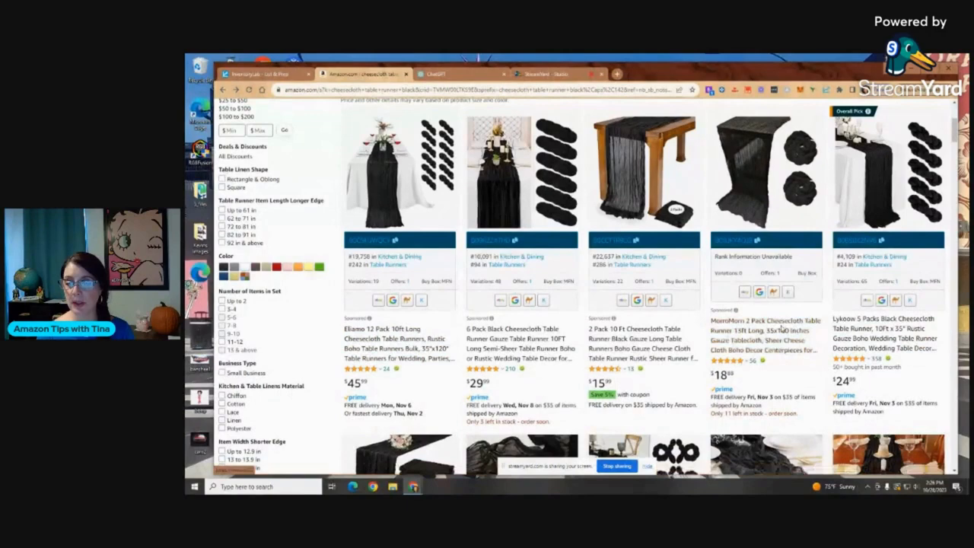
{"action": "mouse_move", "coordinate": [870, 323]}
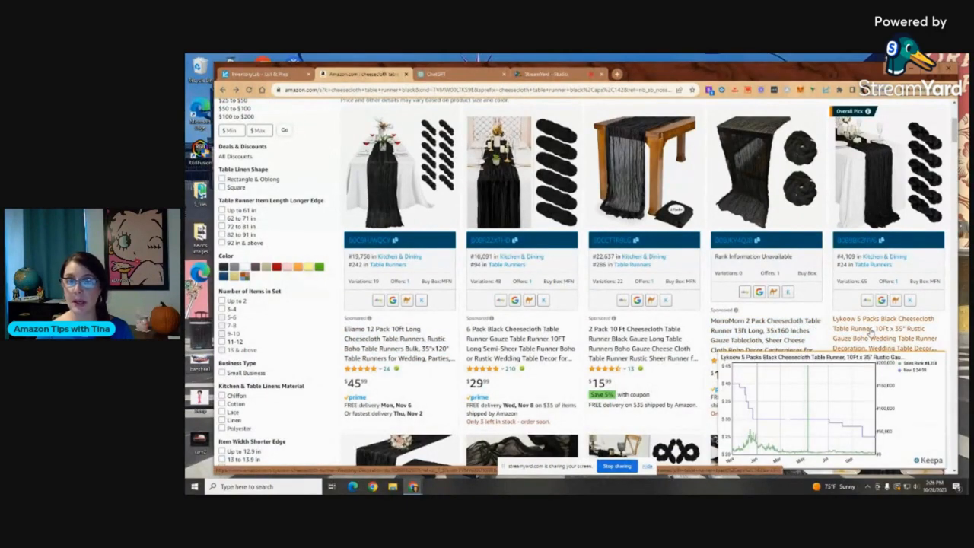
{"action": "scroll", "scroll_direction": "down", "scroll_amount": 3}
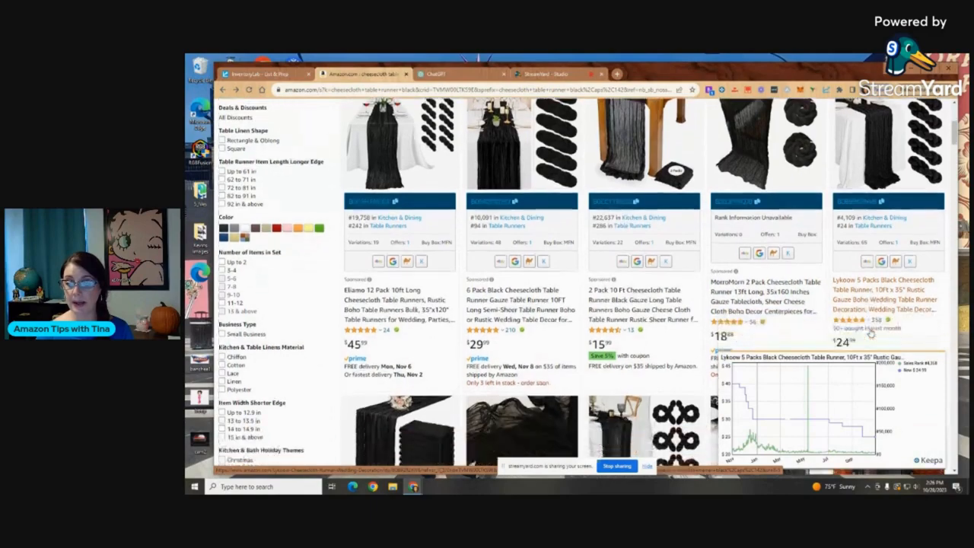
{"action": "scroll", "scroll_direction": "down", "scroll_amount": 3}
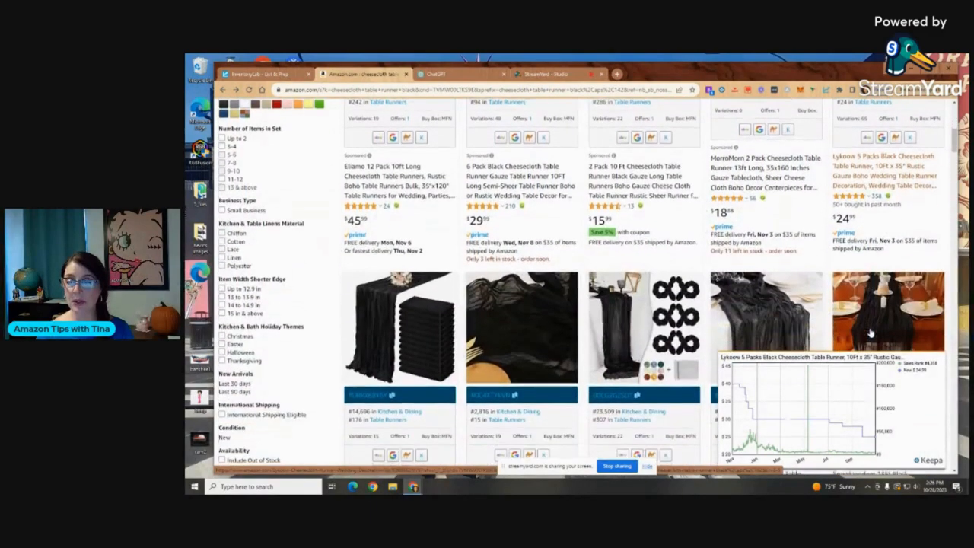
{"action": "scroll", "scroll_direction": "down", "scroll_amount": 3}
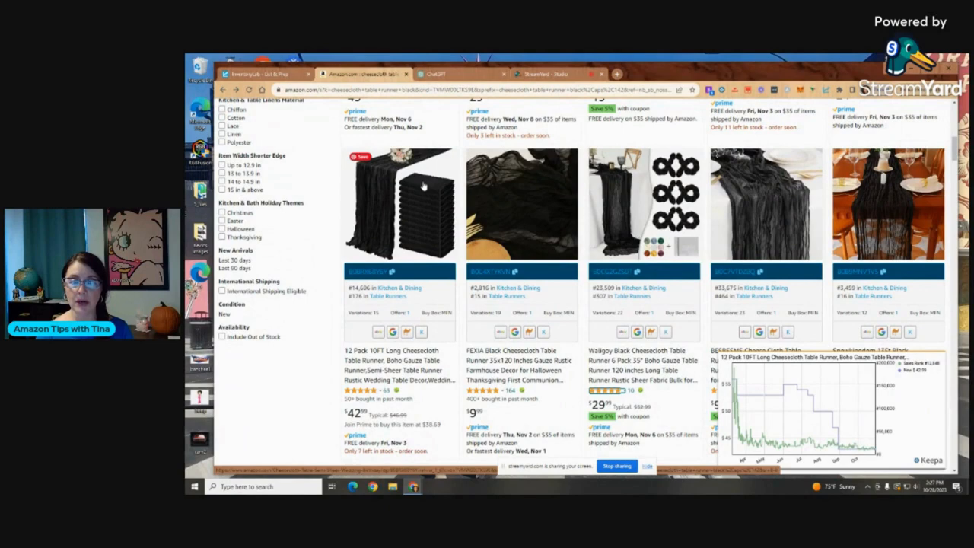
{"action": "mouse_move", "coordinate": [423, 240]}
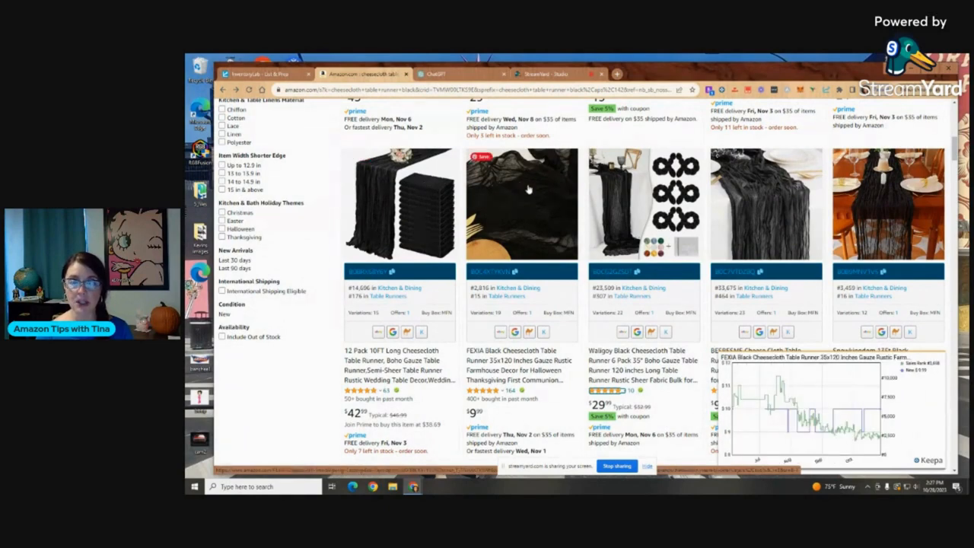
{"action": "mouse_move", "coordinate": [535, 206]}
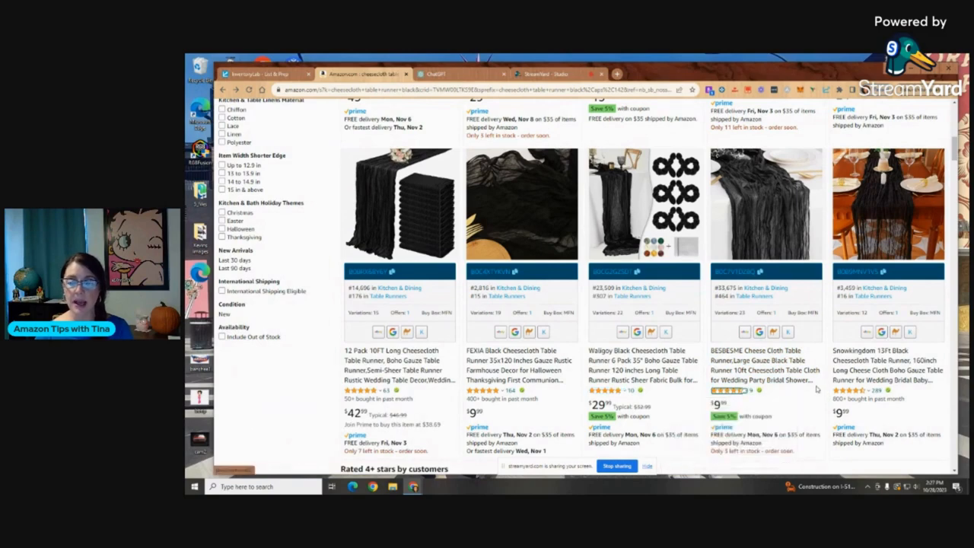
{"action": "mouse_move", "coordinate": [788, 420]}
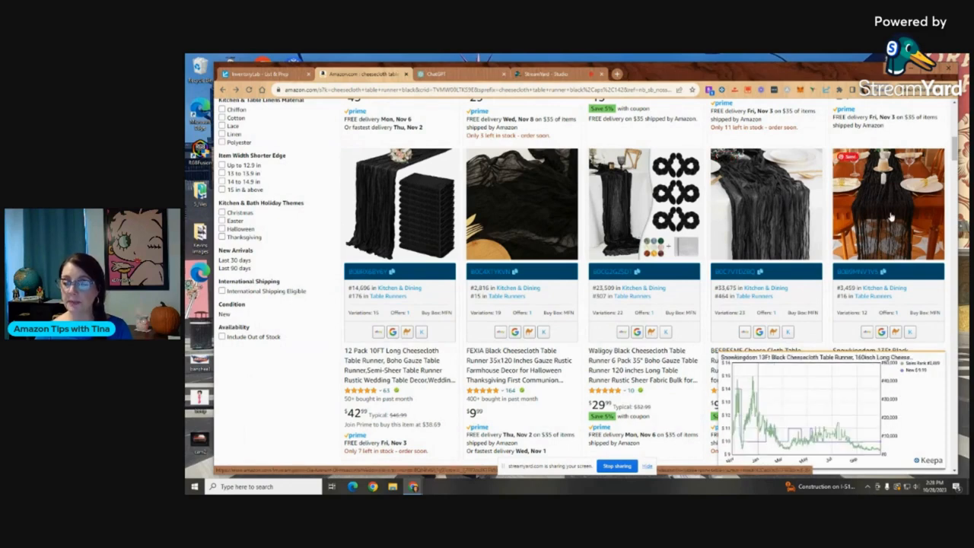
{"action": "mouse_move", "coordinate": [824, 362]}
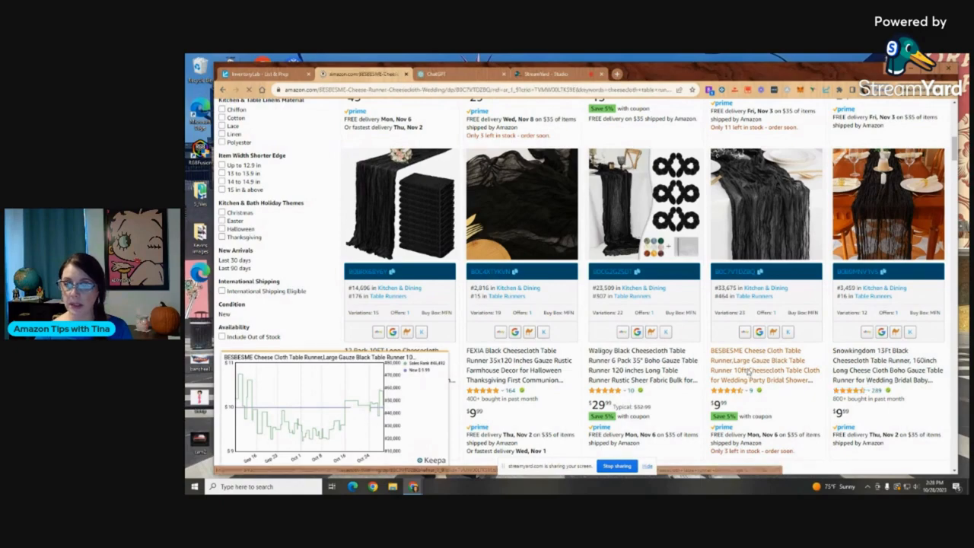
View the BESESIME runner's image thumbnails, including the wedding and Romance styled photos.
{"action": "left_click", "coordinate": [743, 356]}
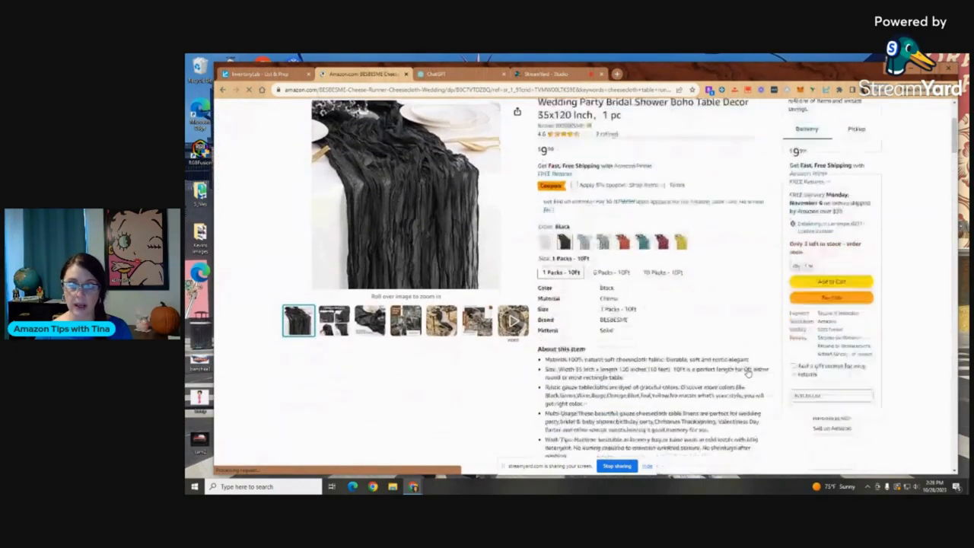
{"action": "scroll", "scroll_direction": "down", "scroll_amount": 3}
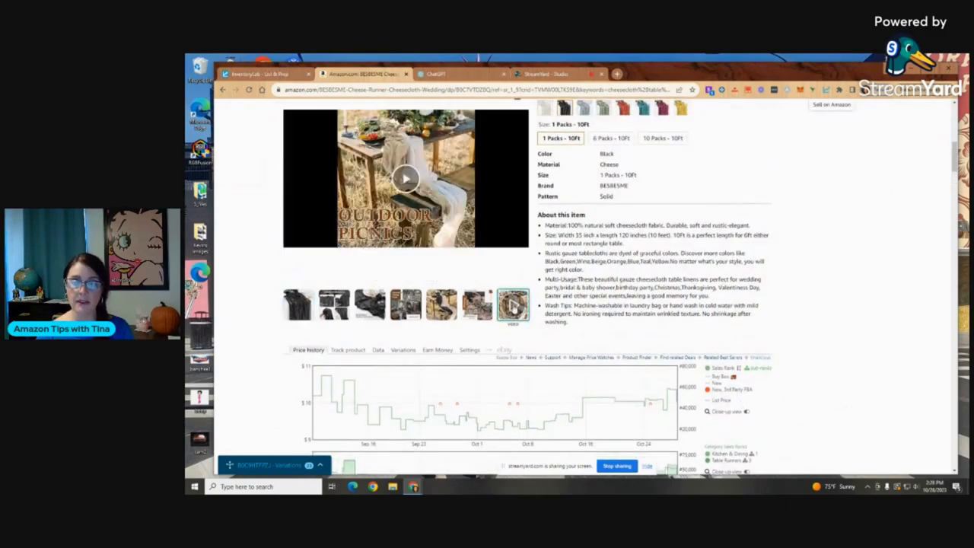
{"action": "left_click", "coordinate": [298, 305]}
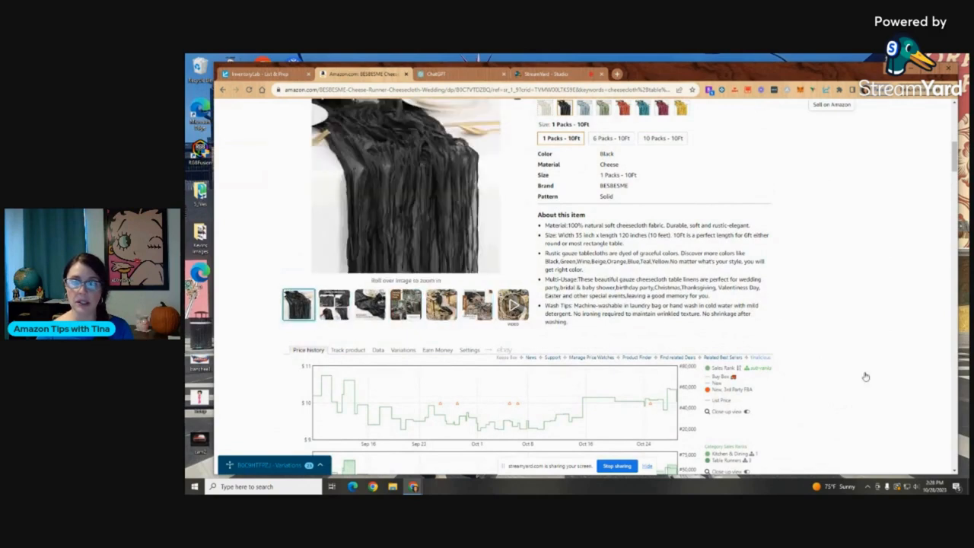
{"action": "left_click", "coordinate": [369, 305]}
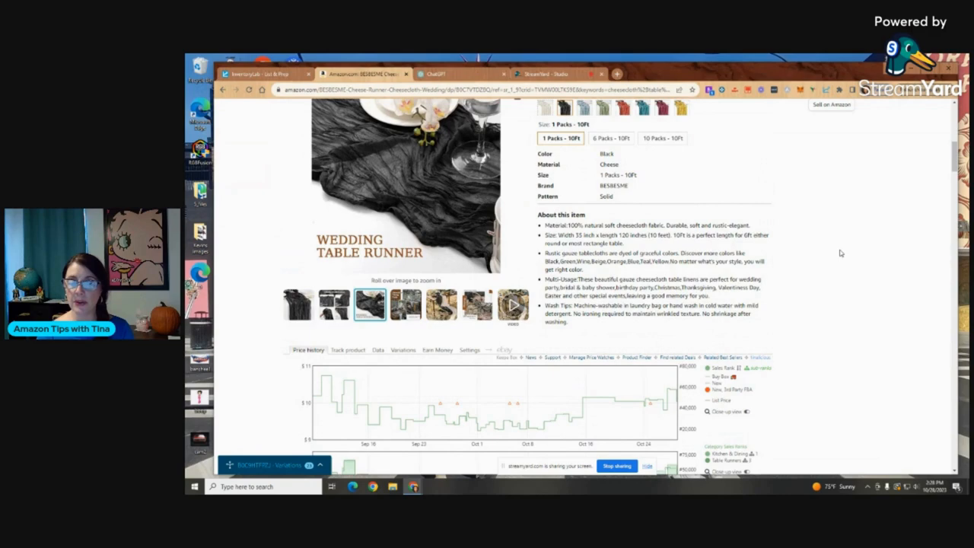
{"action": "left_click", "coordinate": [476, 305]}
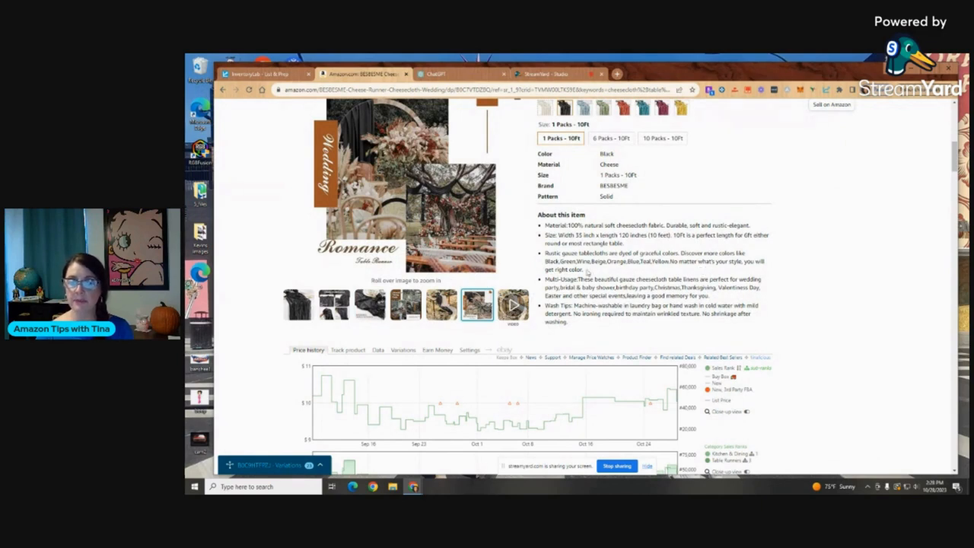
{"action": "mouse_move", "coordinate": [672, 327]}
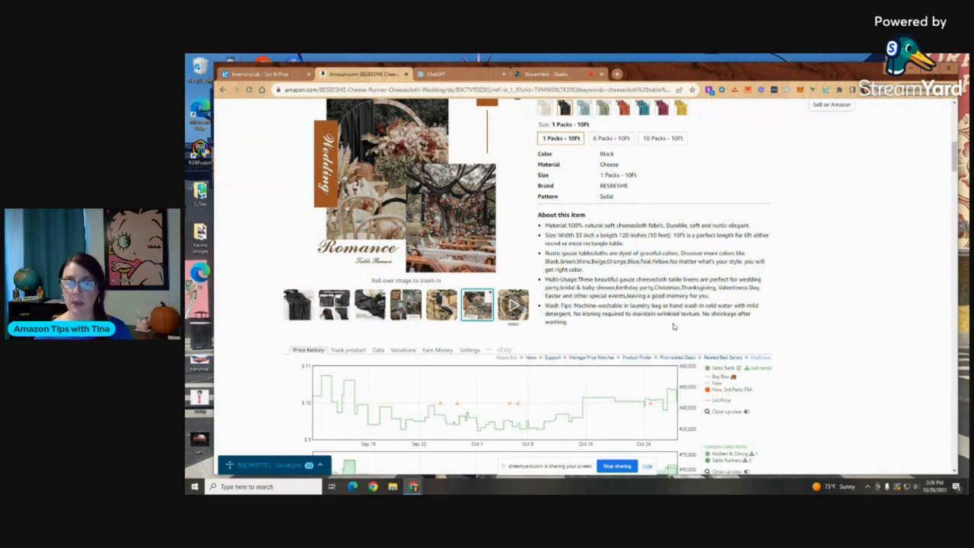
{"action": "left_click", "coordinate": [508, 305]}
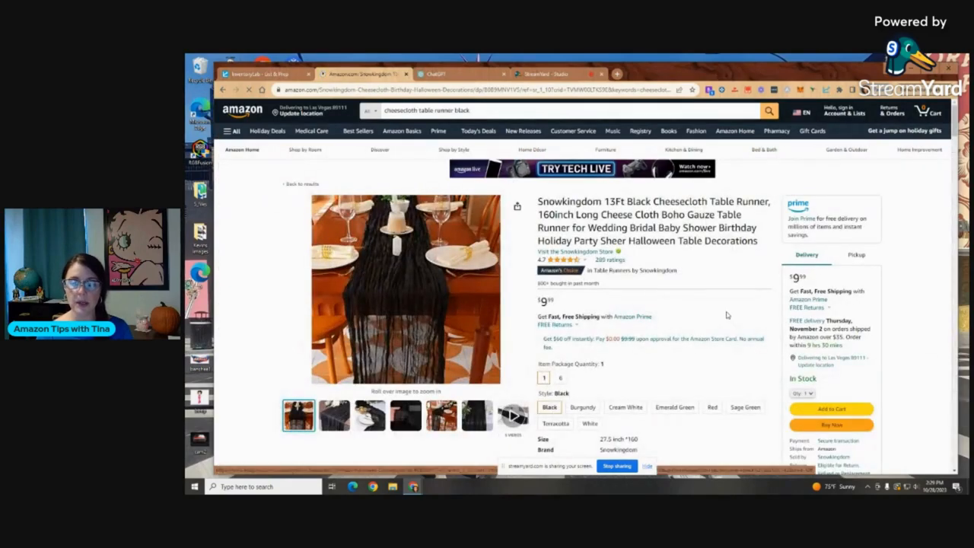
{"action": "scroll", "scroll_direction": "down", "scroll_amount": 3}
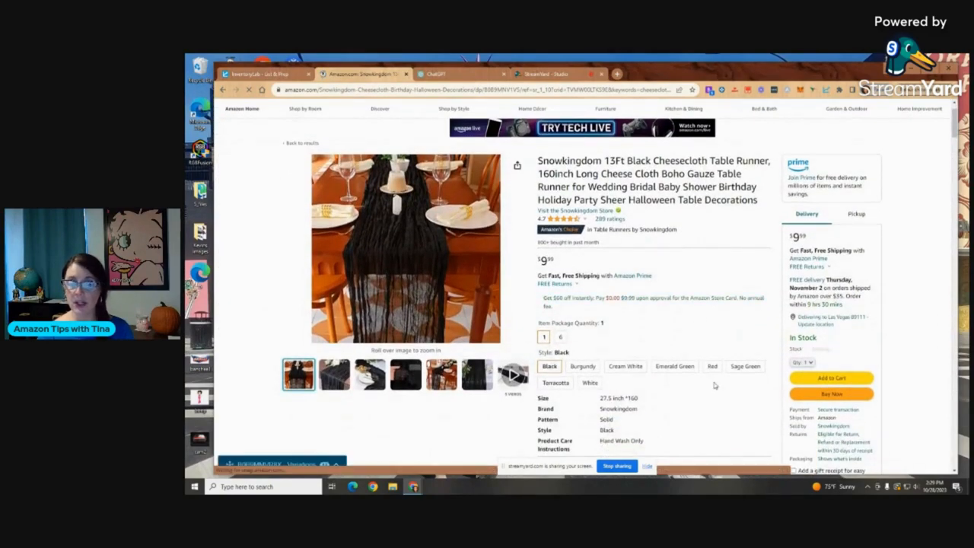
{"action": "scroll", "scroll_direction": "down", "scroll_amount": 3}
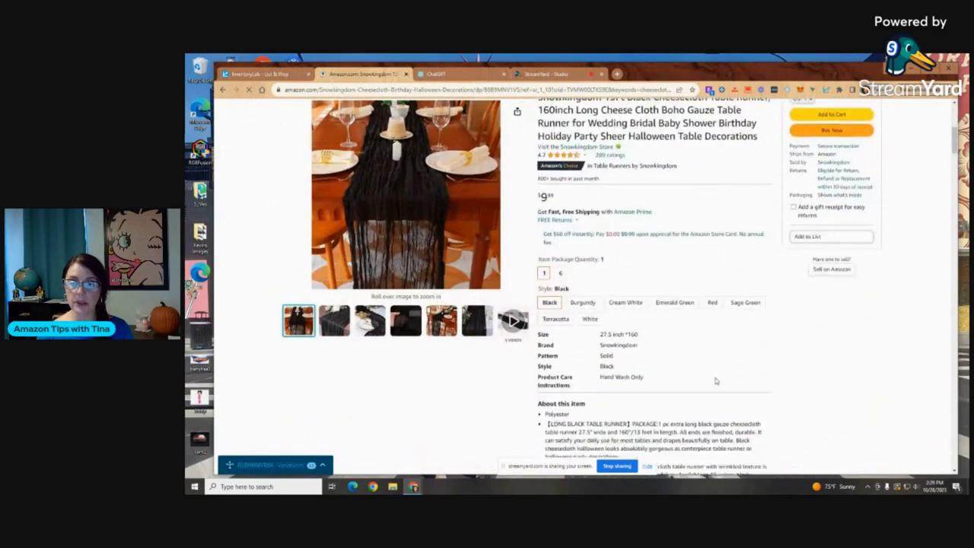
{"action": "scroll", "scroll_direction": "down", "scroll_amount": 3}
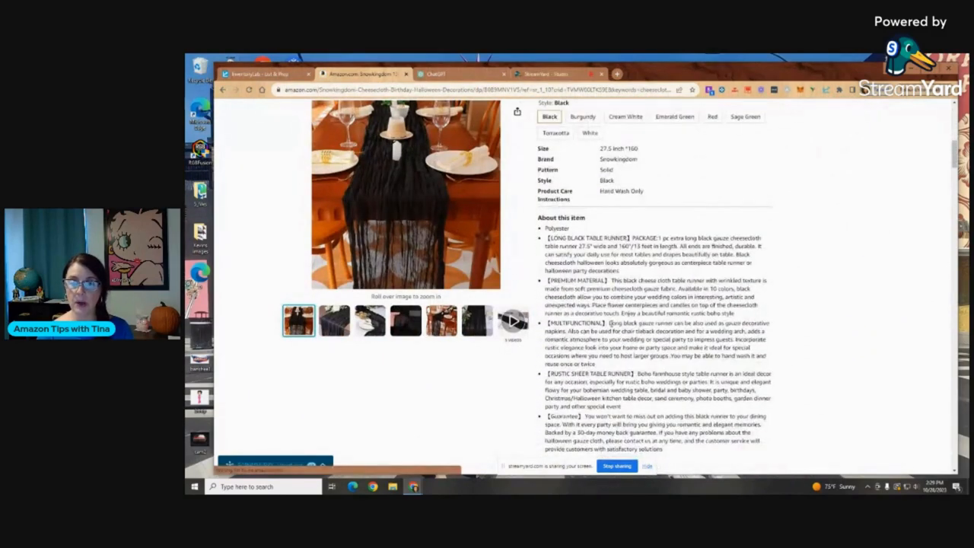
{"action": "scroll", "scroll_direction": "down", "scroll_amount": 3}
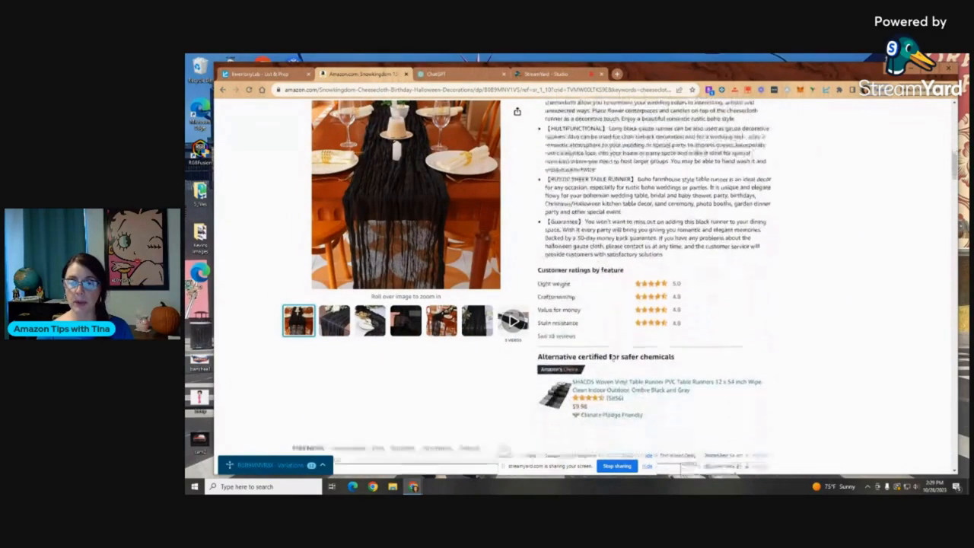
{"action": "scroll", "scroll_direction": "down", "scroll_amount": 3}
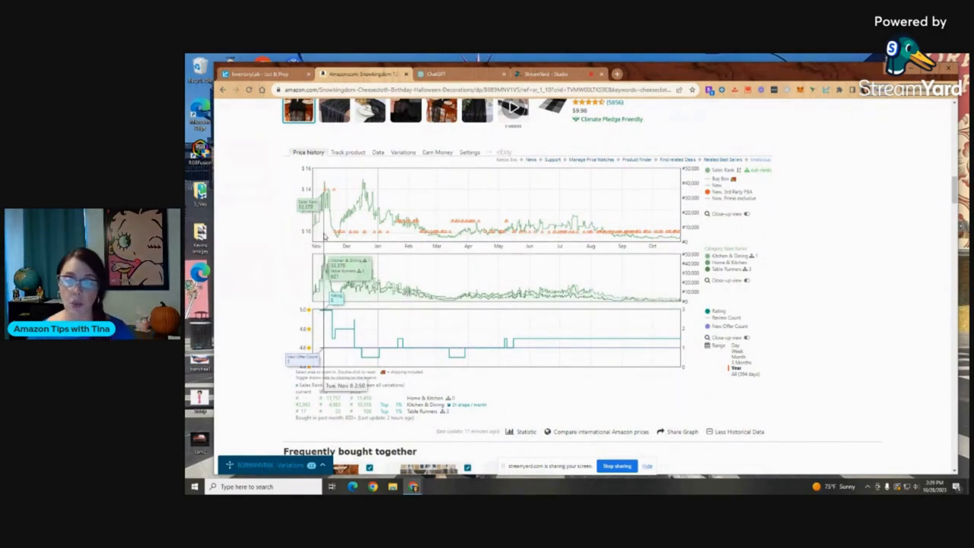
{"action": "mouse_move", "coordinate": [449, 231]}
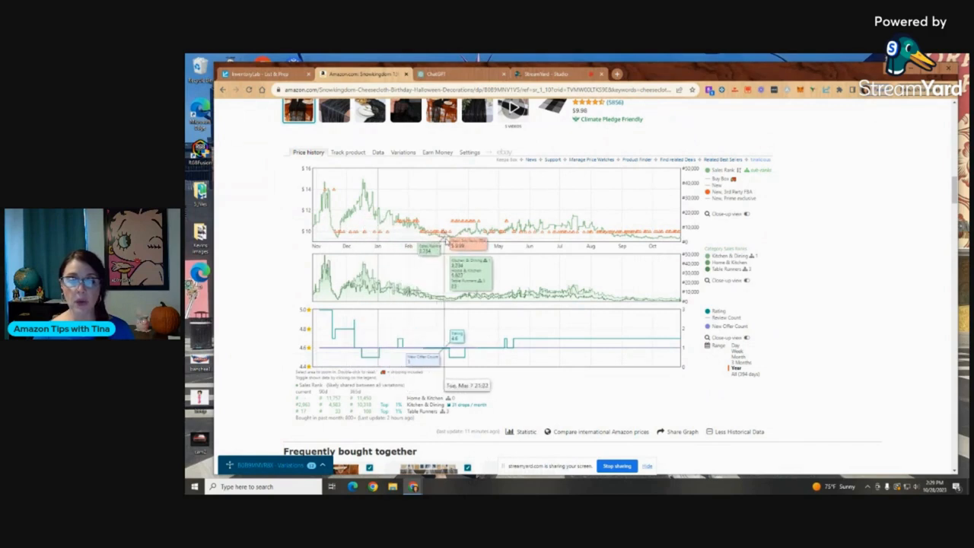
{"action": "mouse_move", "coordinate": [572, 231]}
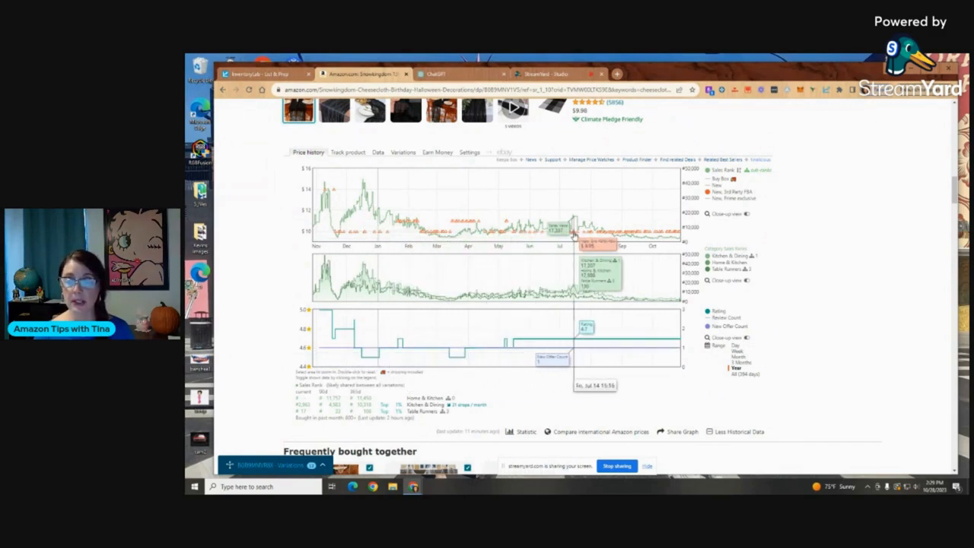
{"action": "mouse_move", "coordinate": [596, 240]}
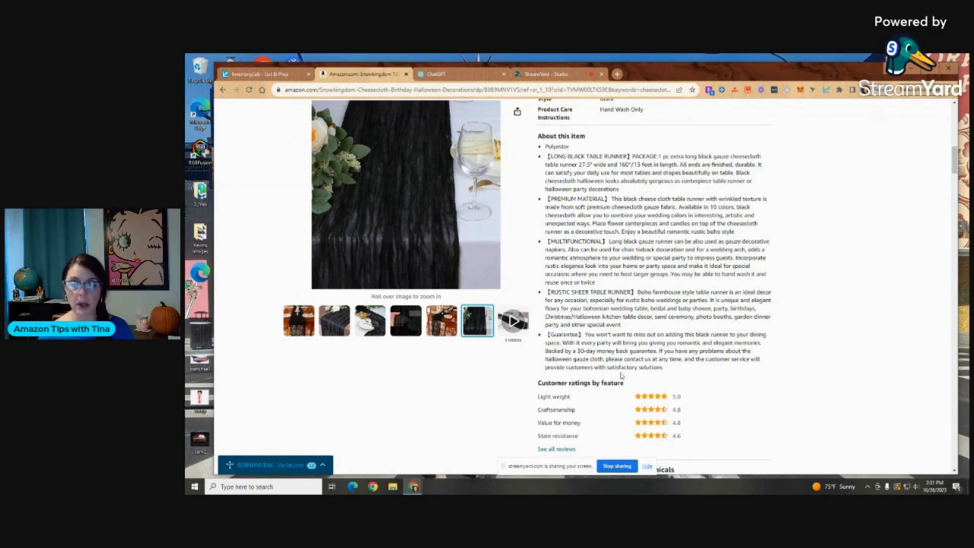
{"action": "mouse_move", "coordinate": [679, 367]}
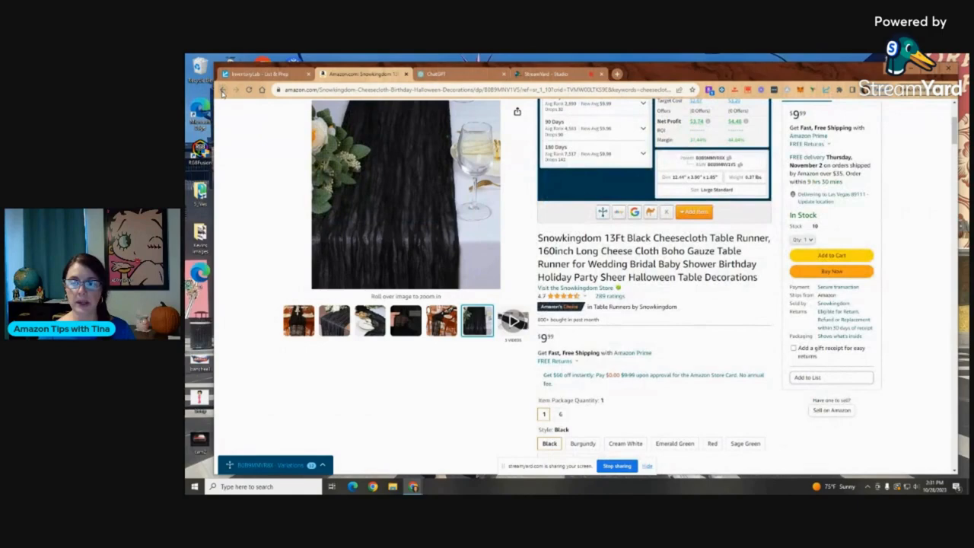
Return to the results and reopen the BESBESME cheesecloth table runner product page.
{"action": "left_click", "coordinate": [222, 95]}
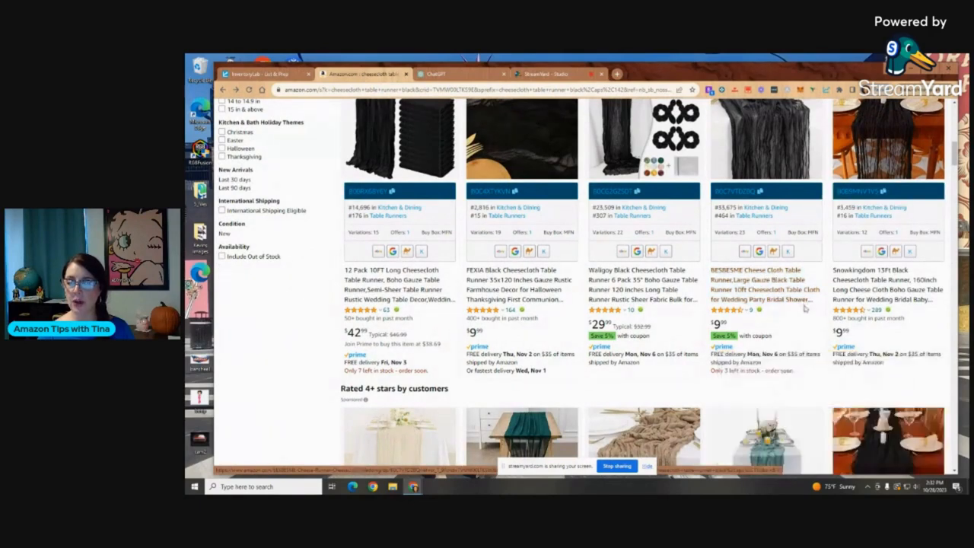
{"action": "mouse_move", "coordinate": [789, 306]}
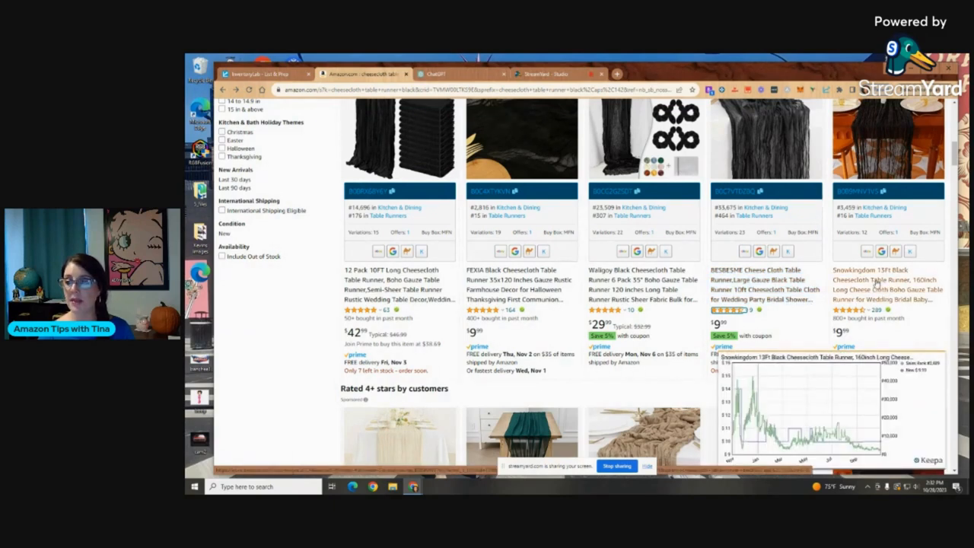
{"action": "mouse_move", "coordinate": [888, 280]}
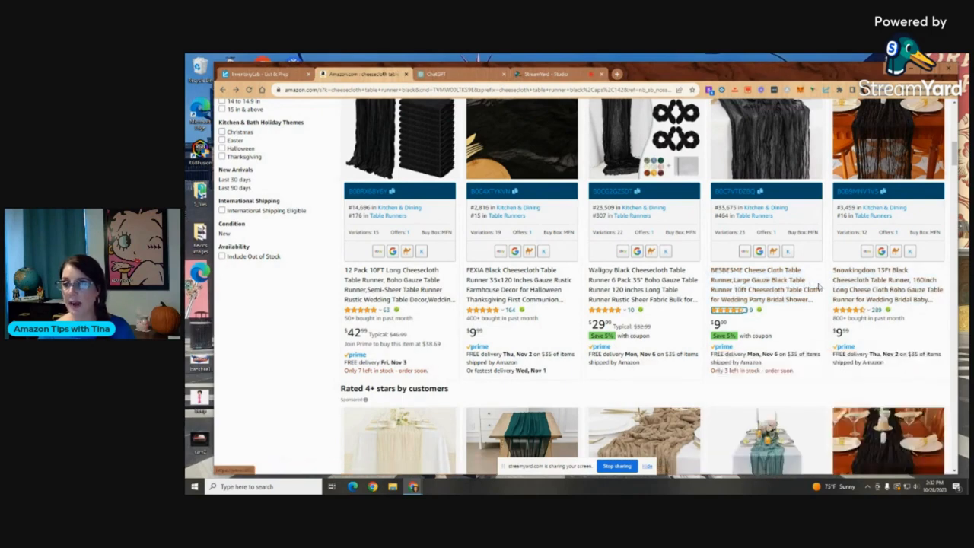
{"action": "mouse_move", "coordinate": [813, 338]}
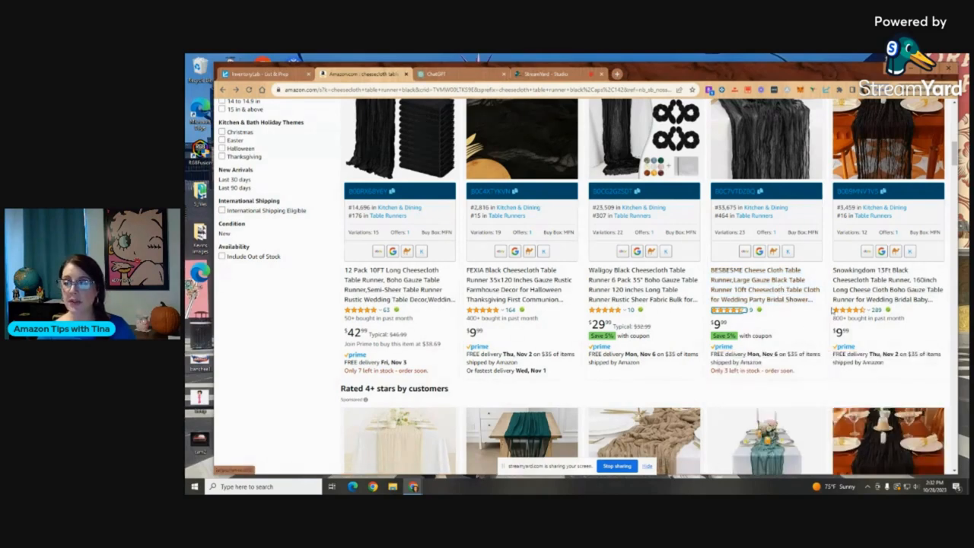
{"action": "mouse_move", "coordinate": [883, 286]}
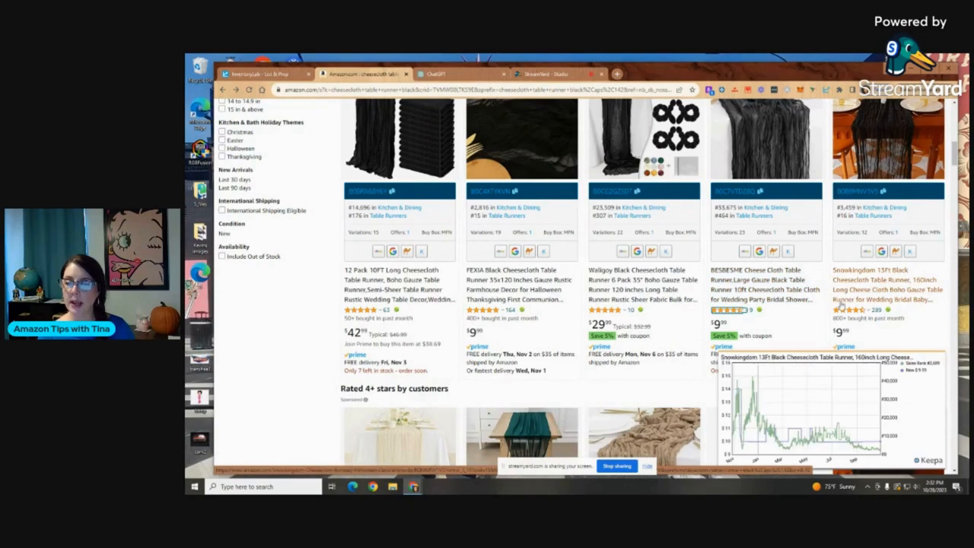
{"action": "mouse_move", "coordinate": [883, 303]}
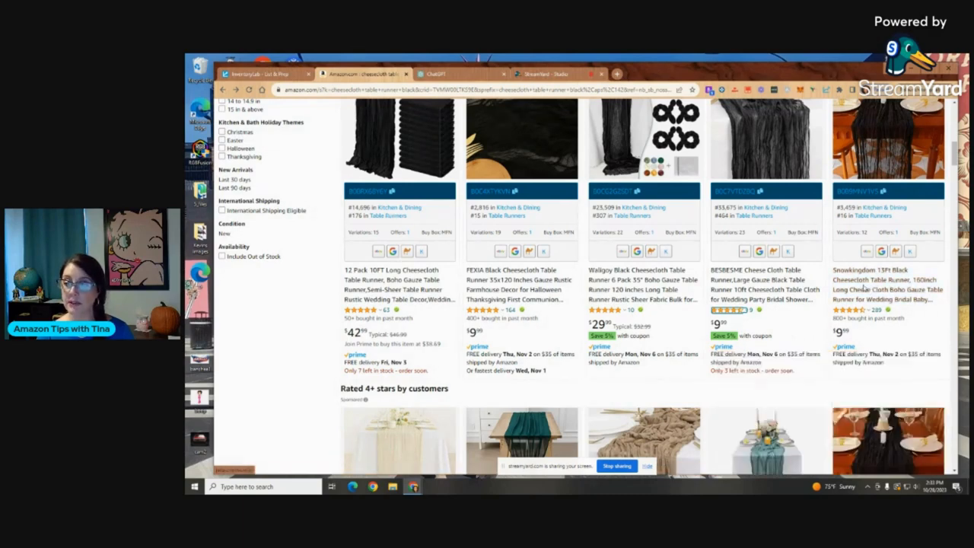
{"action": "mouse_move", "coordinate": [960, 326]}
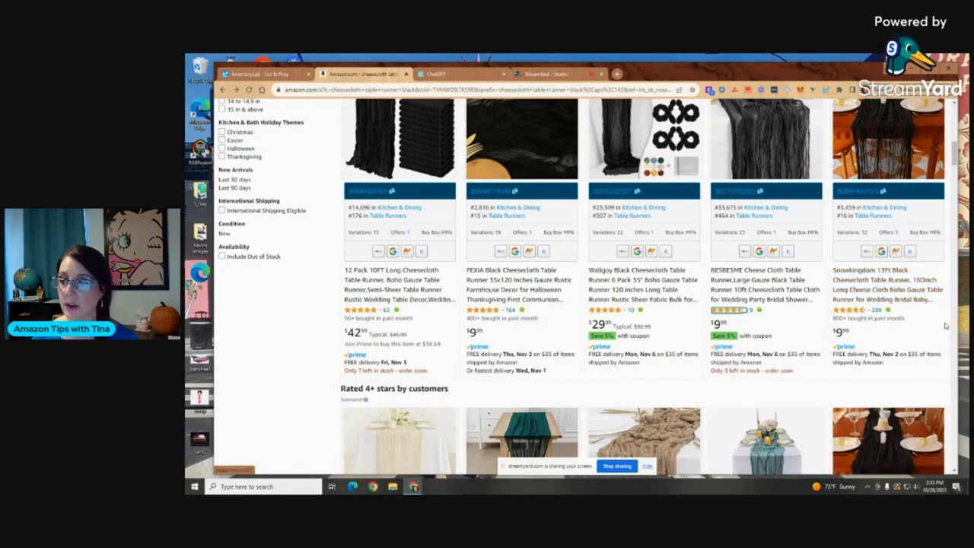
{"action": "mouse_move", "coordinate": [901, 303]}
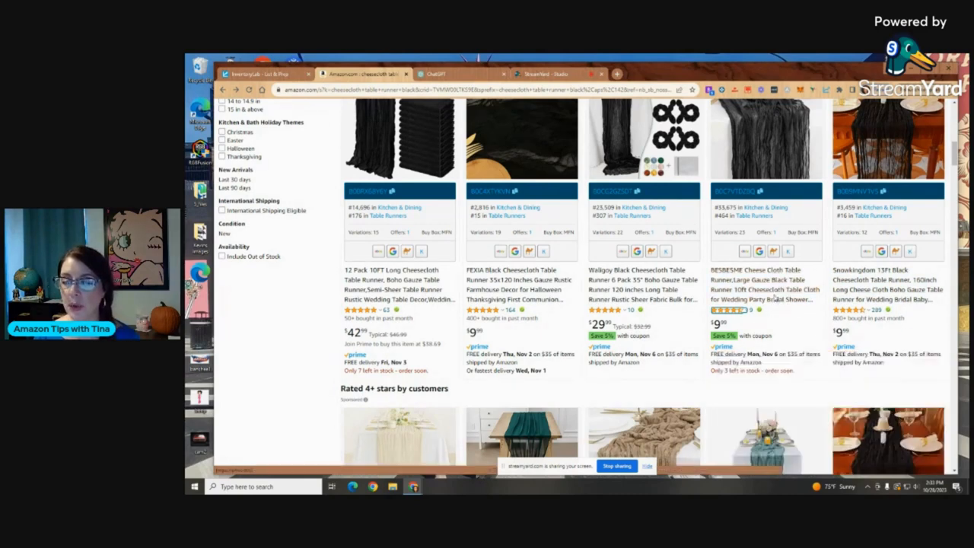
{"action": "mouse_move", "coordinate": [874, 292]}
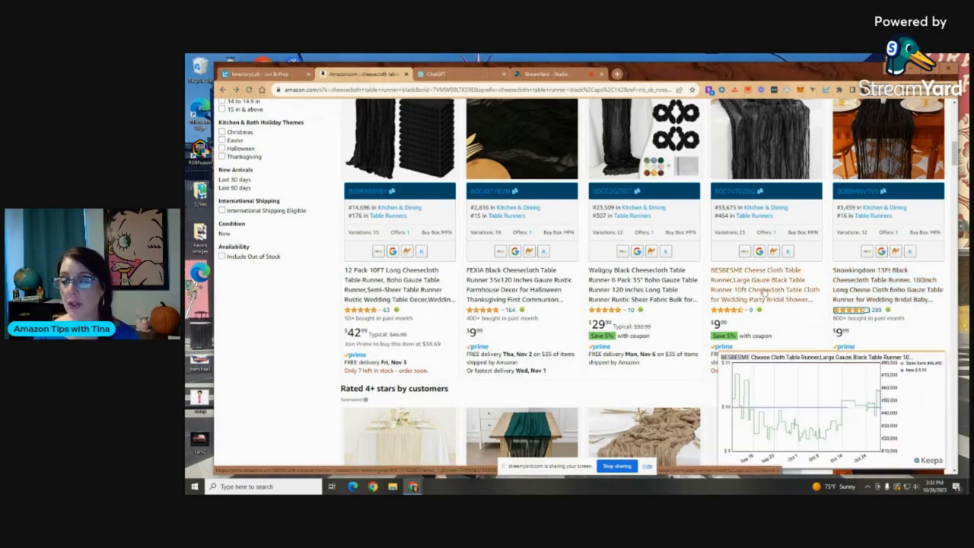
{"action": "left_click", "coordinate": [749, 286]}
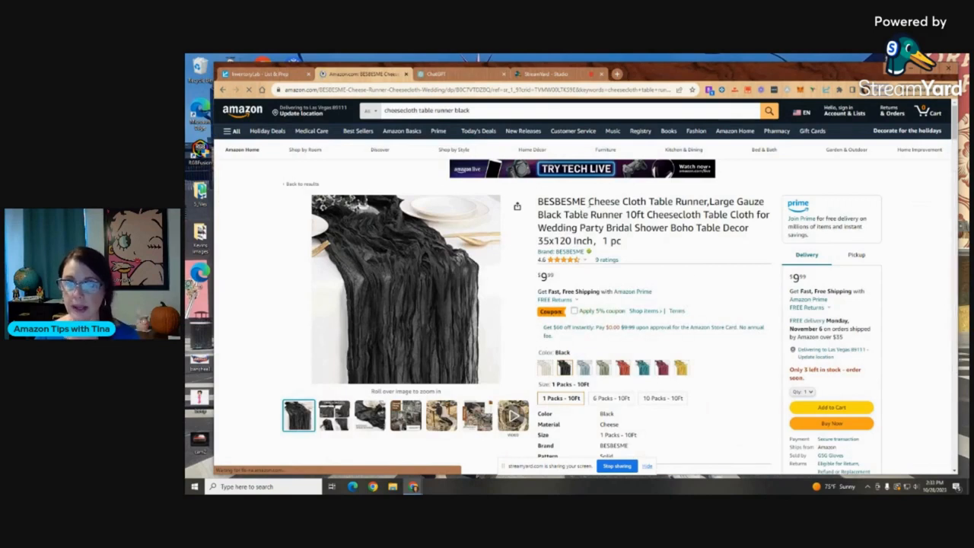
Select the full BESBESME product title and switch to the ChatGPT conversation.
{"action": "left_click_drag", "start_coordinate": [587, 201], "coordinate": [631, 247]}
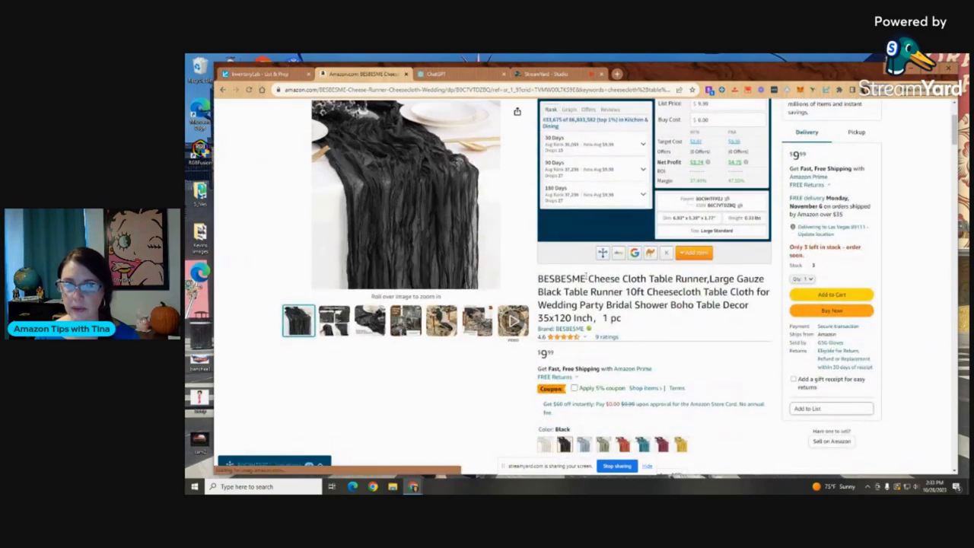
{"action": "left_click_drag", "start_coordinate": [587, 278], "coordinate": [621, 318]}
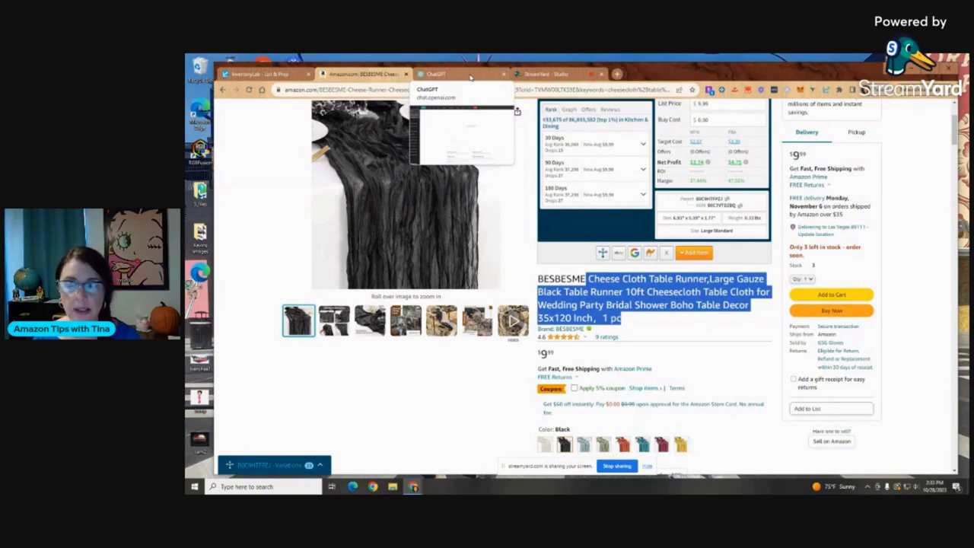
{"action": "left_click", "coordinate": [434, 73]}
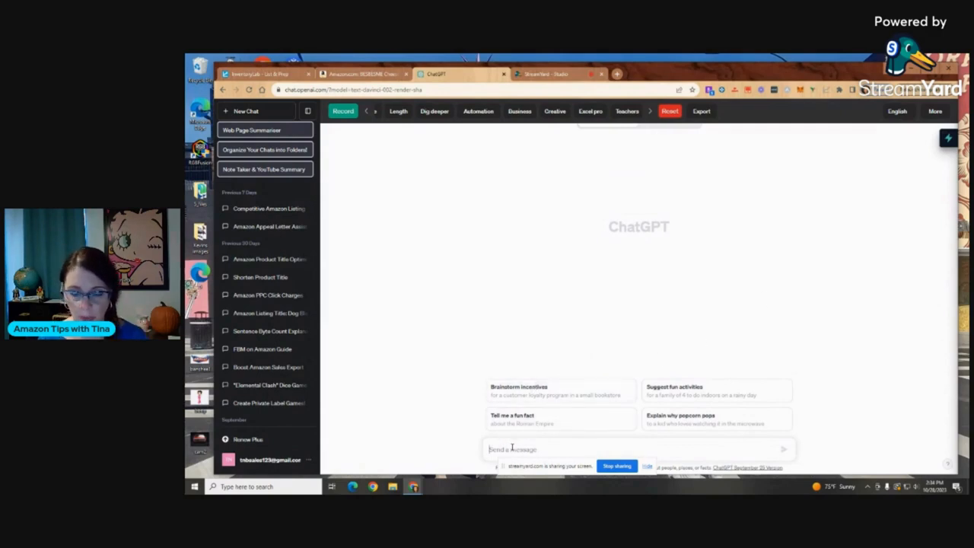
Write that you'll share your current and competitor titles and want a new listing title.
{"action": "type", "text": "hi"}
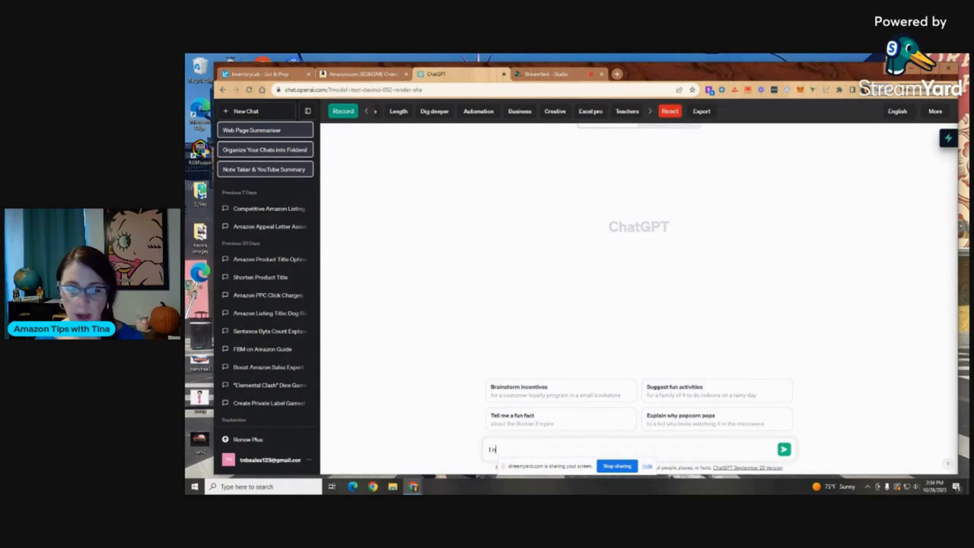
{"action": "type", "text": "I need help with my Amazon listing. I am going to"}
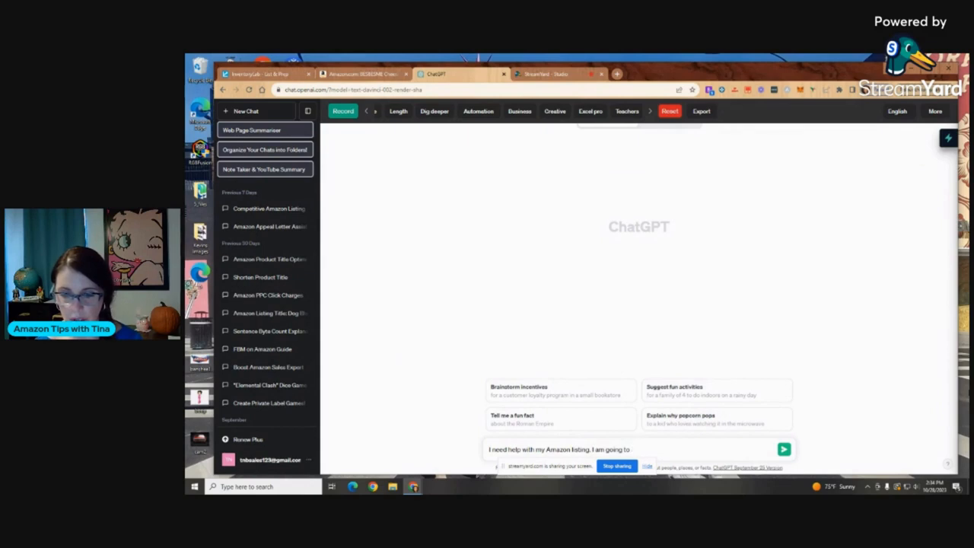
{"action": "type", "text": "share my current title and"}
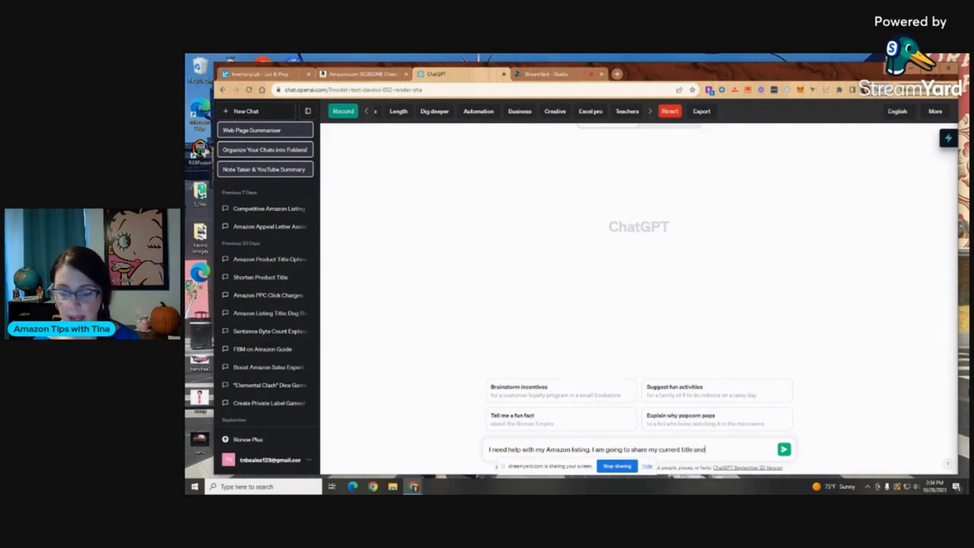
{"action": "type", "text": "my competitors title and"}
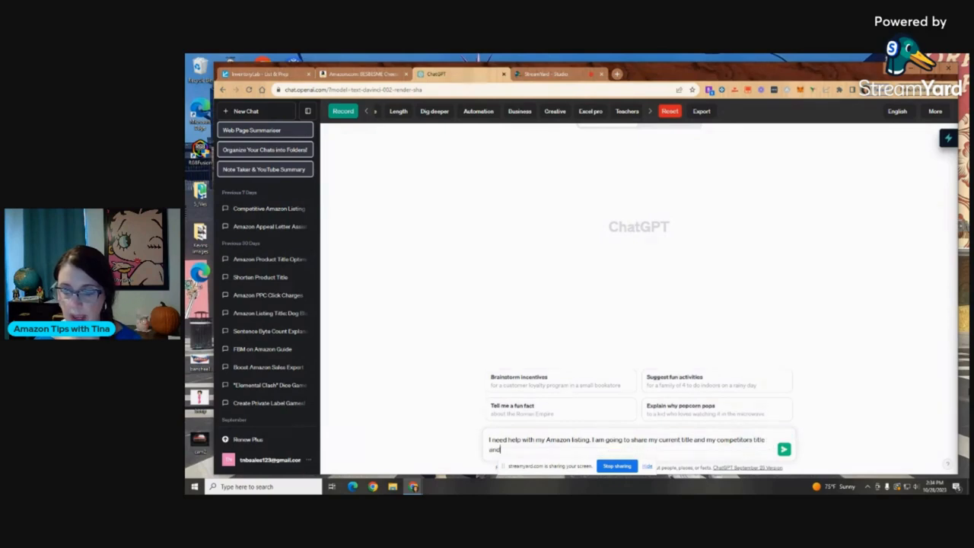
{"action": "type", "text": "have you"}
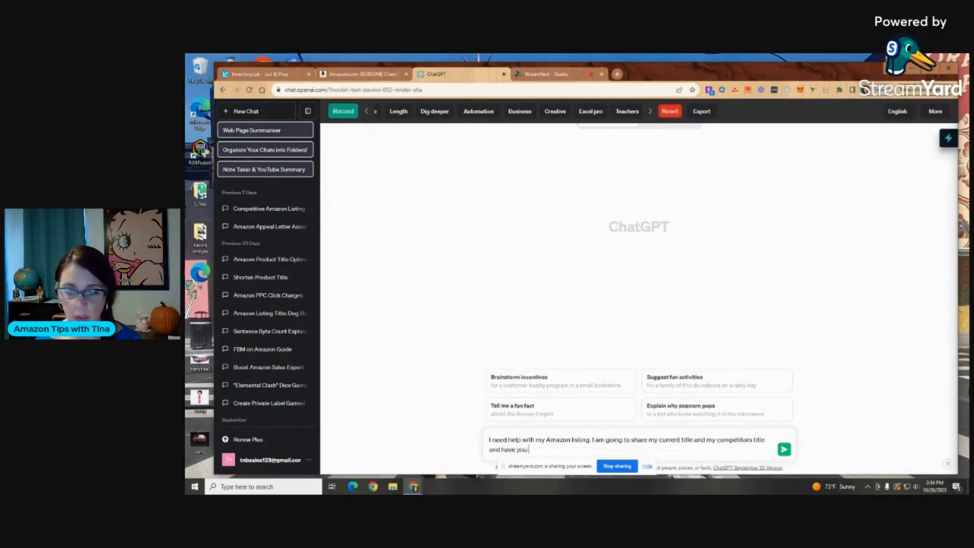
{"action": "type", "text": "come up with a new title for my Amazo"}
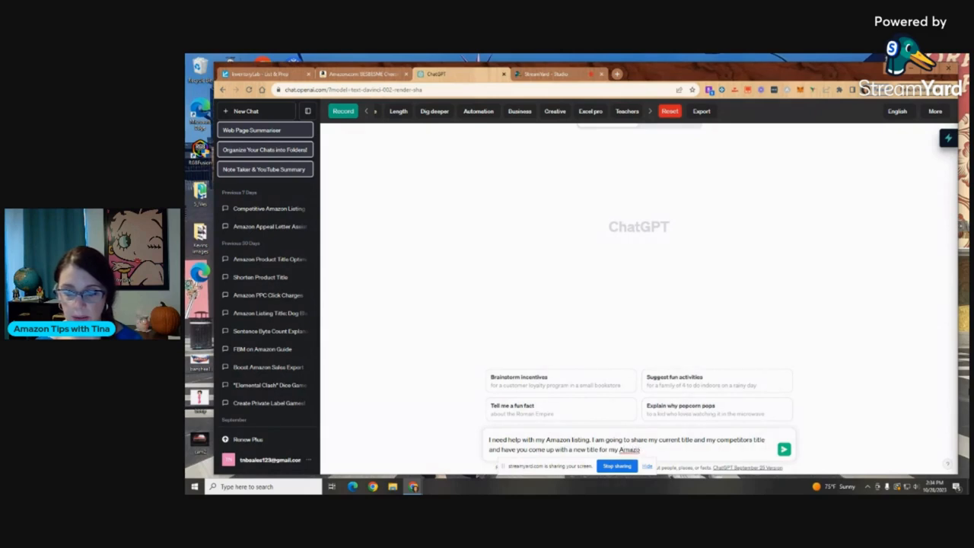
{"action": "type", "text": "listing."}
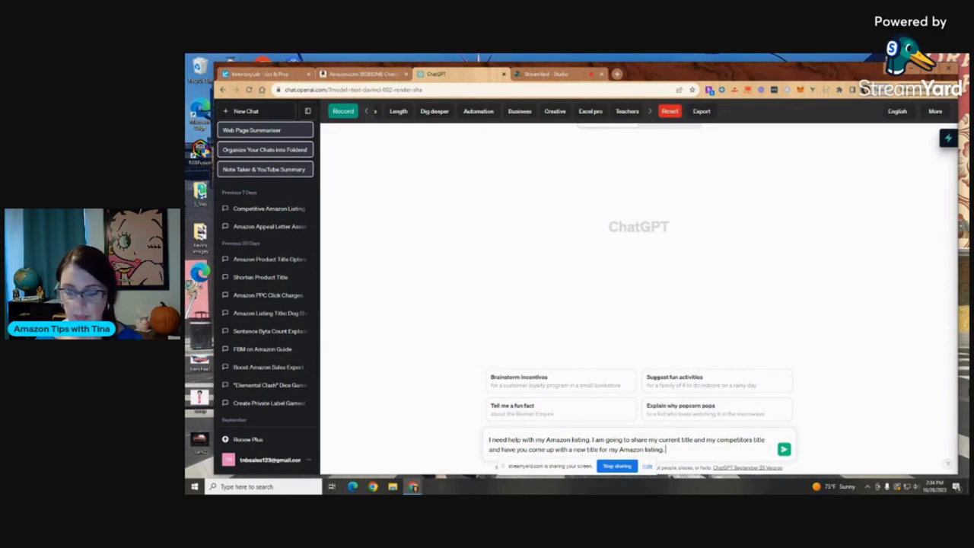
{"action": "type", "text": "My li"}
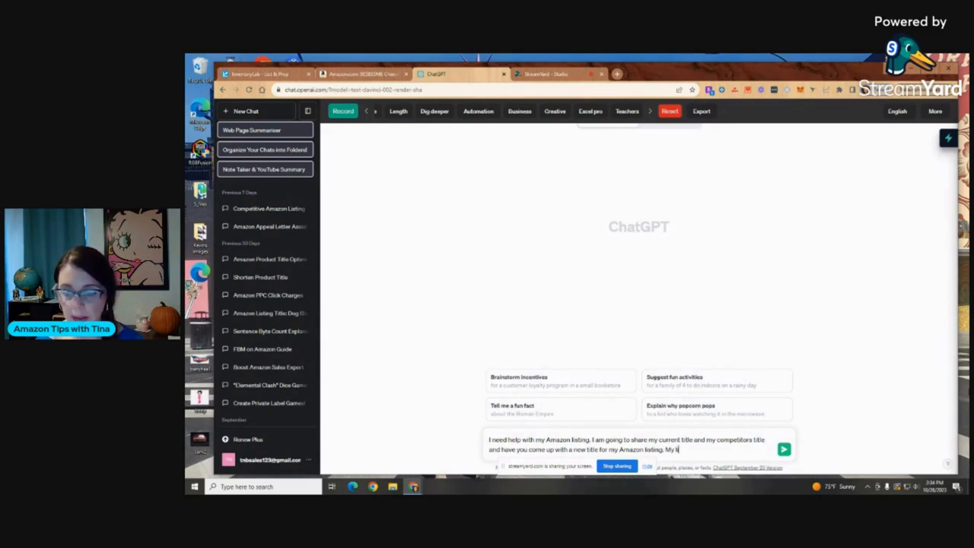
{"action": "type", "text": "isting"}
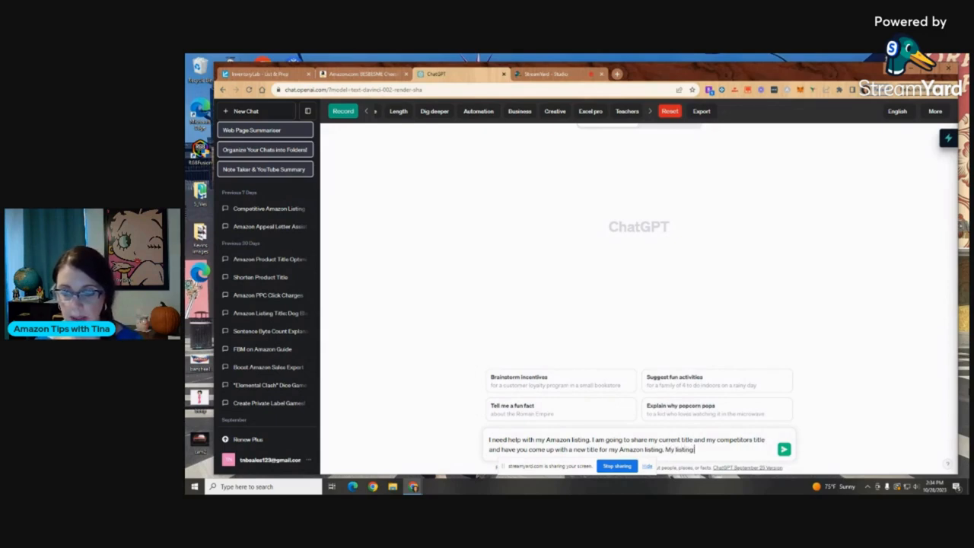
{"action": "type", "text": "is not pr"}
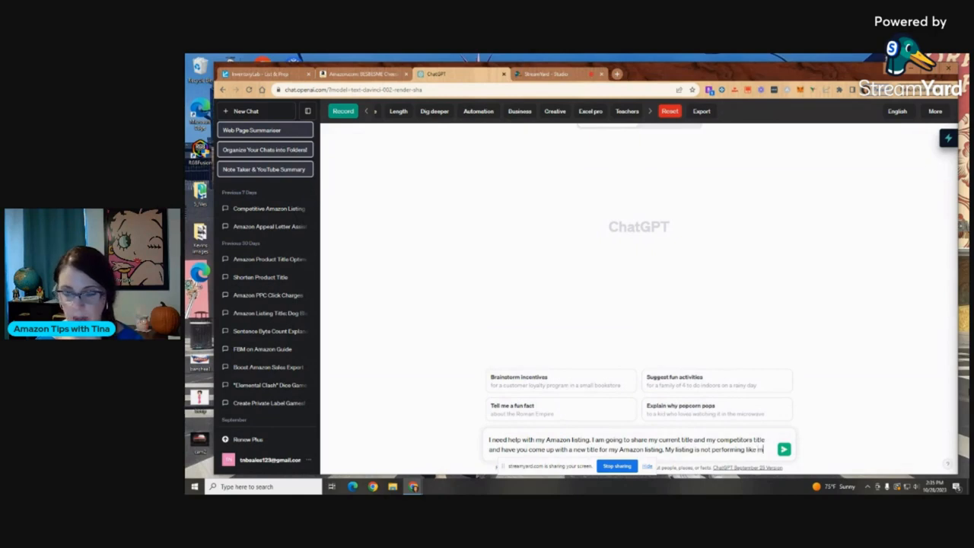
Ask ChatGPT to extract the most important keywords and rewrite the product title.
{"action": "type", "text": "competitions."}
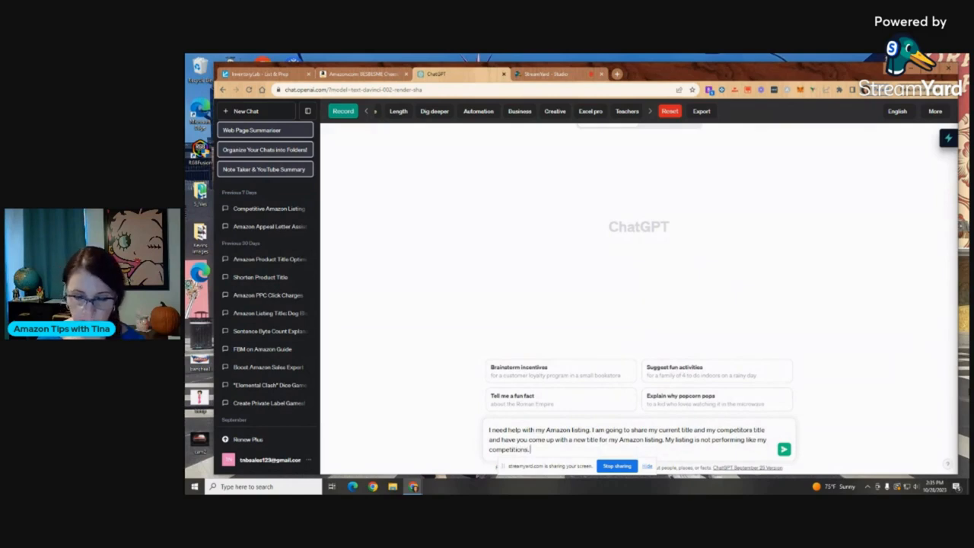
{"action": "type", "text": "Please extrac"}
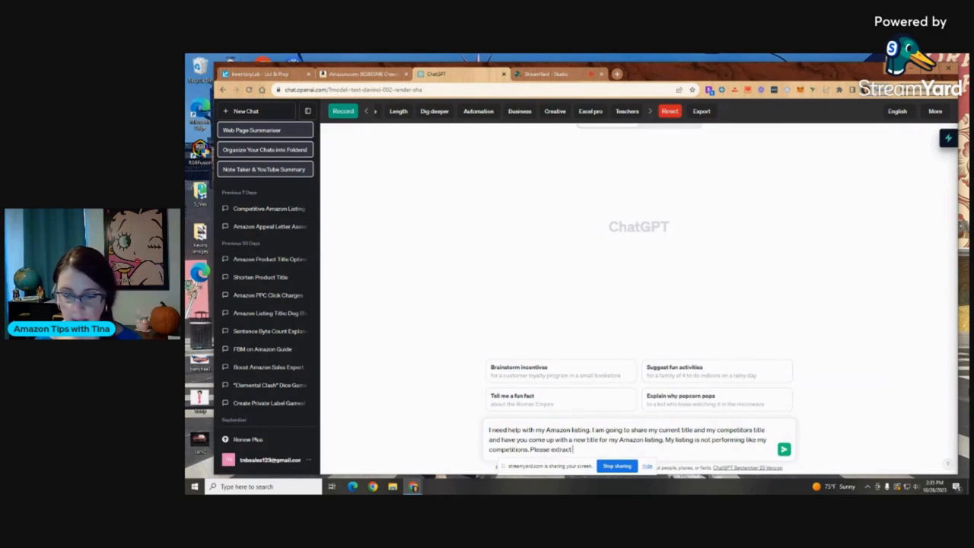
{"action": "type", "text": "the most import"}
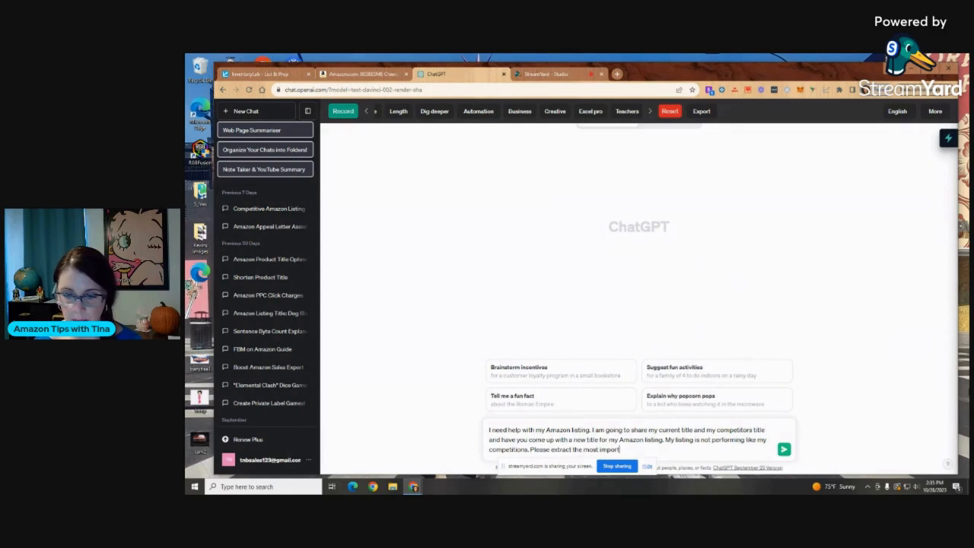
{"action": "type", "text": "keywords an"}
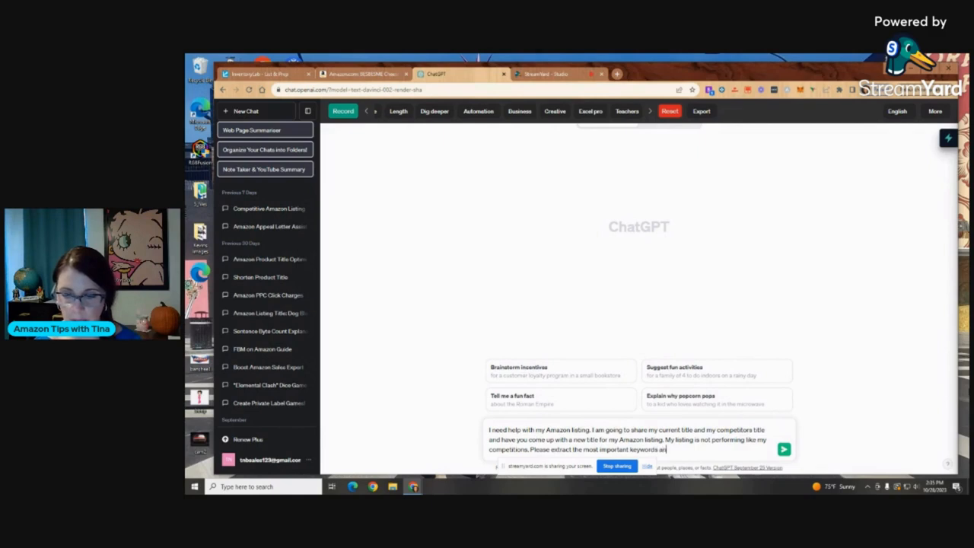
{"action": "type", "text": "rewrite my t"}
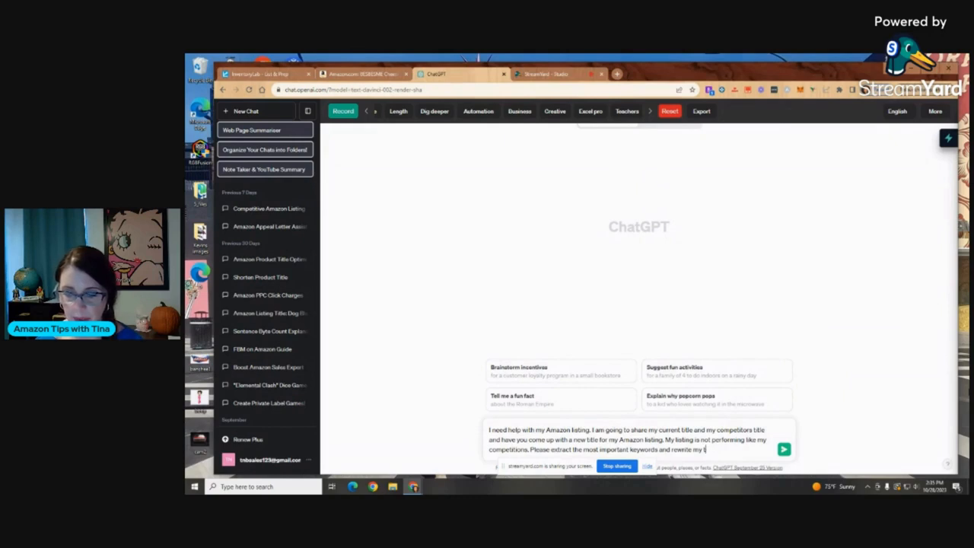
{"action": "type", "text": "product title."}
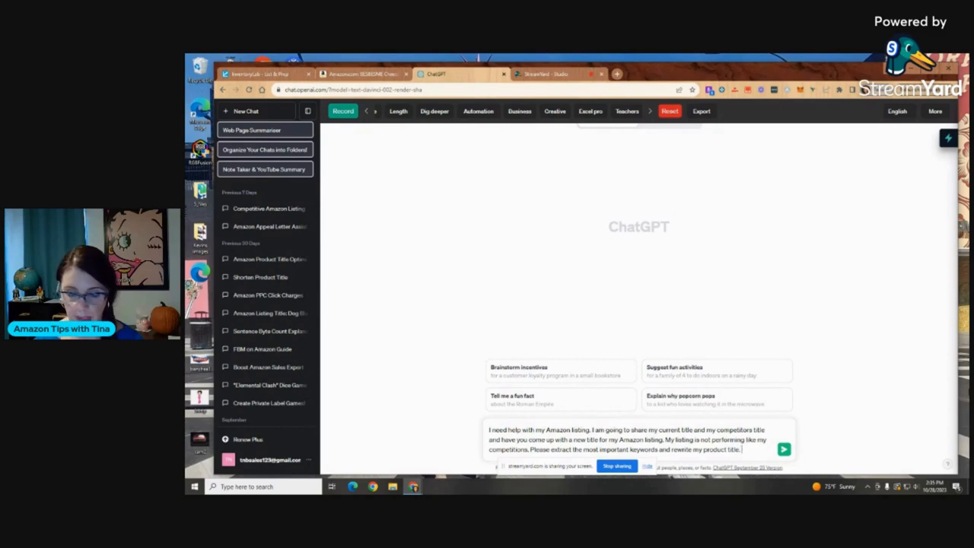
Invite questions about the task first and introduce 'This is my current product' title.
{"action": "type", "text": "Also ask"}
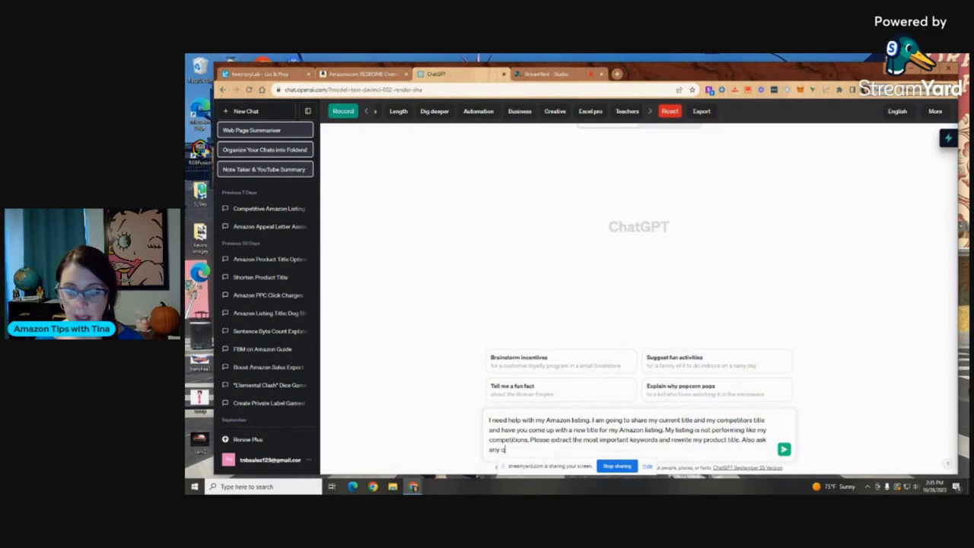
{"action": "type", "text": "uestions you have if needed before doing"}
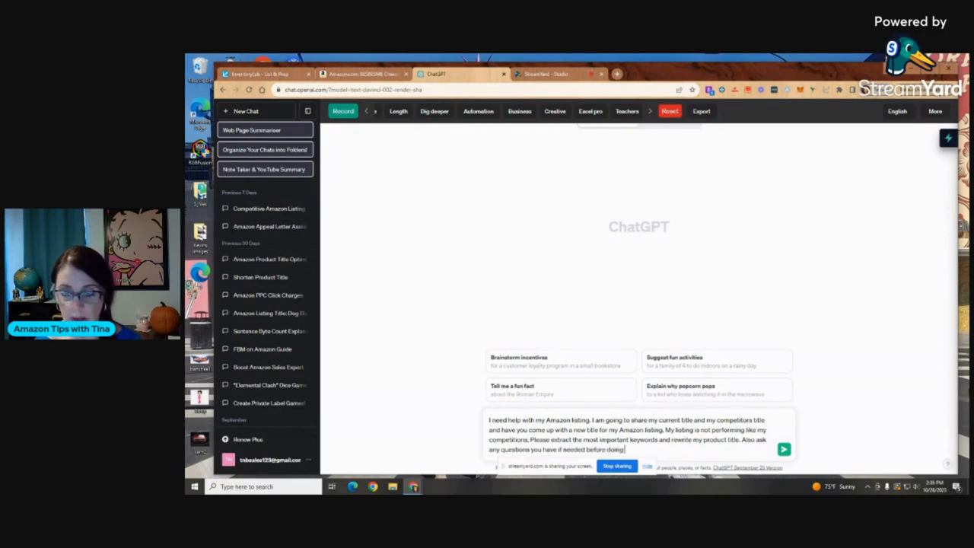
{"action": "type", "text": "this task."}
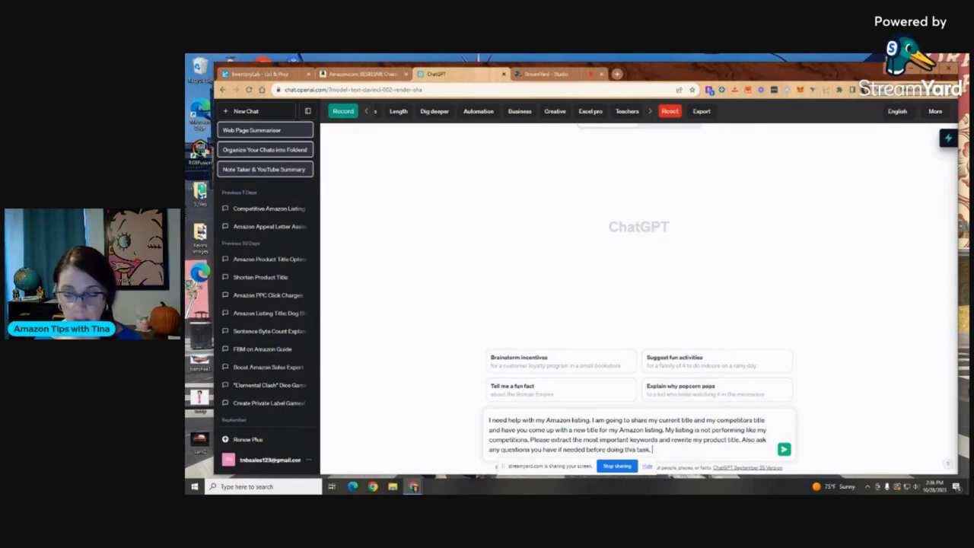
{"action": "type", "text": "This is"}
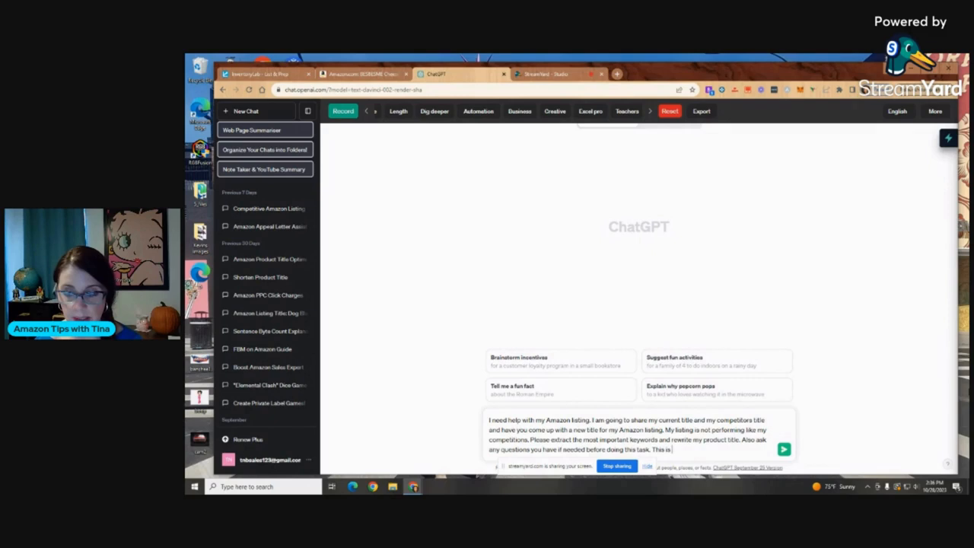
{"action": "type", "text": "my current"}
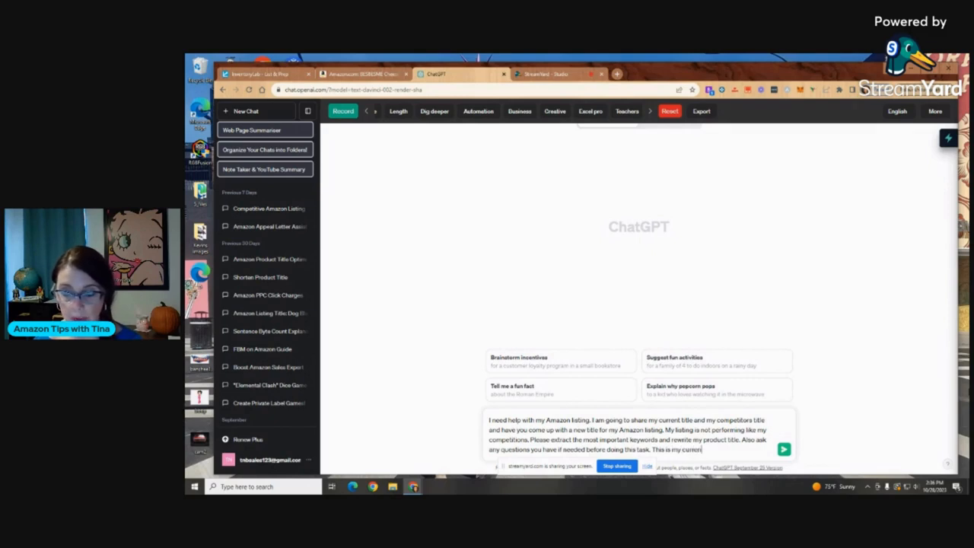
{"action": "type", "text": "product title. \" Cheese"}
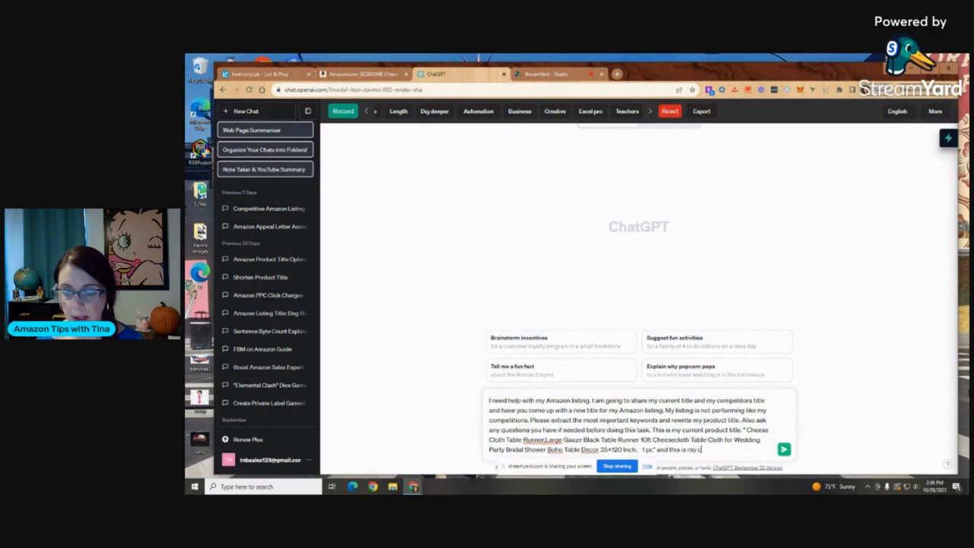
Add the 'competitors title' lead-in and switch to the competitor's Amazon listing.
{"action": "type", "text": "competitio"}
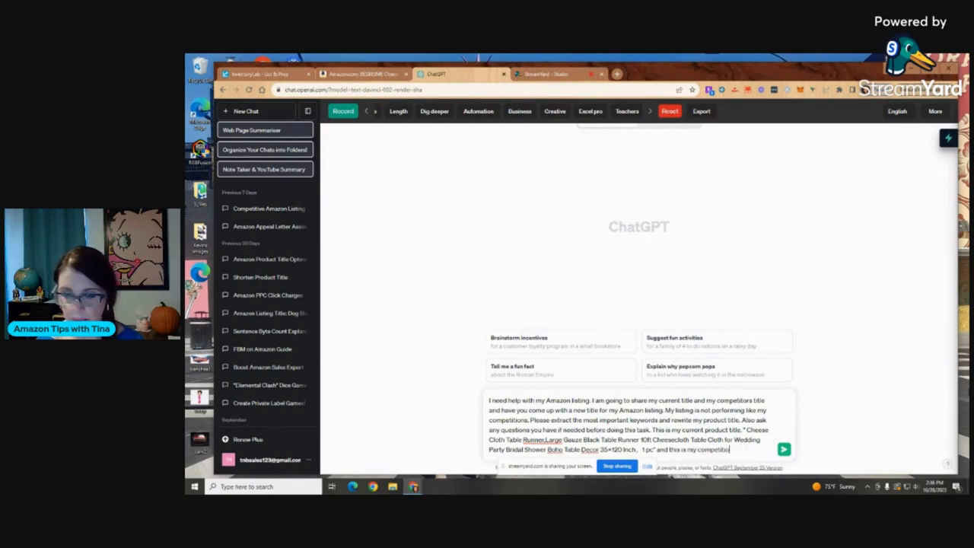
{"action": "type", "text": "title \""}
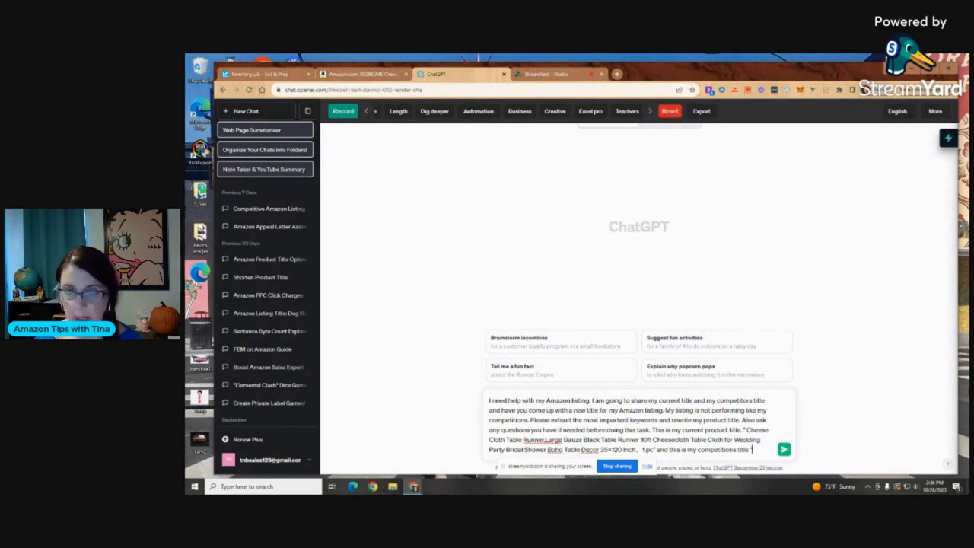
{"action": "left_click", "coordinate": [362, 73]}
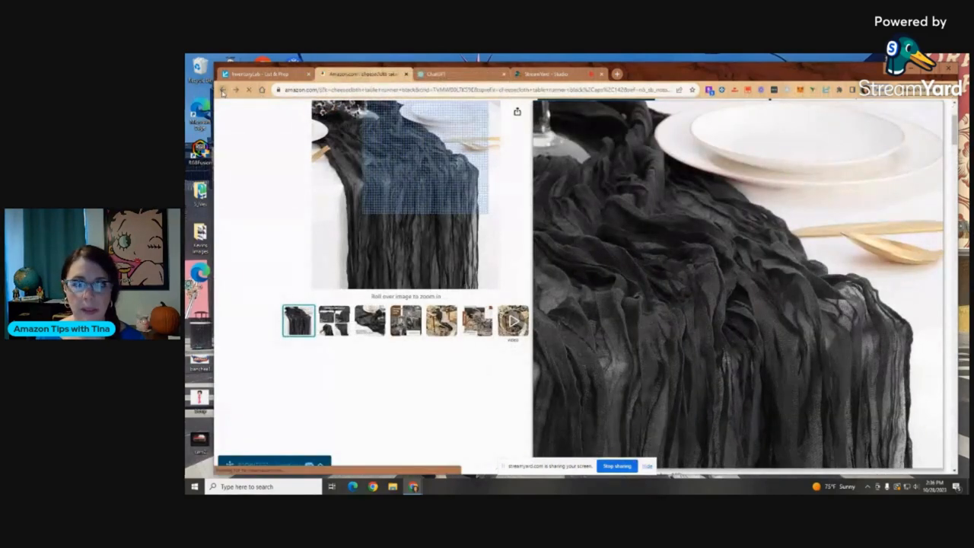
Copy the Snowkingdom competitor's product title from its Amazon listing.
{"action": "left_click", "coordinate": [225, 91]}
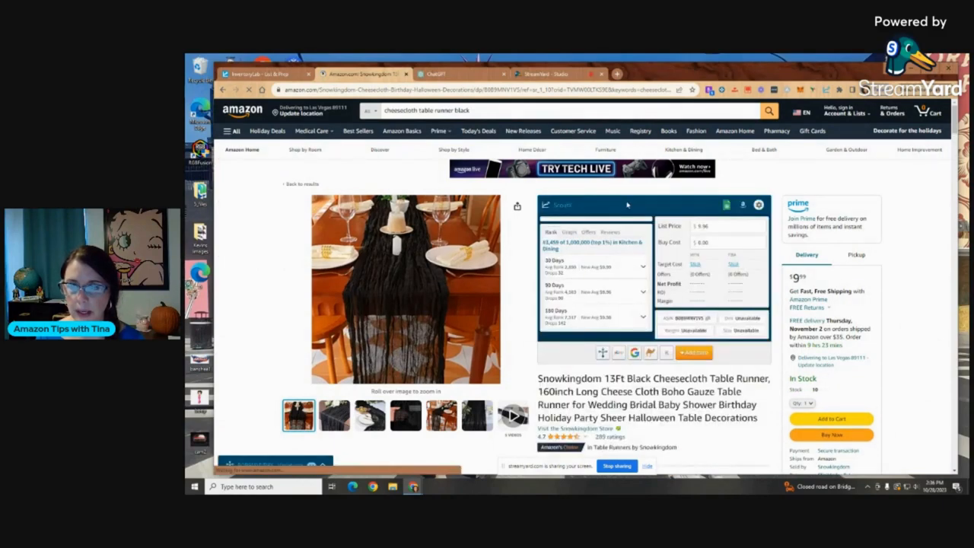
{"action": "scroll", "scroll_direction": "down", "scroll_amount": 3}
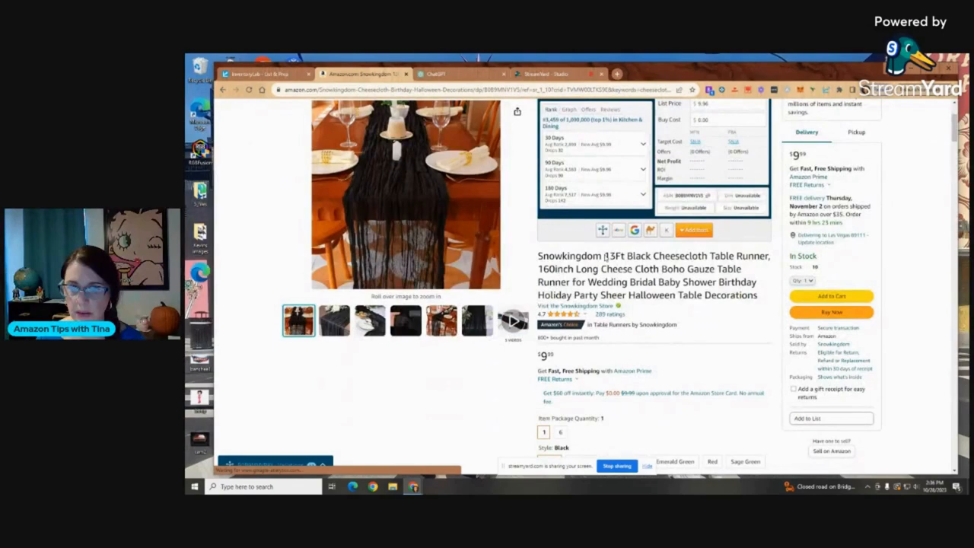
{"action": "left_click_drag", "start_coordinate": [602, 256], "coordinate": [732, 295]}
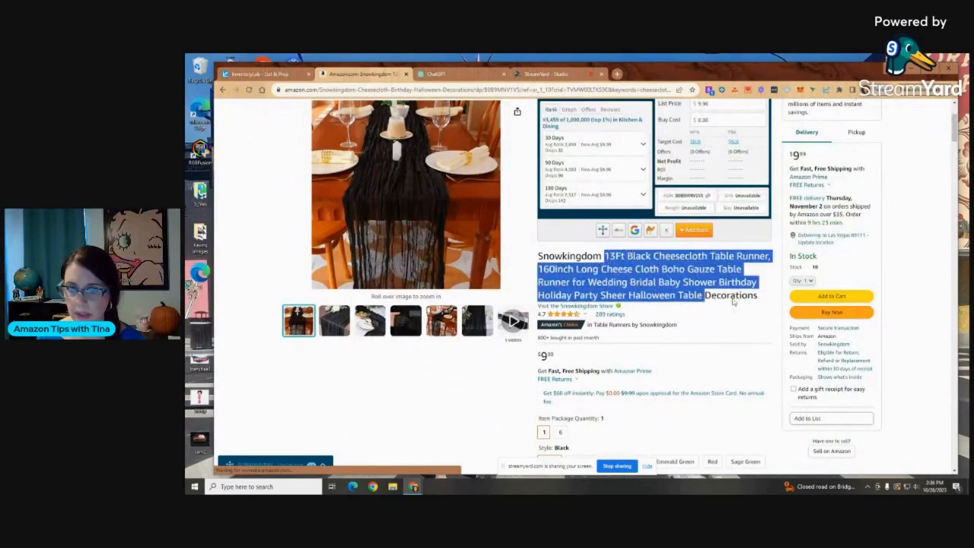
{"action": "right_click", "coordinate": [715, 290]}
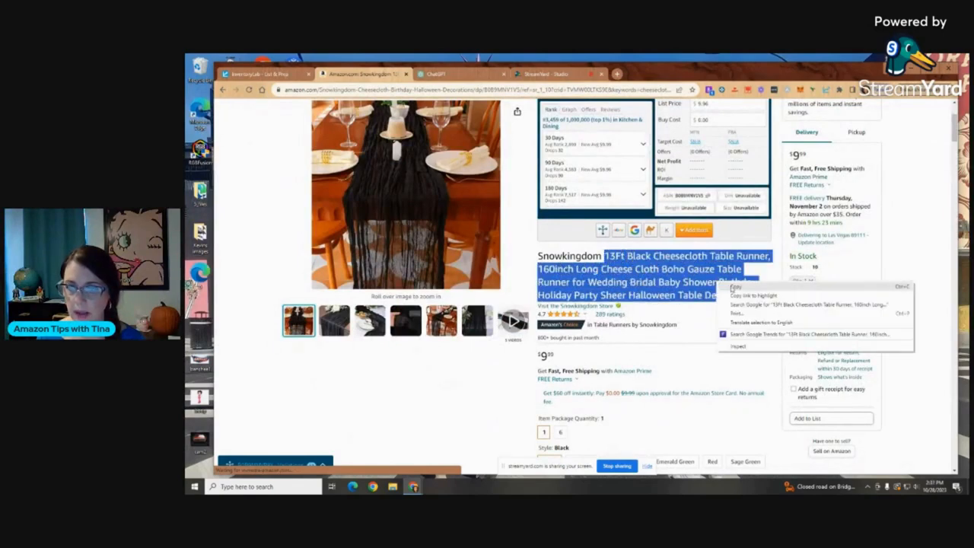
{"action": "left_click", "coordinate": [444, 73]}
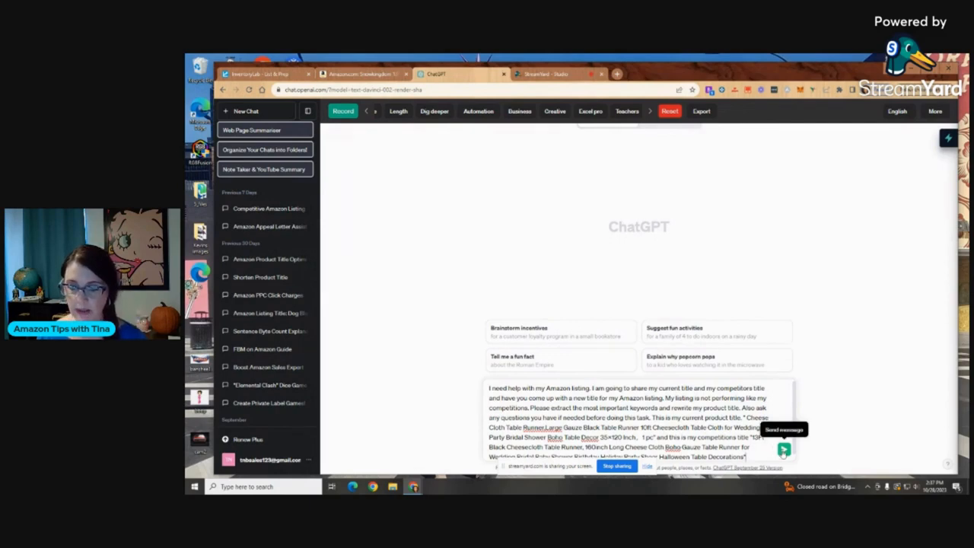
Send the prompt with both titles and review ChatGPT's extracted keyword lists.
{"action": "left_click", "coordinate": [784, 448]}
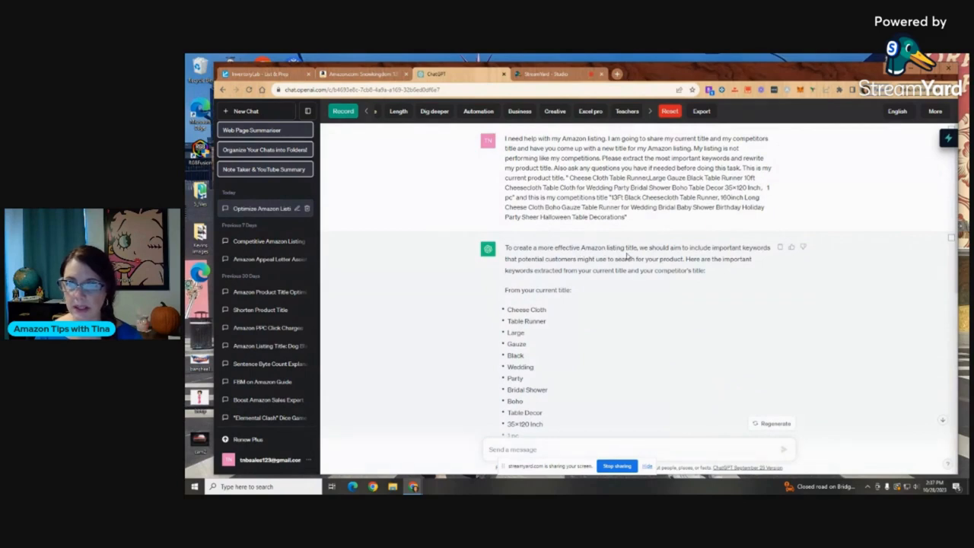
{"action": "scroll", "scroll_direction": "down", "scroll_amount": 3}
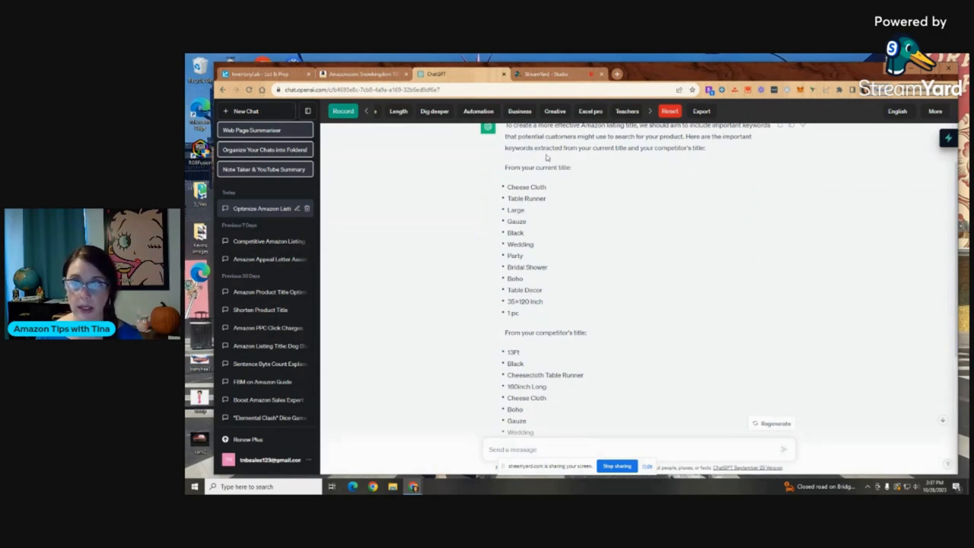
{"action": "mouse_move", "coordinate": [663, 164]}
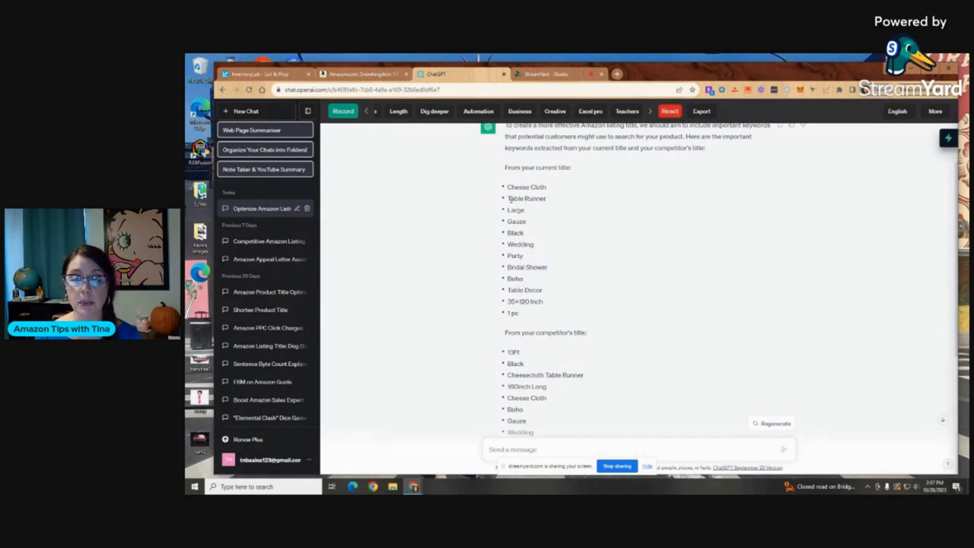
{"action": "mouse_move", "coordinate": [560, 276]}
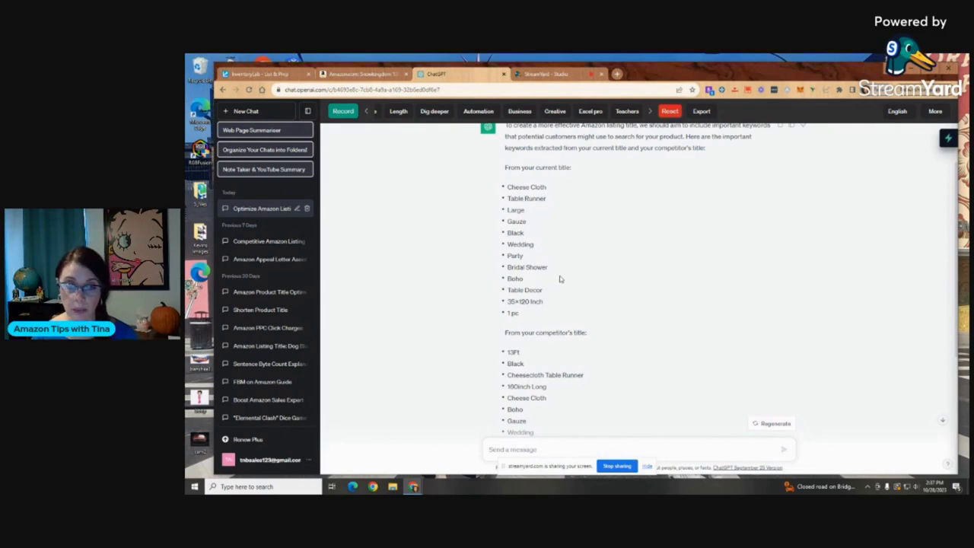
{"action": "mouse_move", "coordinate": [551, 267]}
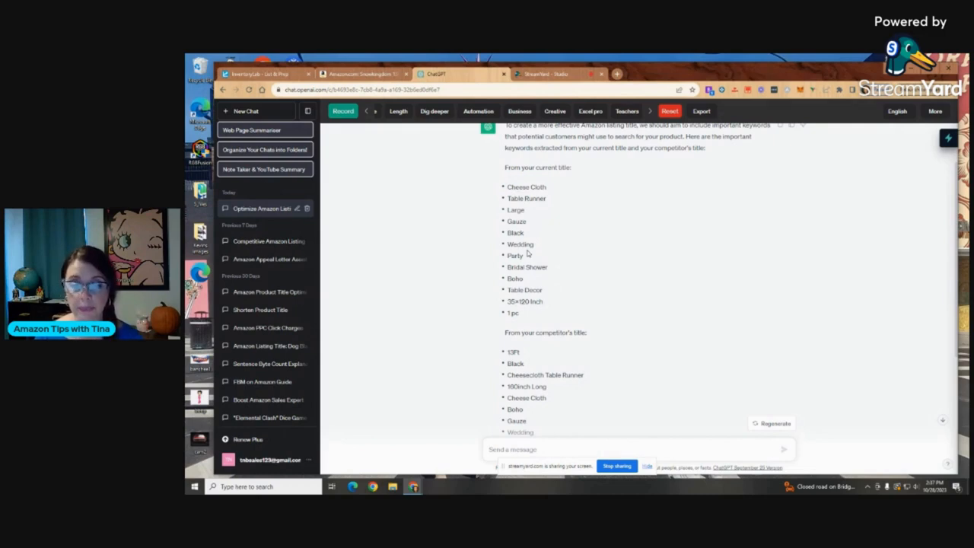
{"action": "scroll", "scroll_direction": "down", "scroll_amount": 3}
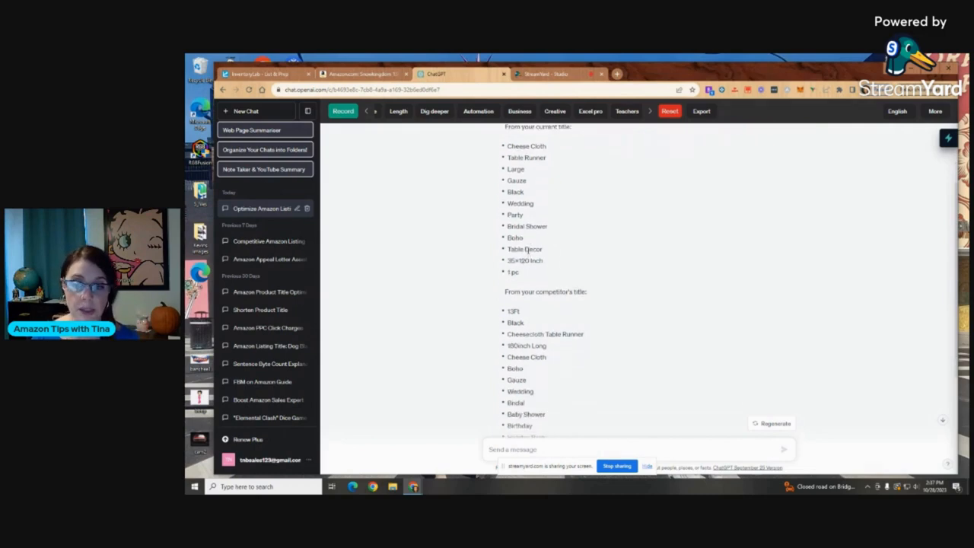
{"action": "scroll", "scroll_direction": "down", "scroll_amount": 3}
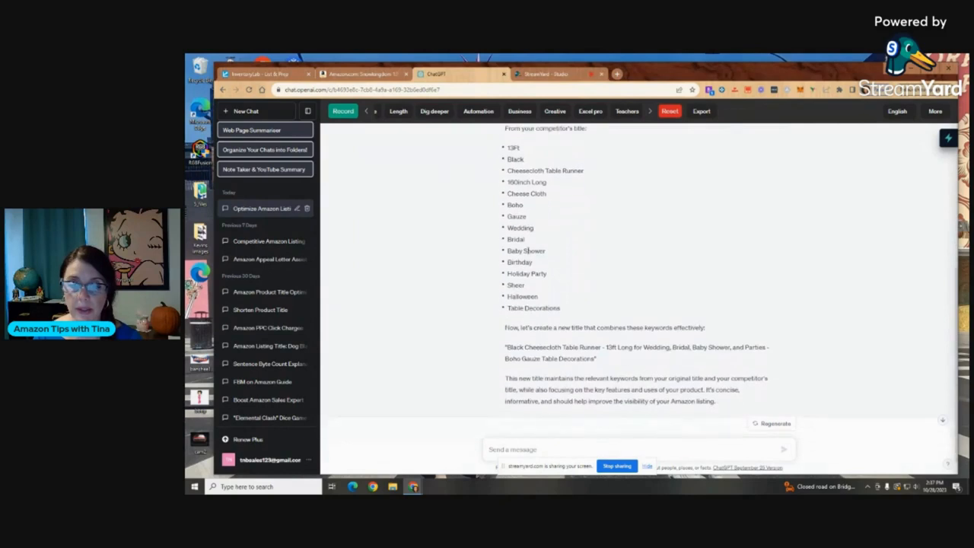
{"action": "mouse_move", "coordinate": [700, 338]}
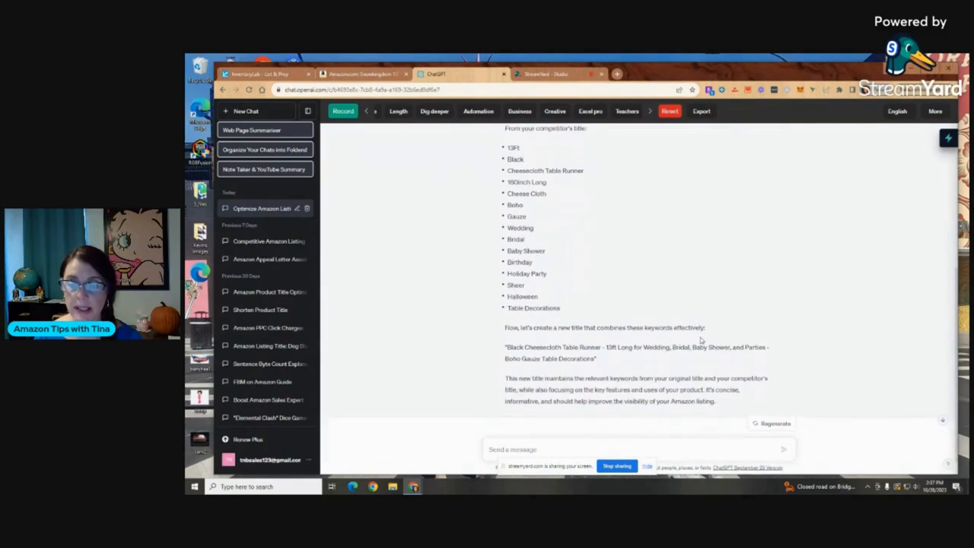
{"action": "scroll", "scroll_direction": "down", "scroll_amount": 3}
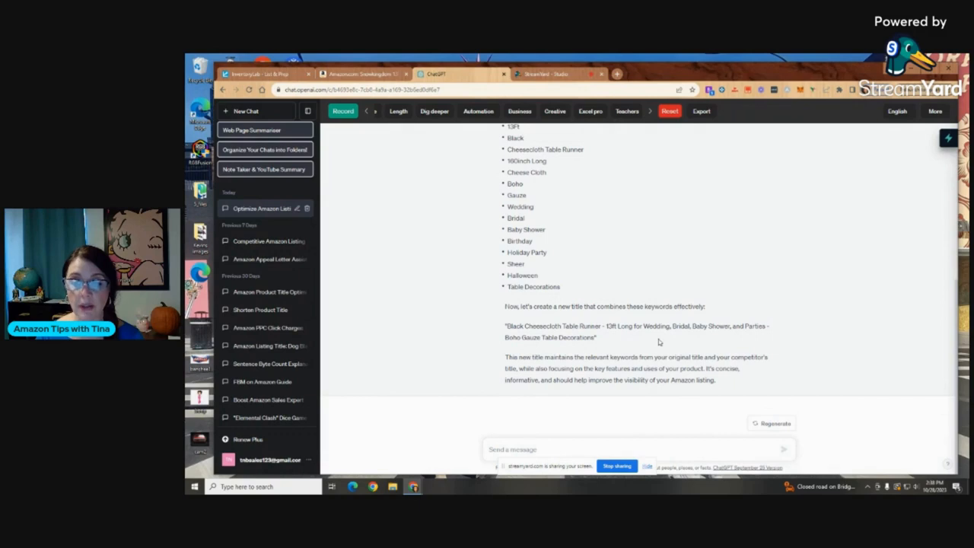
{"action": "mouse_move", "coordinate": [724, 335]}
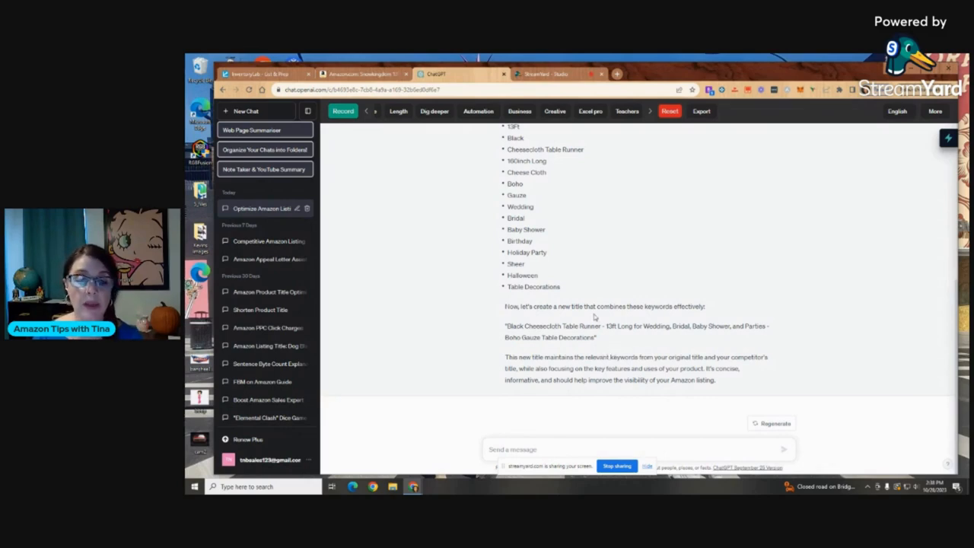
{"action": "mouse_move", "coordinate": [584, 345]}
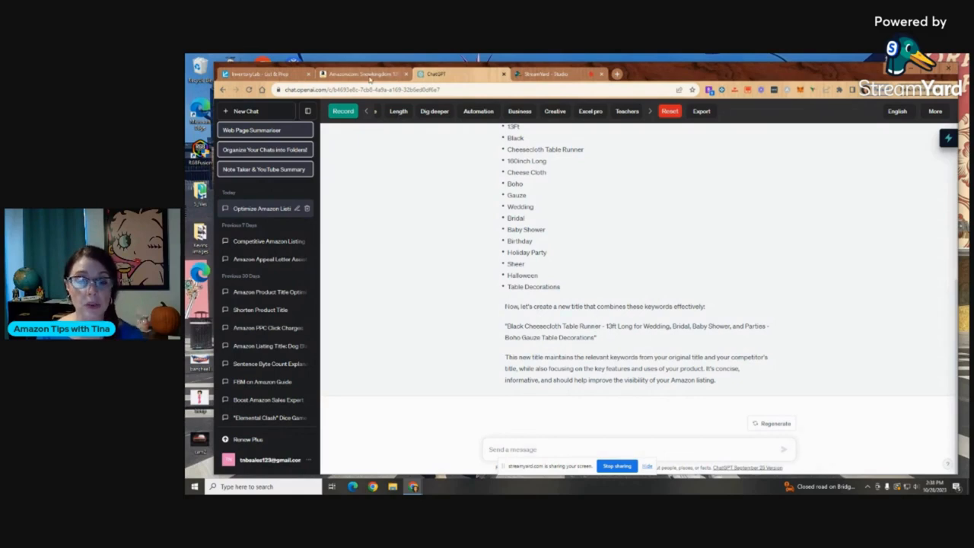
Review the Snowkingdom listing's About this item bullets, then return to ChatGPT.
{"action": "left_click", "coordinate": [366, 73]}
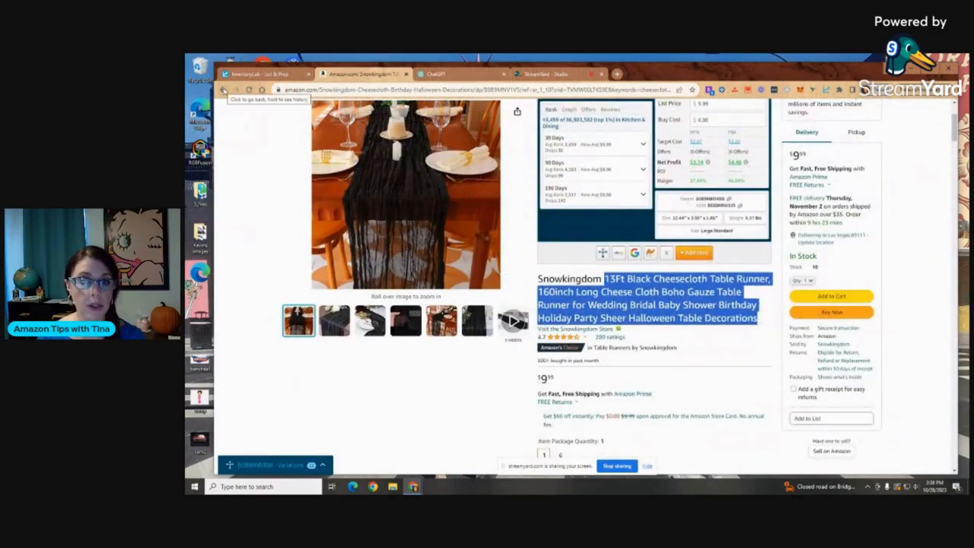
{"action": "scroll", "scroll_direction": "down", "scroll_amount": 3}
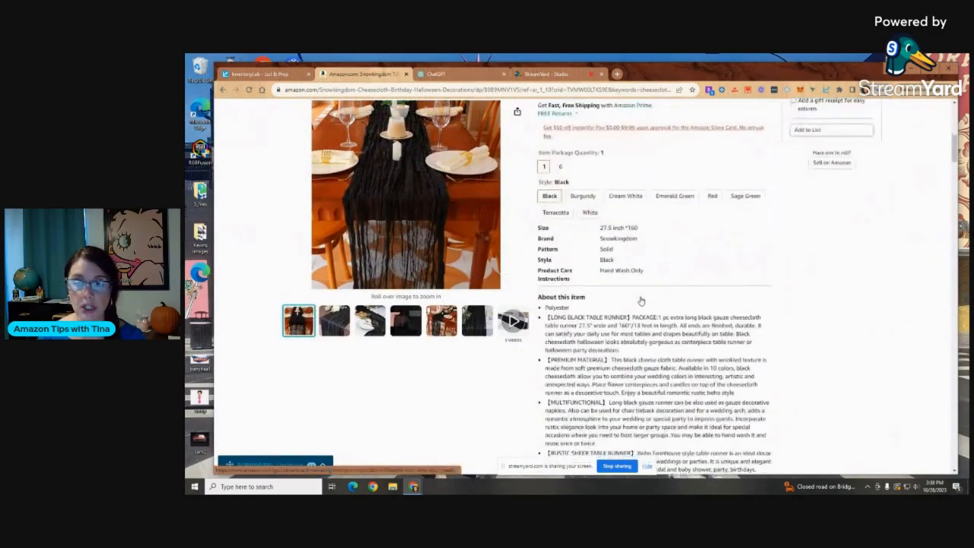
{"action": "scroll", "scroll_direction": "down", "scroll_amount": 3}
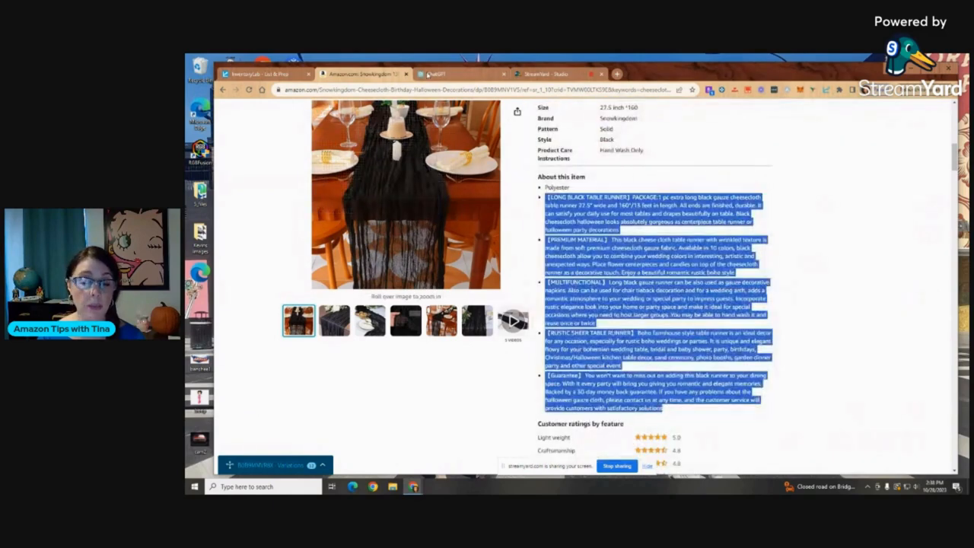
{"action": "left_click", "coordinate": [439, 73]}
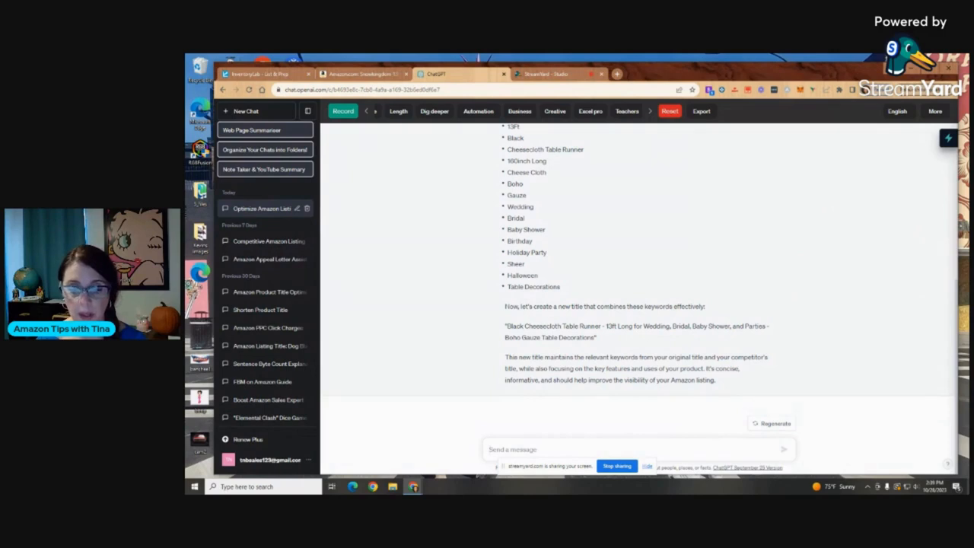
Compose a request to rewrite the bullet points with titled openings and fun party humor.
{"action": "type", "text": "I would like you to r"}
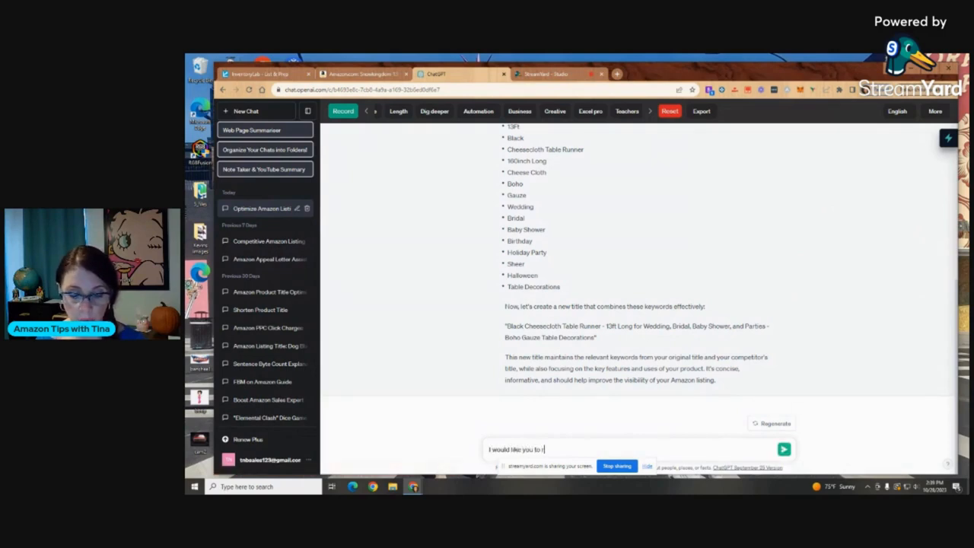
{"action": "type", "text": "ewrite these bullet"}
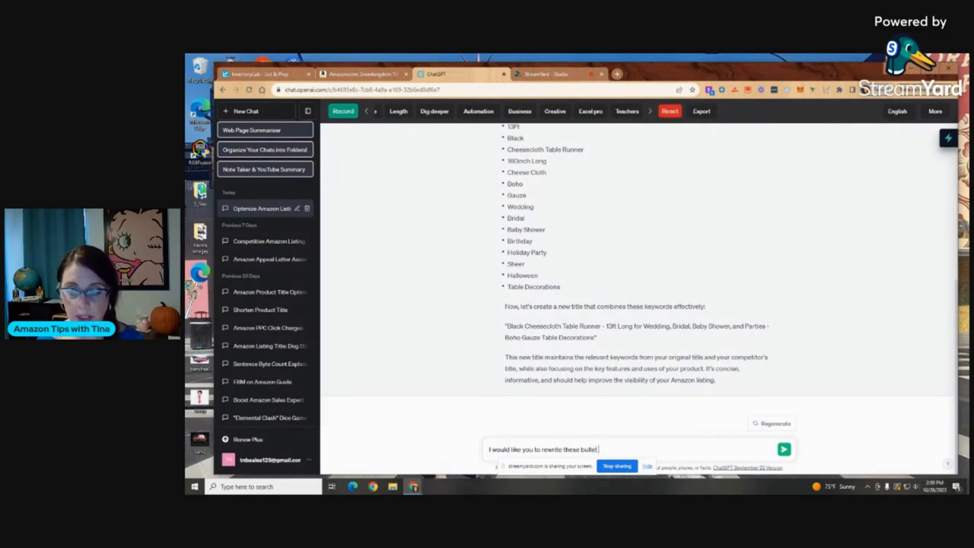
{"action": "type", "text": "points to"}
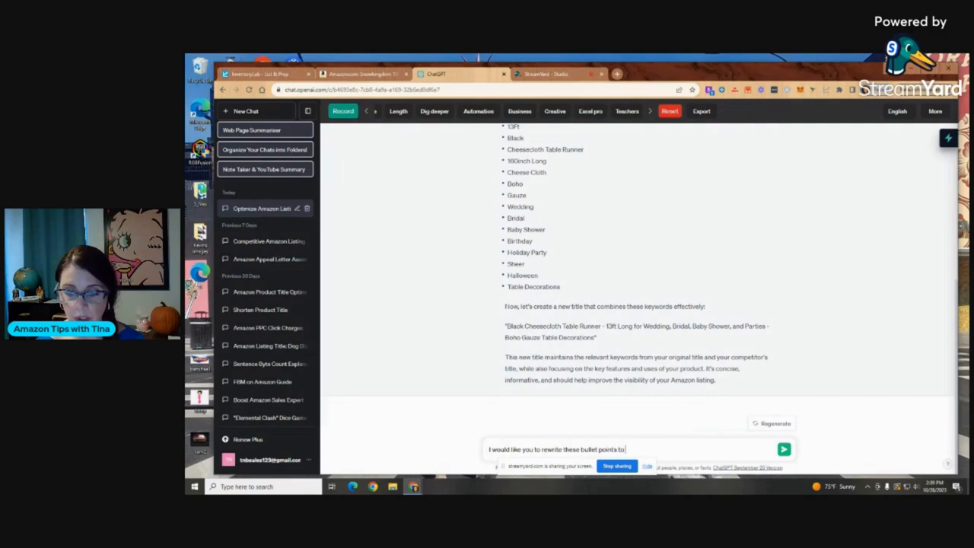
{"action": "type", "text": "have a better titled start at each bulle"}
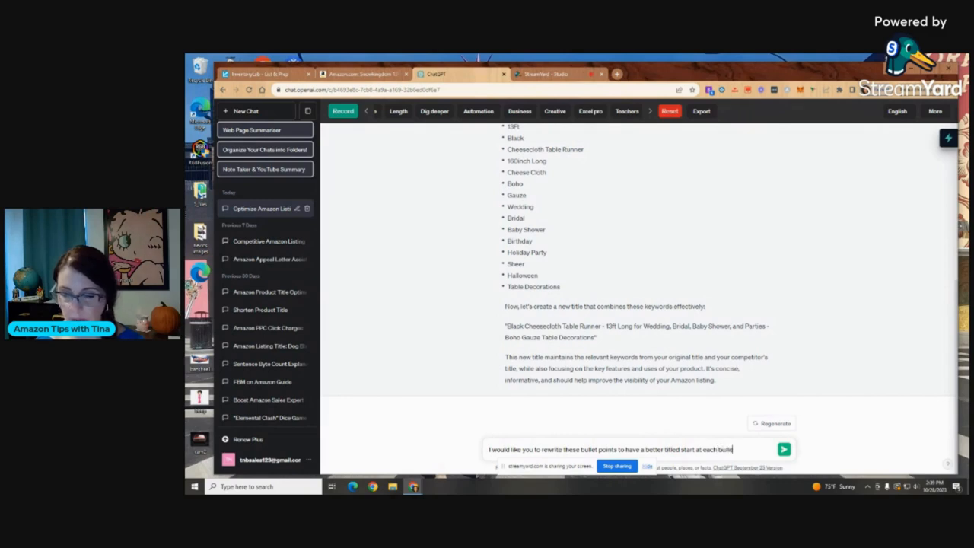
{"action": "type", "text": "and I would"}
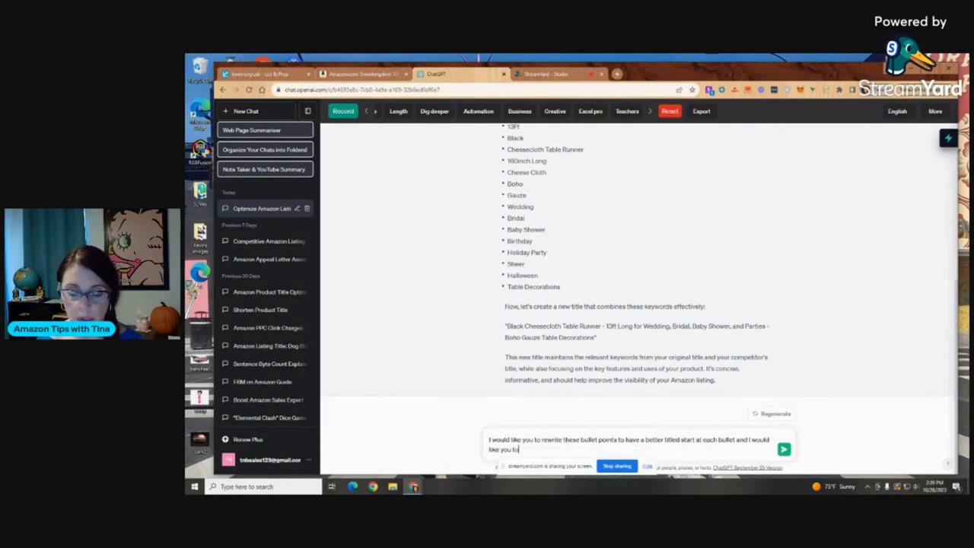
{"action": "type", "text": "also add a touch o"}
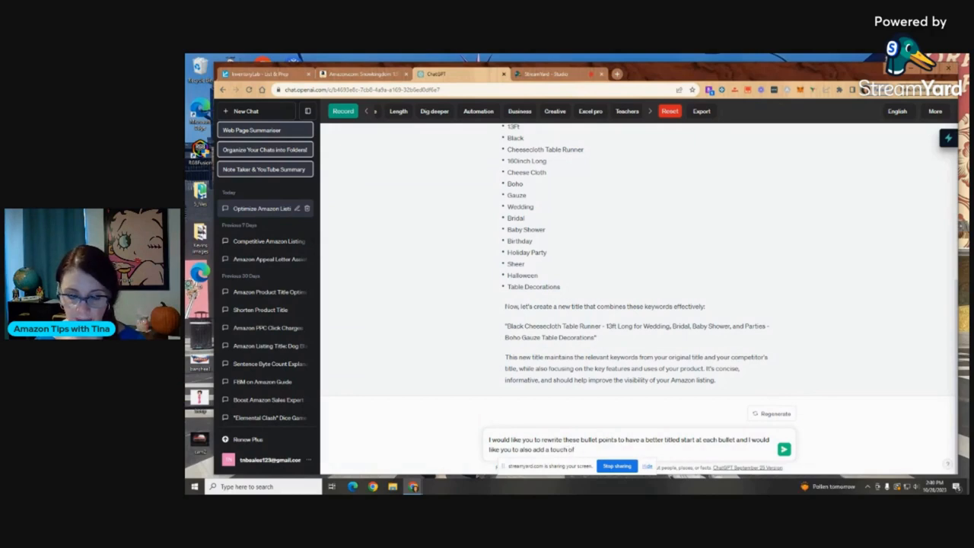
{"action": "type", "text": "fun"}
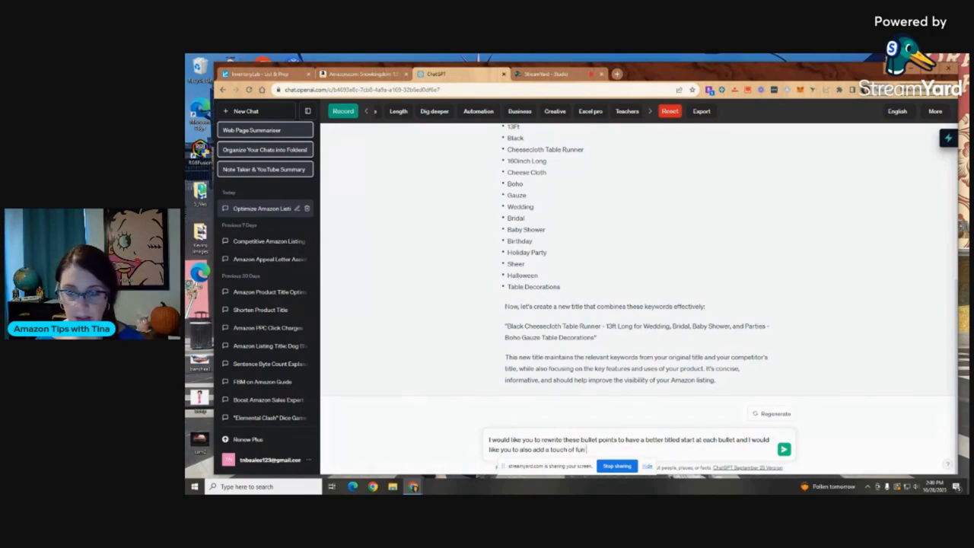
{"action": "type", "text": "part"}
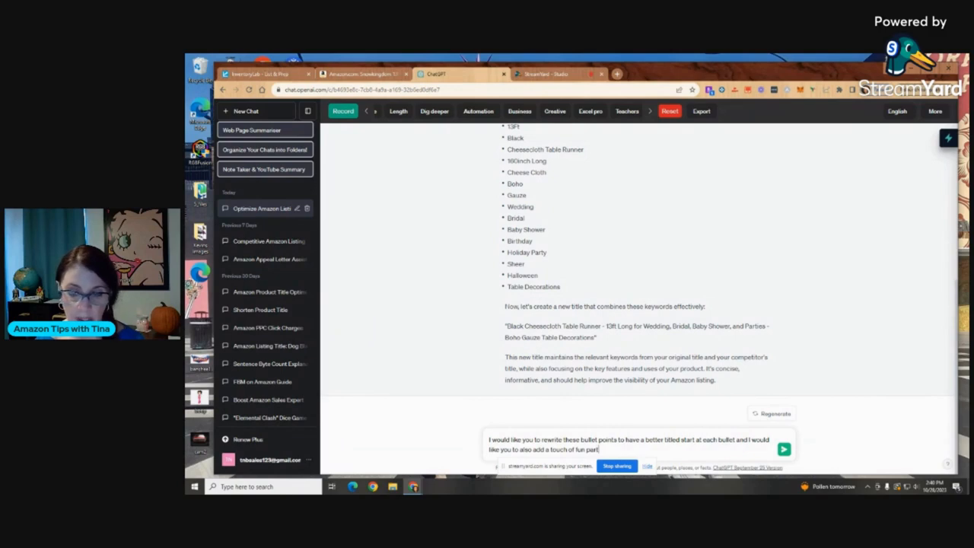
{"action": "type", "text": "humor to add personality to each bullet point."}
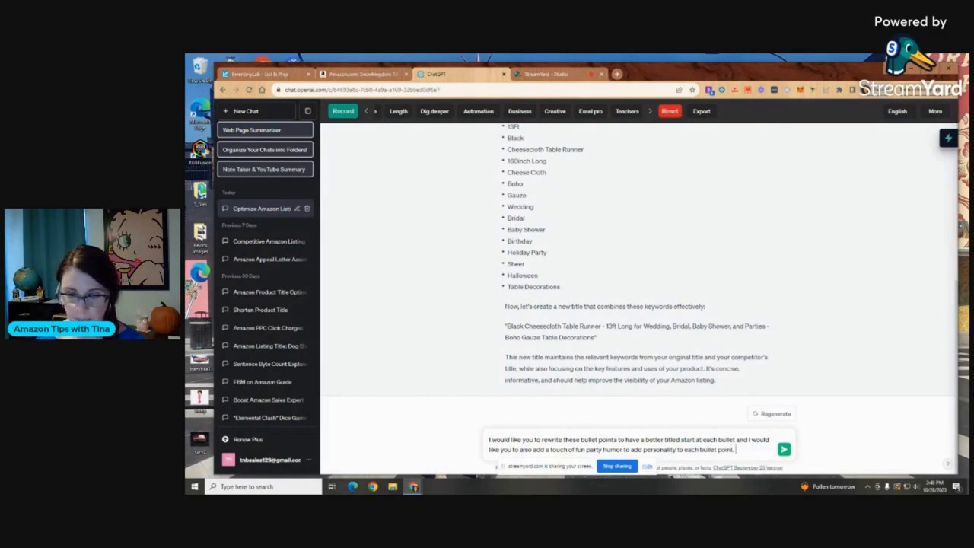
Finish the prompt, keeping features strong, and paste in the Amazon bullet points.
{"action": "type", "text": "Keeping in"}
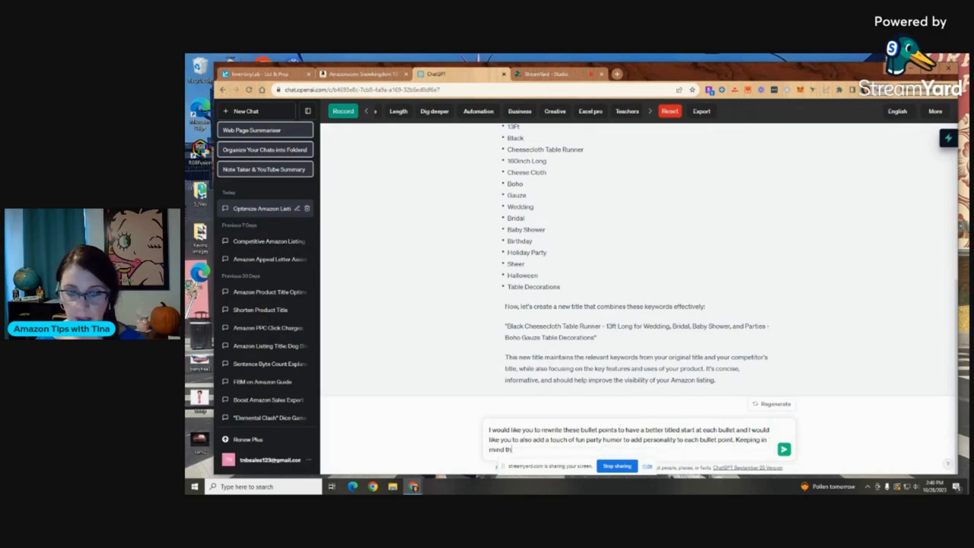
{"action": "type", "text": "strong"}
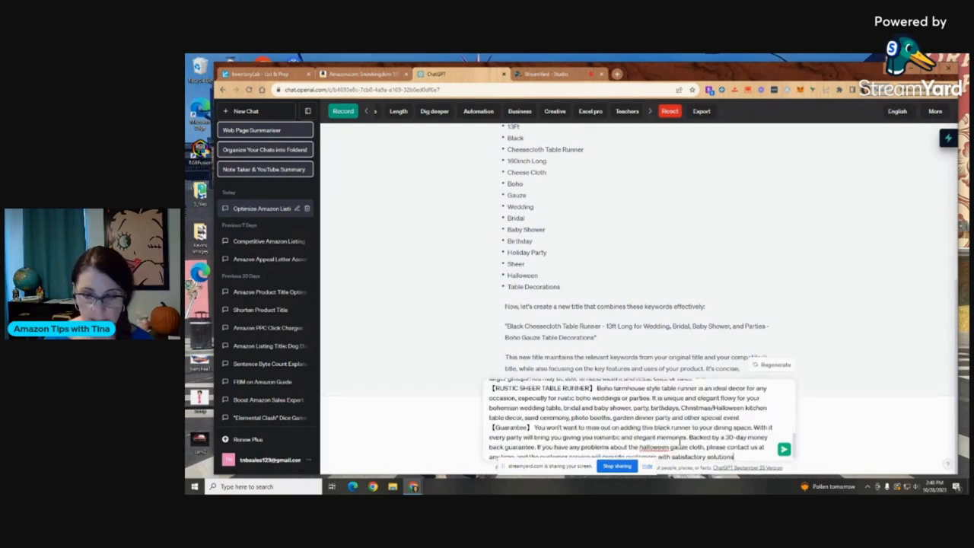
{"action": "mouse_move", "coordinate": [805, 447]}
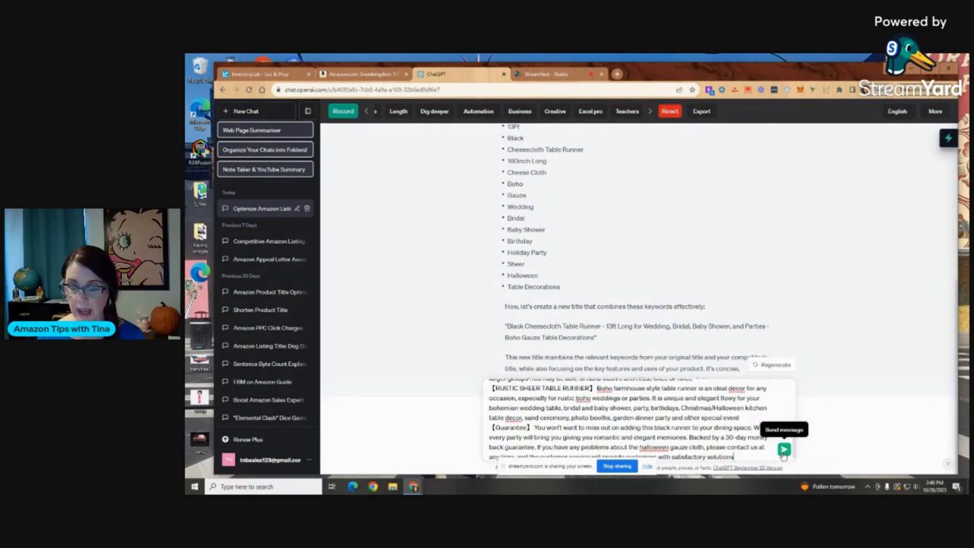
Send the rewrite request and review the catchy titled bullets like 'Black Beauty for Every Table!'.
{"action": "left_click", "coordinate": [804, 447]}
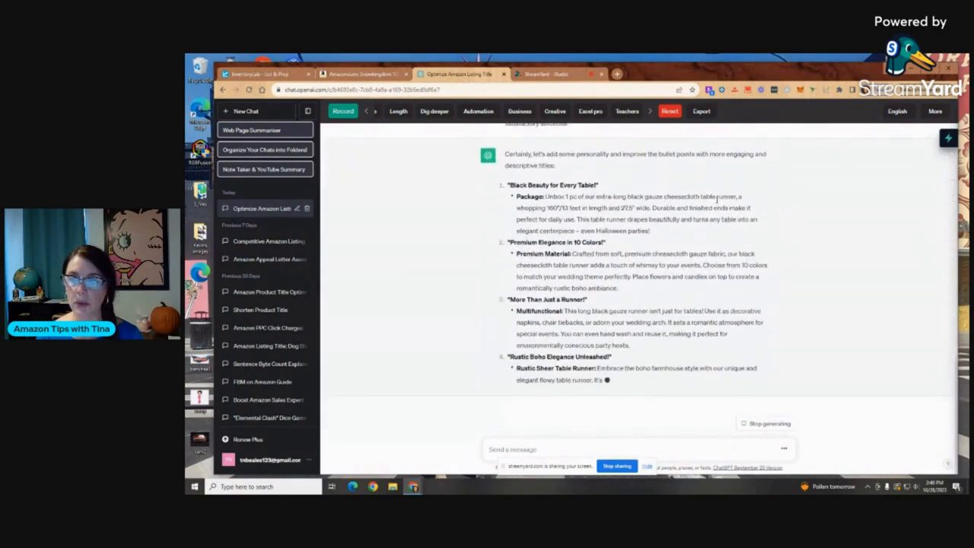
{"action": "scroll", "scroll_direction": "down", "scroll_amount": 3}
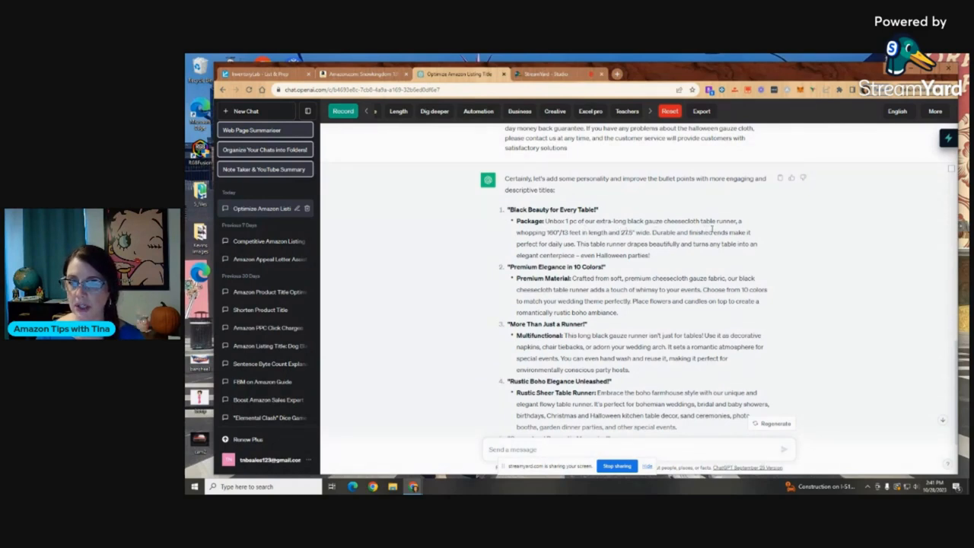
{"action": "mouse_move", "coordinate": [545, 252]}
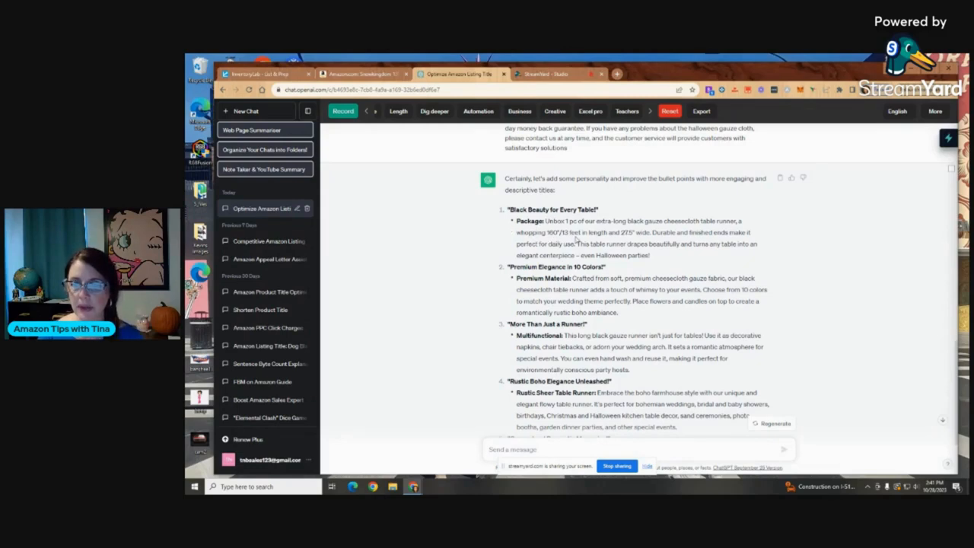
{"action": "mouse_move", "coordinate": [666, 231]}
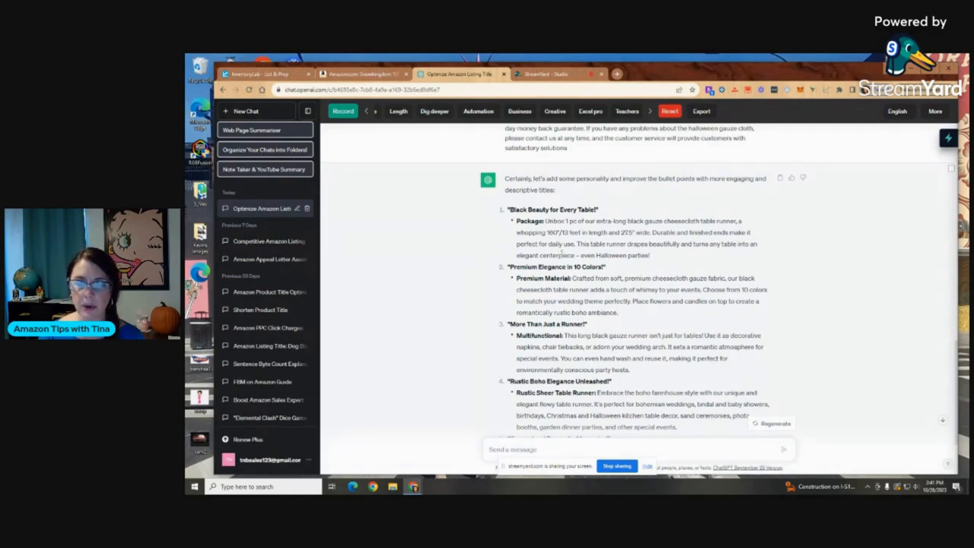
{"action": "mouse_move", "coordinate": [676, 257]}
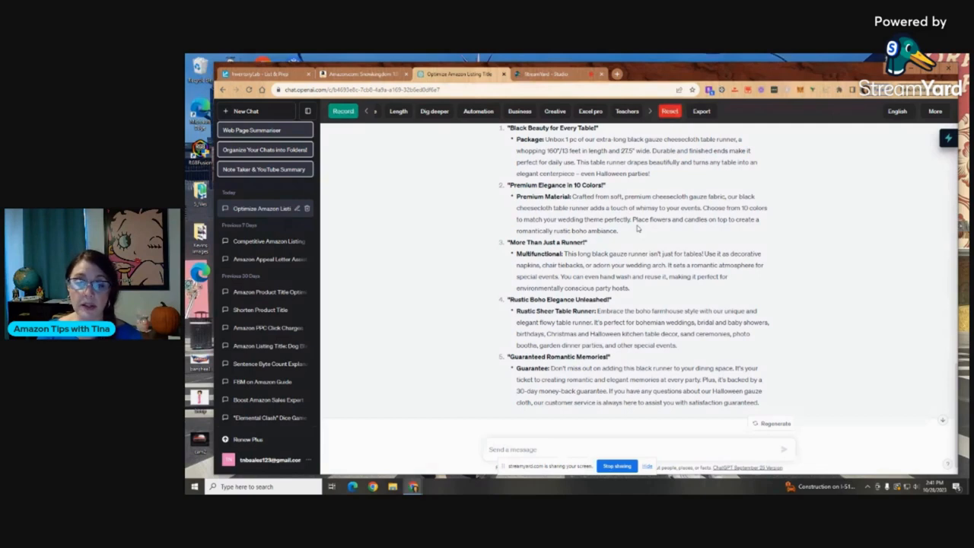
{"action": "mouse_move", "coordinate": [632, 225]}
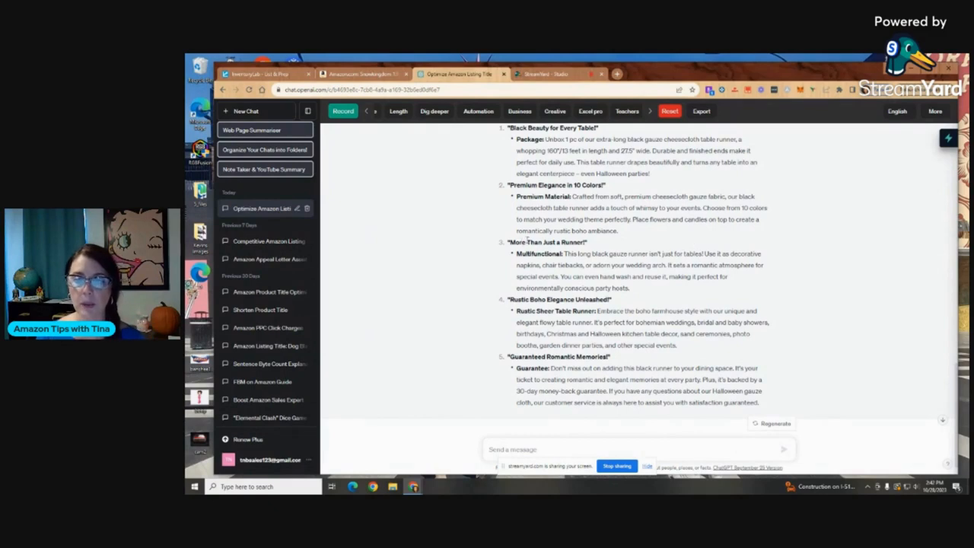
Request shorter bullets keeping key features, retoned for wedding planners, and send it.
{"action": "scroll", "scroll_direction": "down", "scroll_amount": 3}
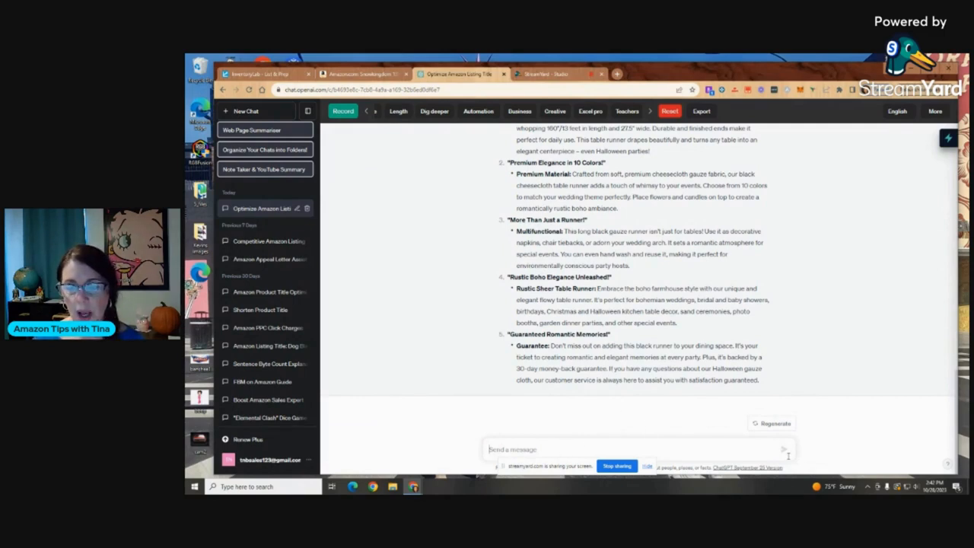
{"action": "type", "text": "I would like you to shorten these bullet"}
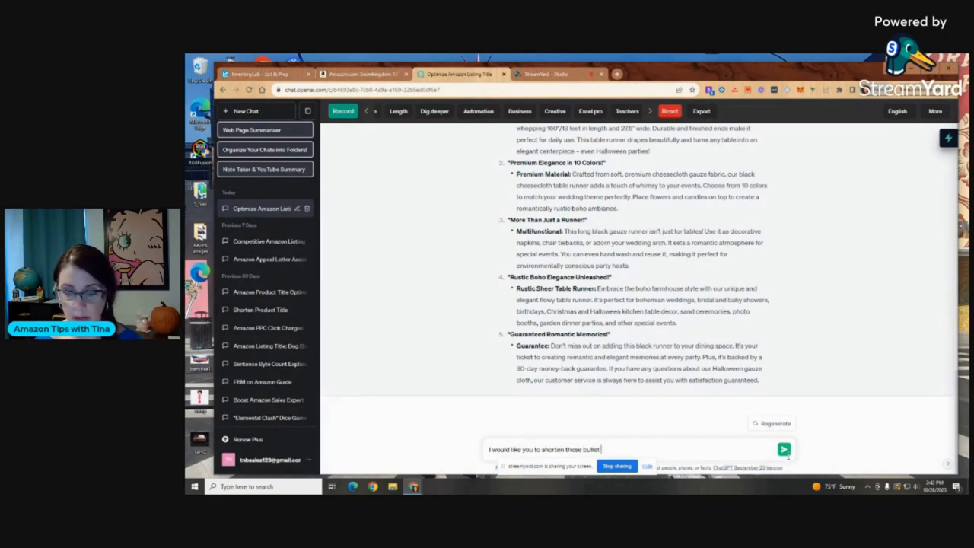
{"action": "type", "text": "points"}
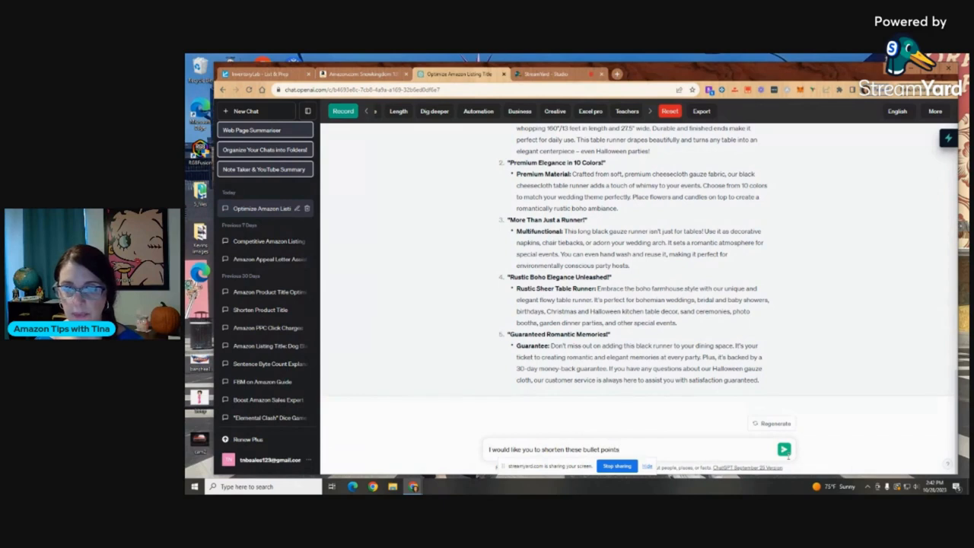
{"action": "type", "text": "bu"}
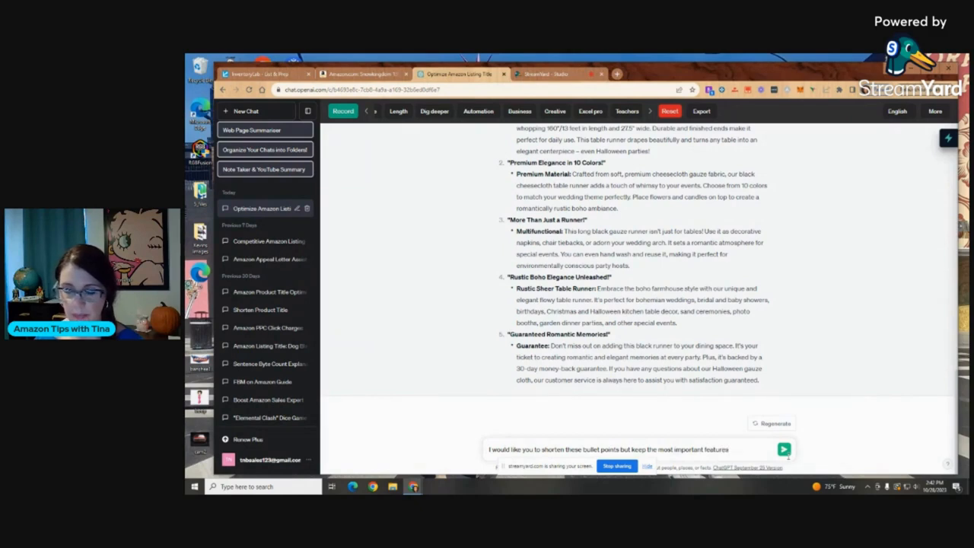
{"action": "type", "text": "andd"}
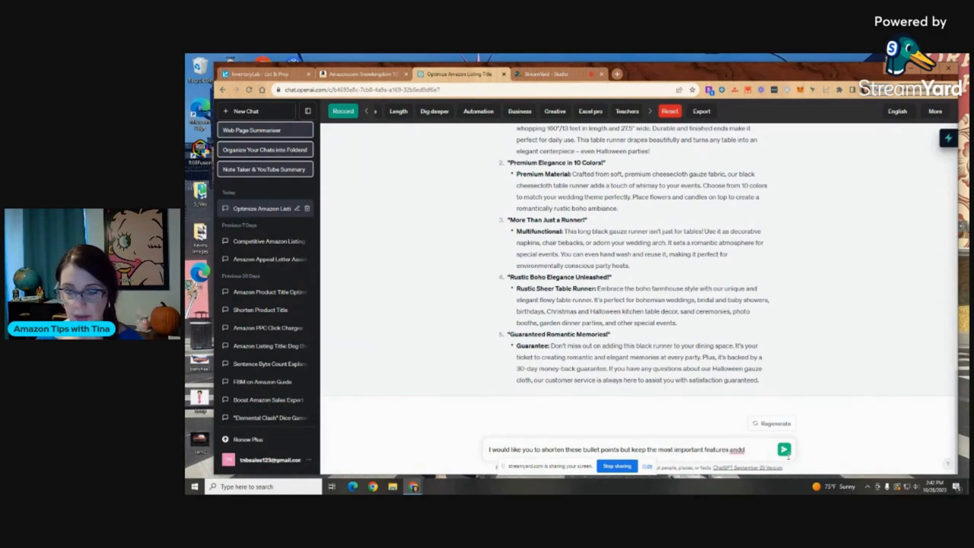
{"action": "type", "text": "change the"}
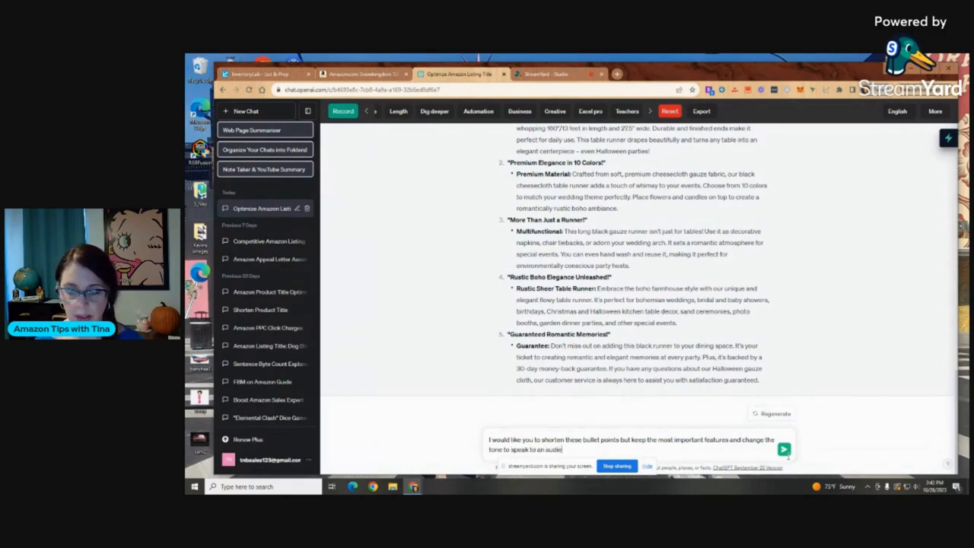
{"action": "type", "text": "of"}
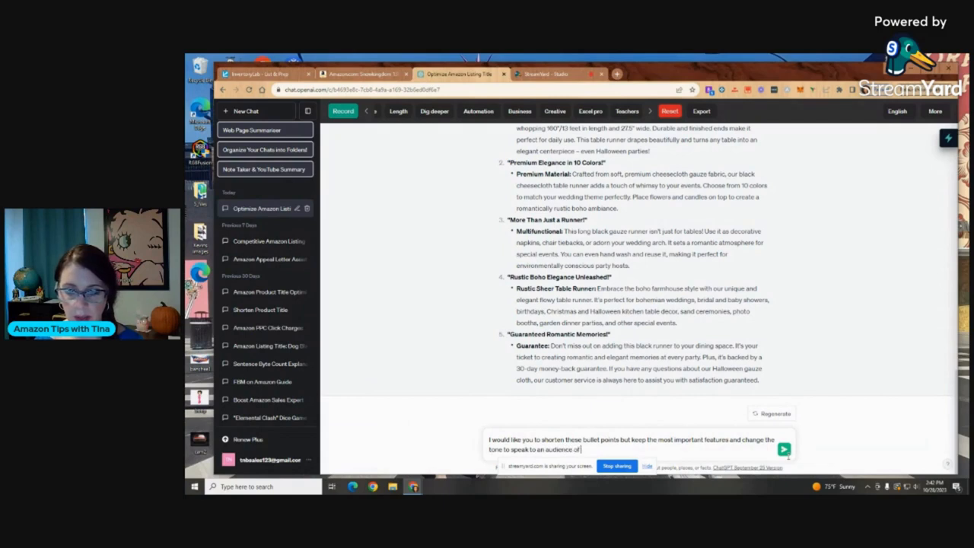
{"action": "type", "text": "wedding"}
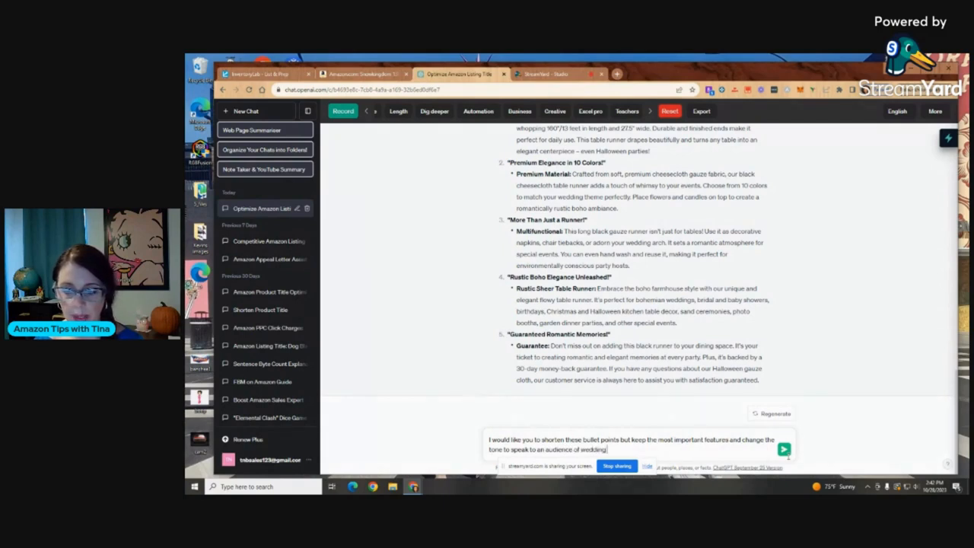
{"action": "type", "text": "planners"}
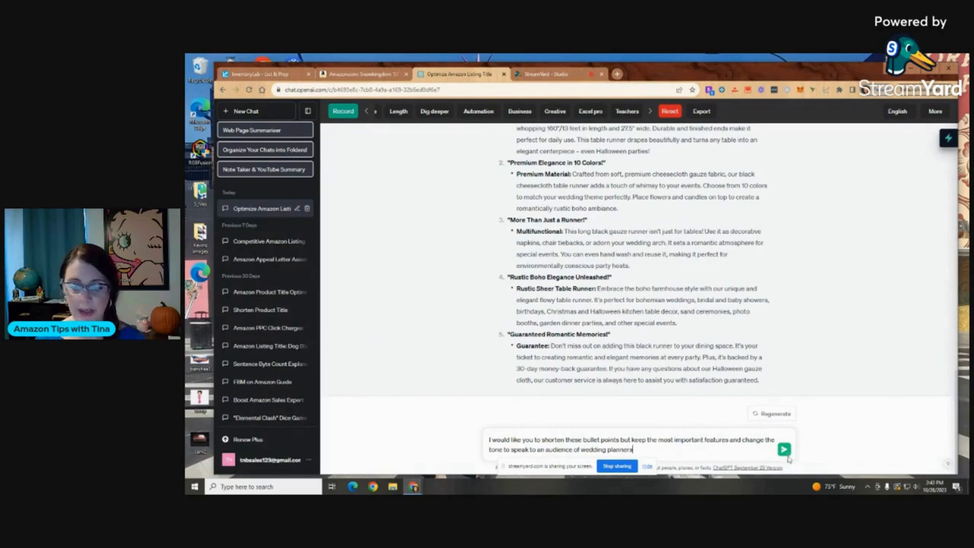
{"action": "left_click", "coordinate": [783, 447]}
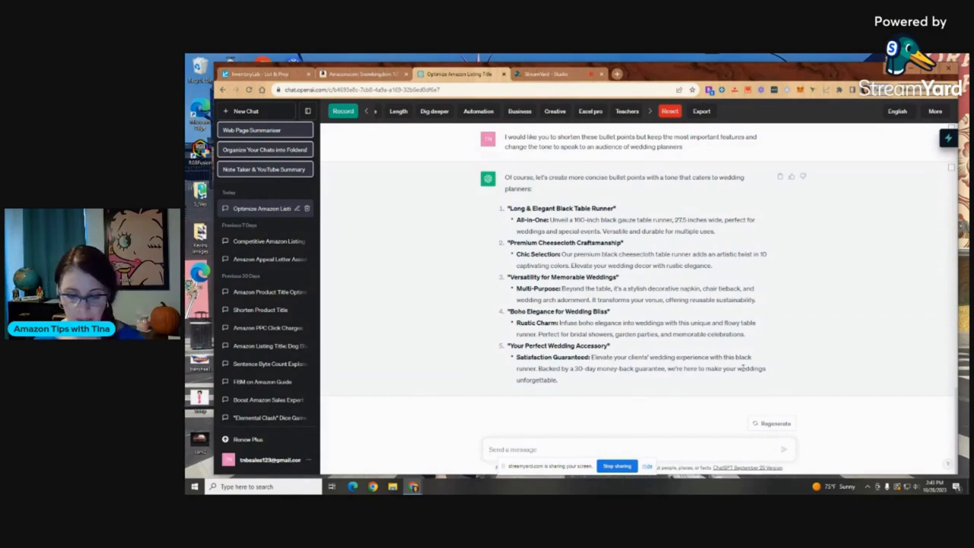
Request the bullets rewritten for a country-western-themed shopper and send it.
{"action": "type", "text": "Now"}
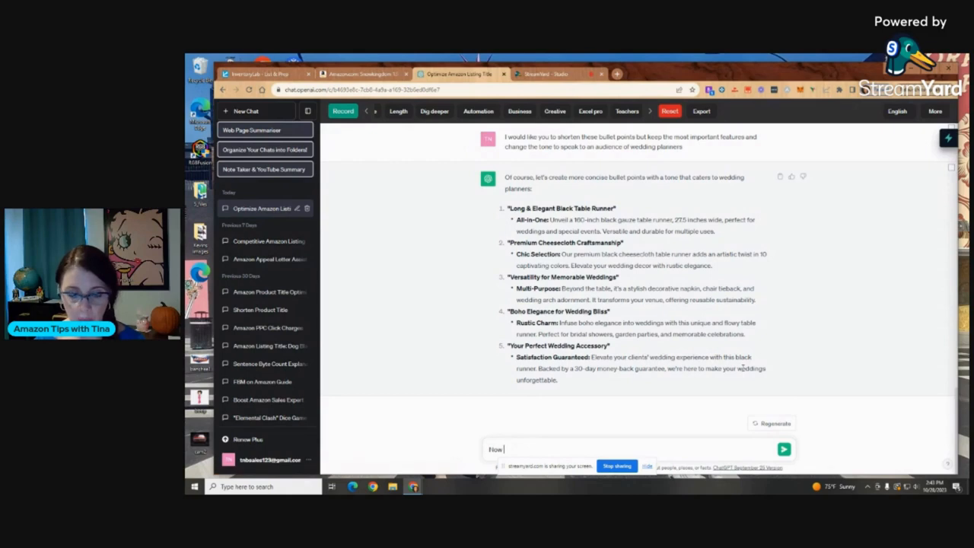
{"action": "type", "text": "write"}
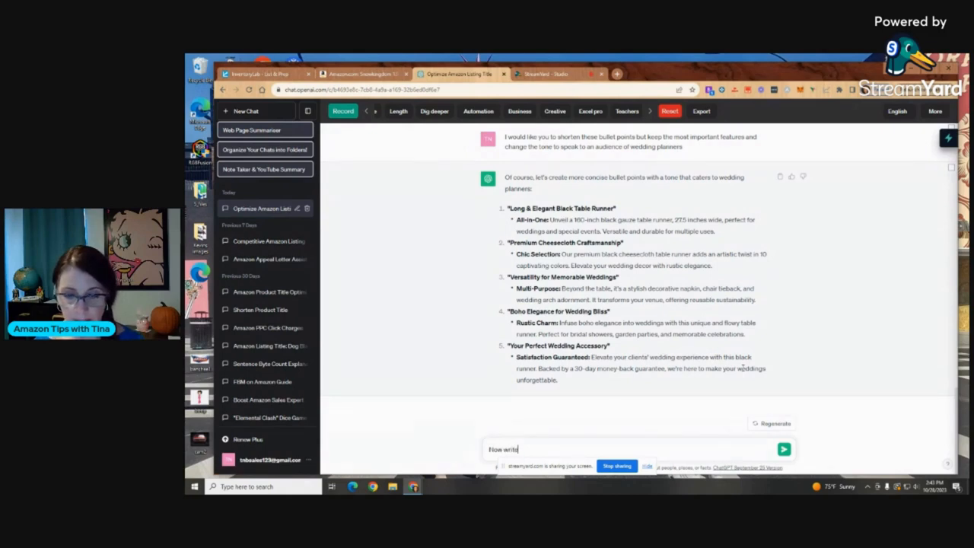
{"action": "type", "text": "these to a country w"}
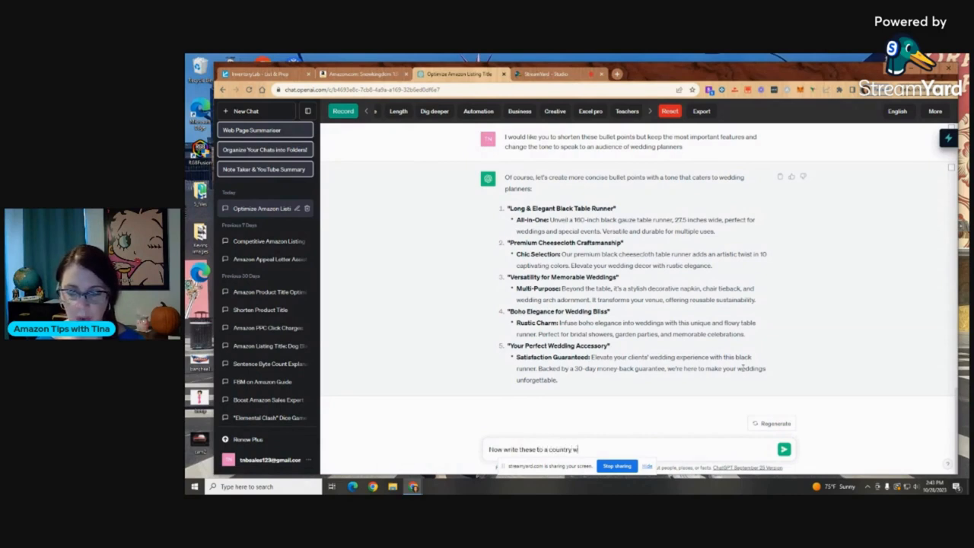
{"action": "type", "text": "estern"}
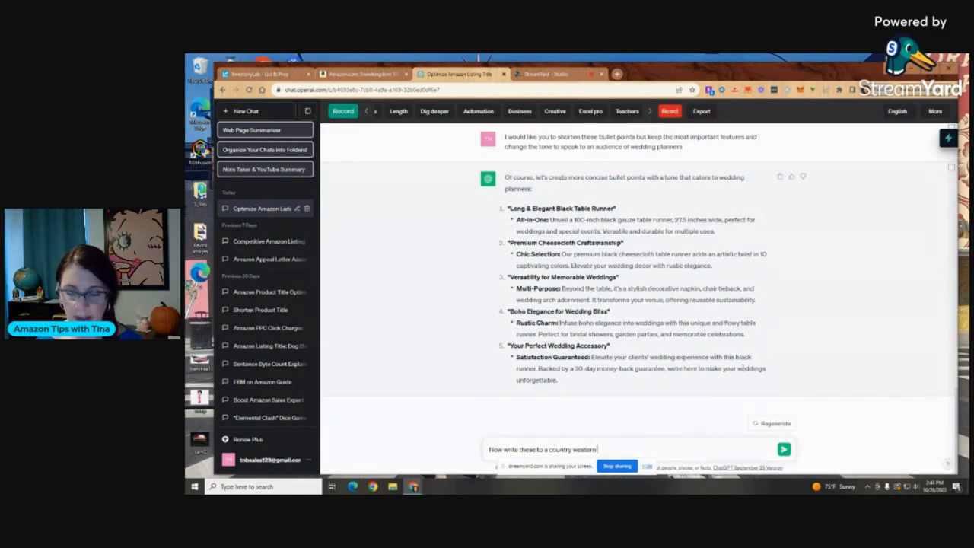
{"action": "type", "text": "themed"}
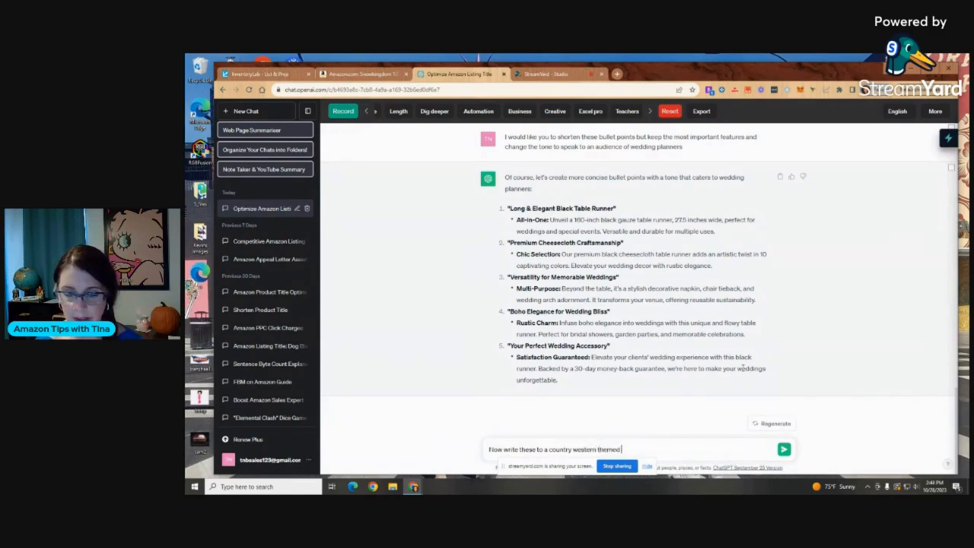
{"action": "type", "text": "sh"}
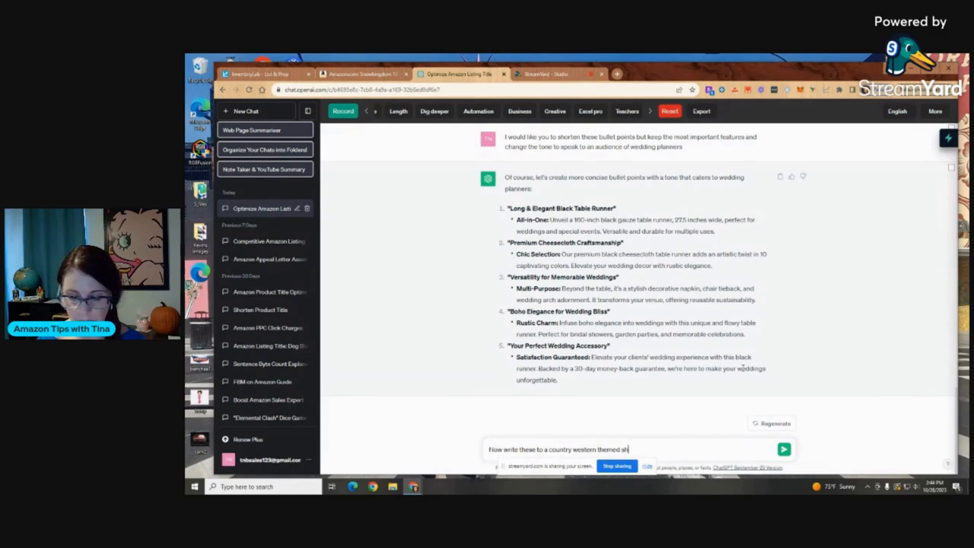
{"action": "left_click", "coordinate": [783, 449]}
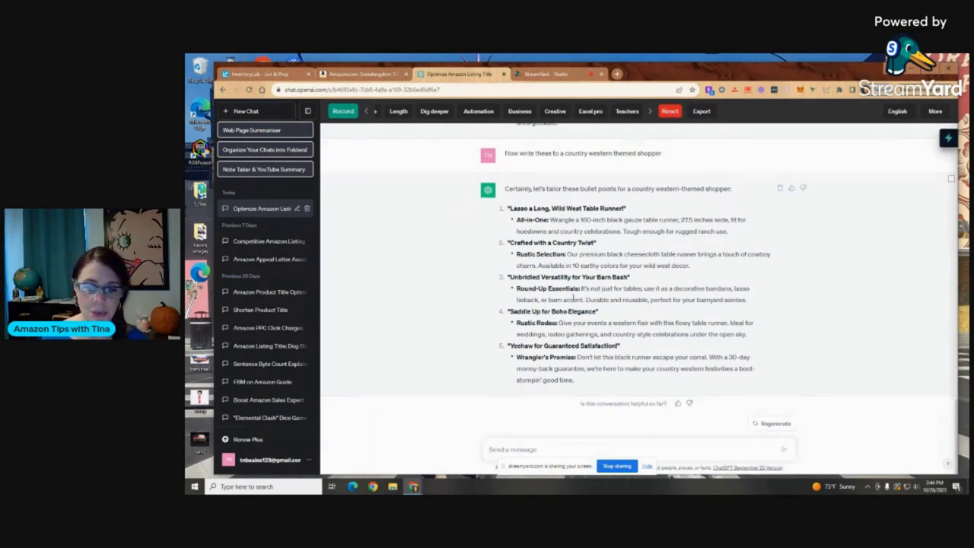
{"action": "mouse_move", "coordinate": [800, 341]}
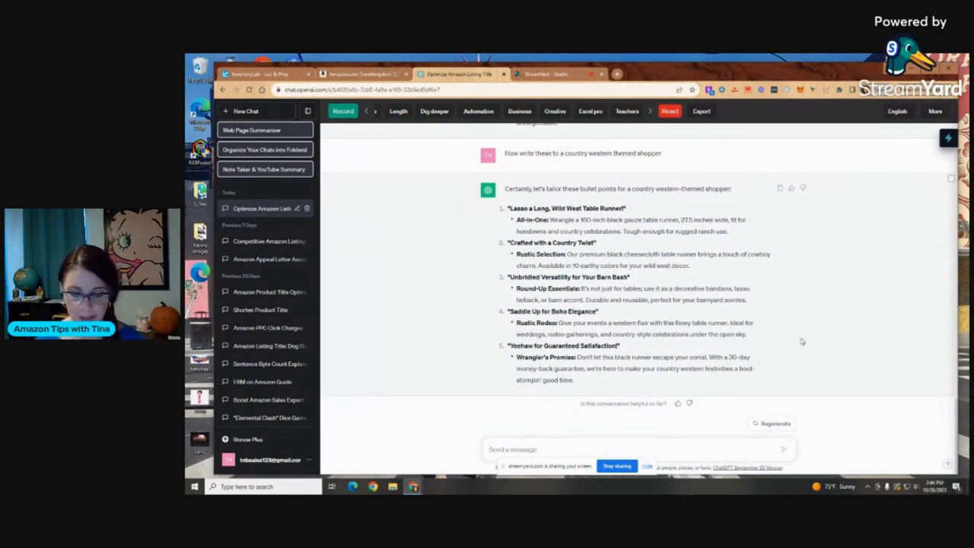
Request new back-end search terms, not yet used in the title or bullets, that customers might search.
{"action": "type", "text": "given the above information"}
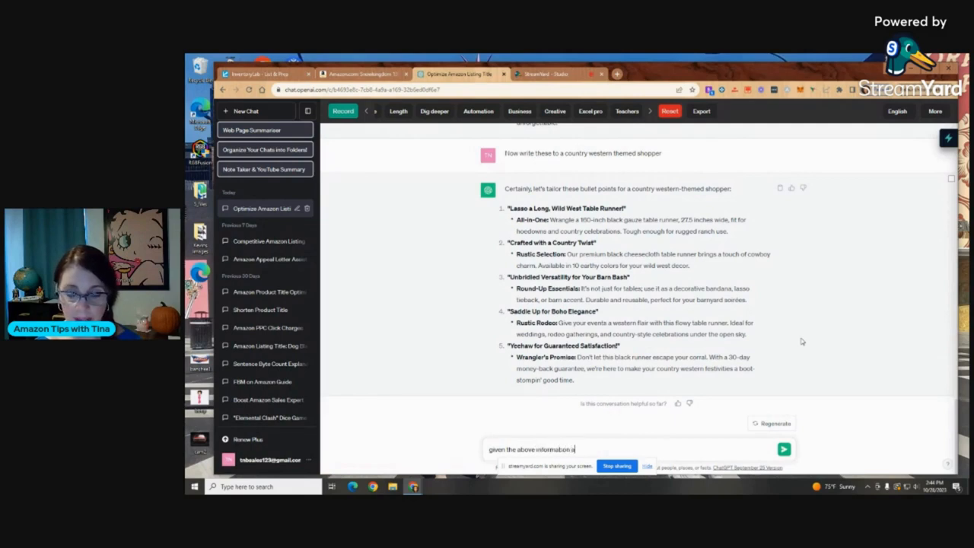
{"action": "type", "text": "and bullet"}
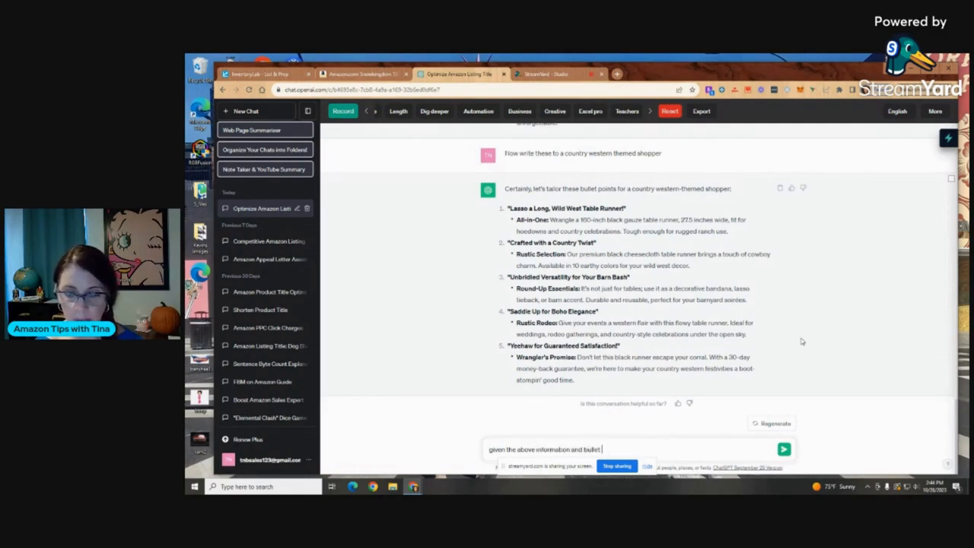
{"action": "type", "text": "point"}
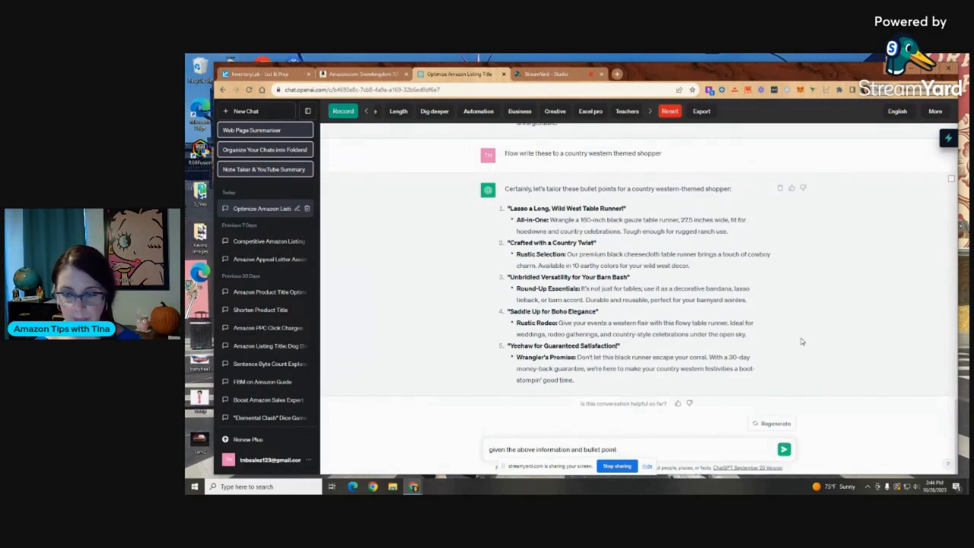
{"action": "type", "text": "s plea"}
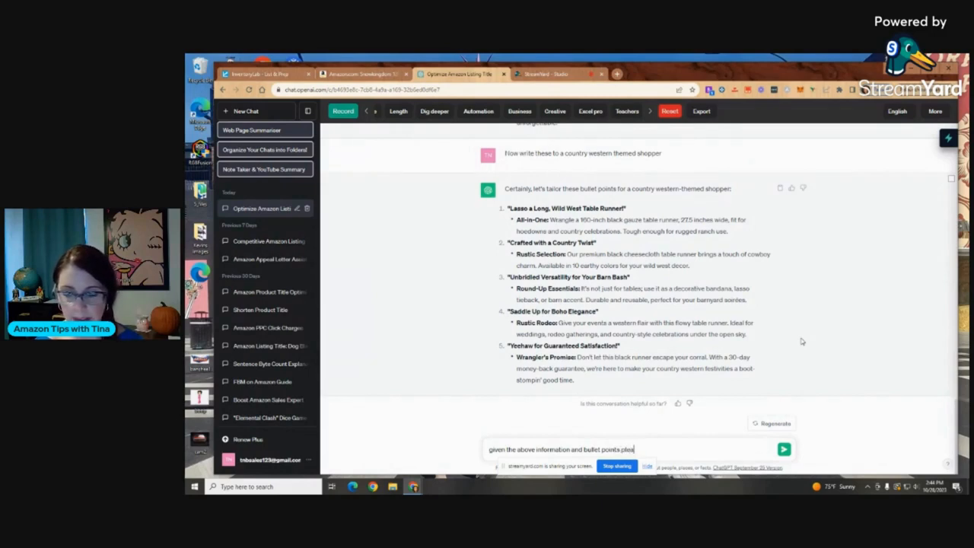
{"action": "type", "text": "se"}
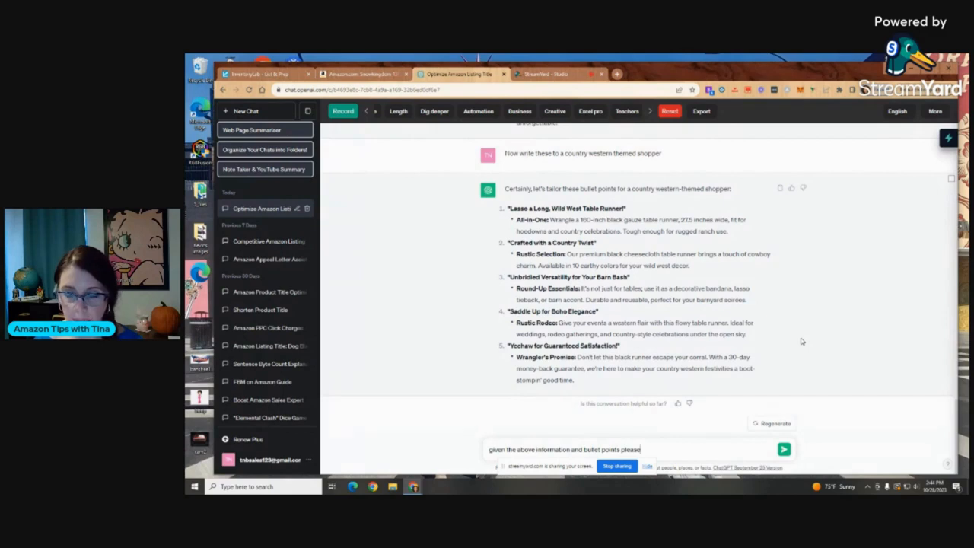
{"action": "type", "text": "give me"}
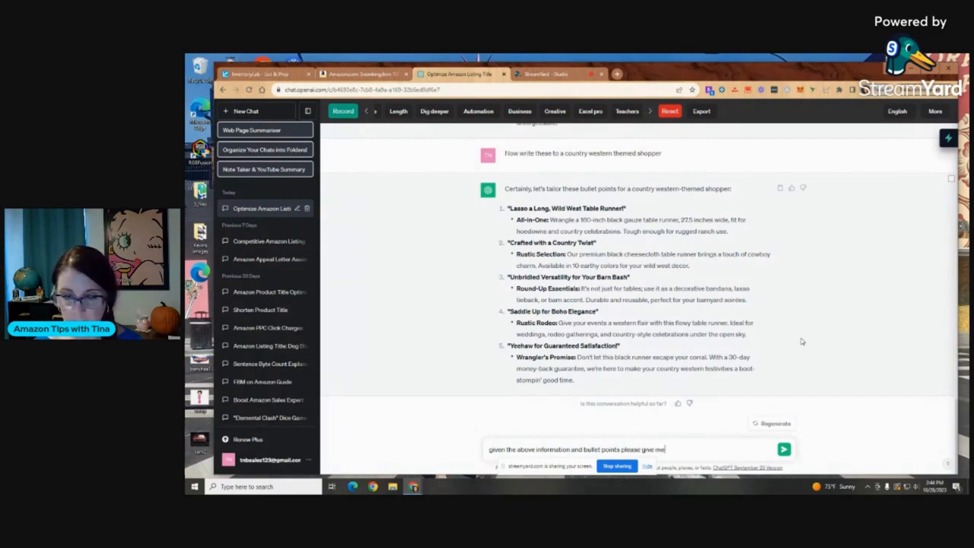
{"action": "type", "text": "search t"}
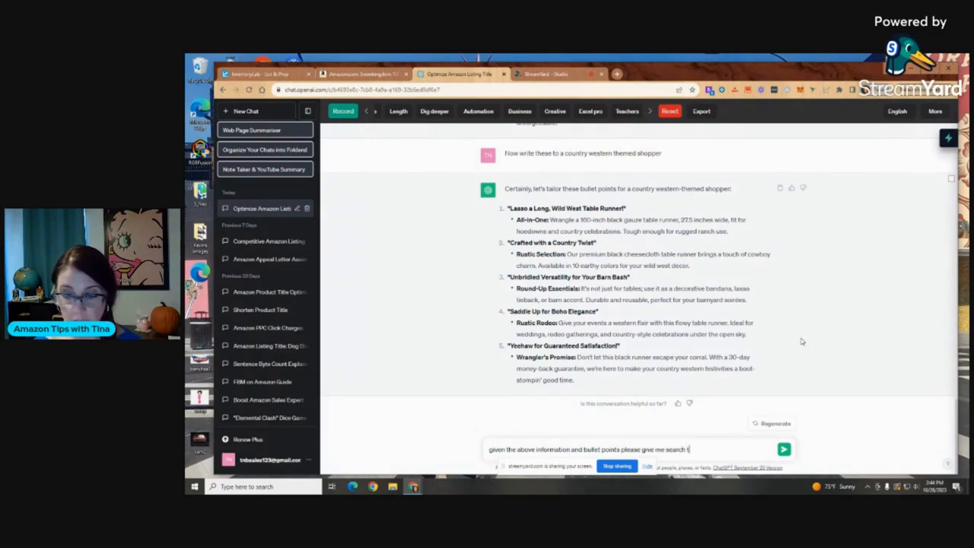
{"action": "type", "text": "r"}
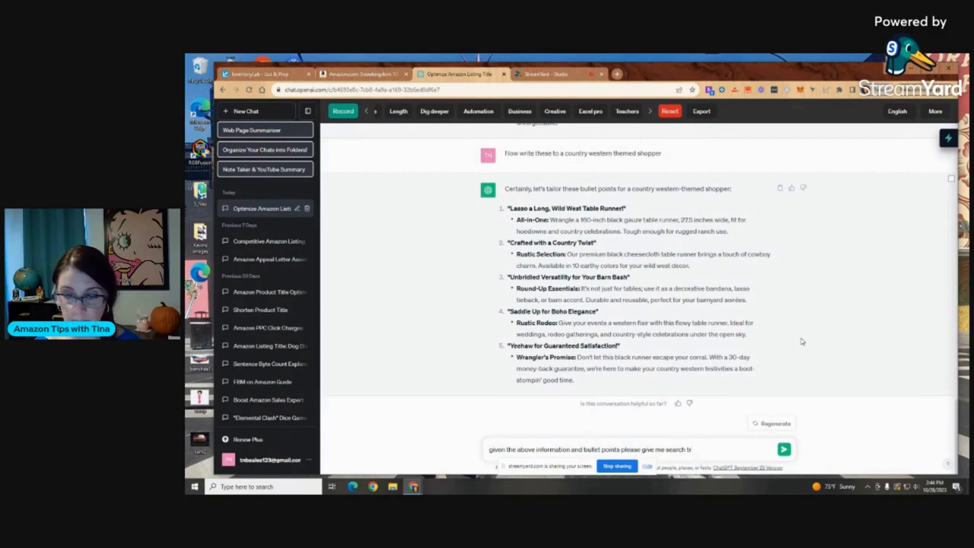
{"action": "type", "text": "erms to use in the back"}
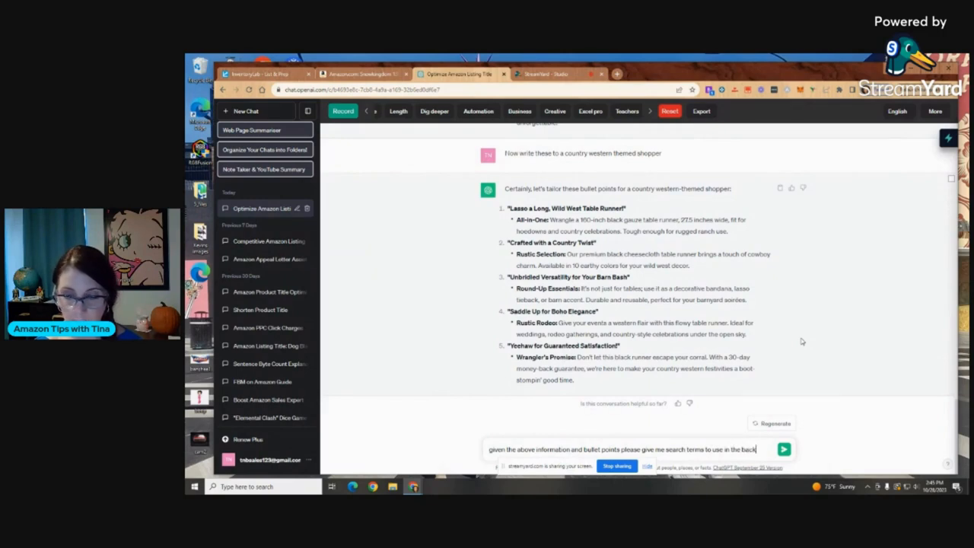
{"action": "type", "text": "end that"}
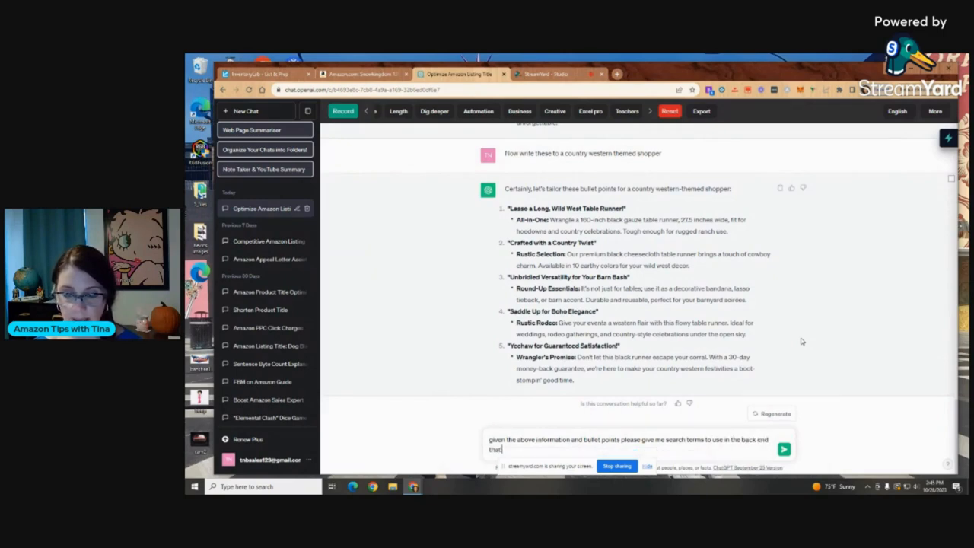
{"action": "type", "text": "I have not used already. Wor"}
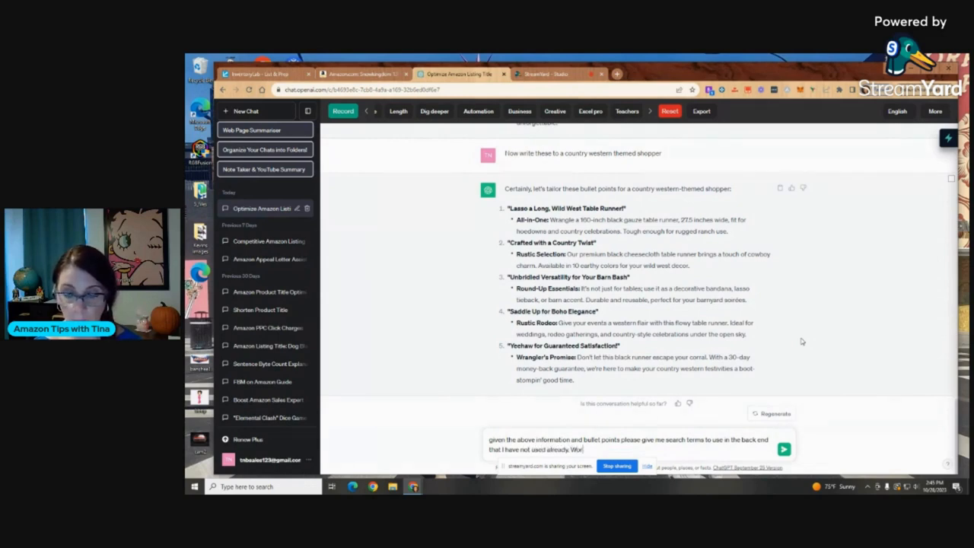
{"action": "type", "text": "ds a customer might type in"}
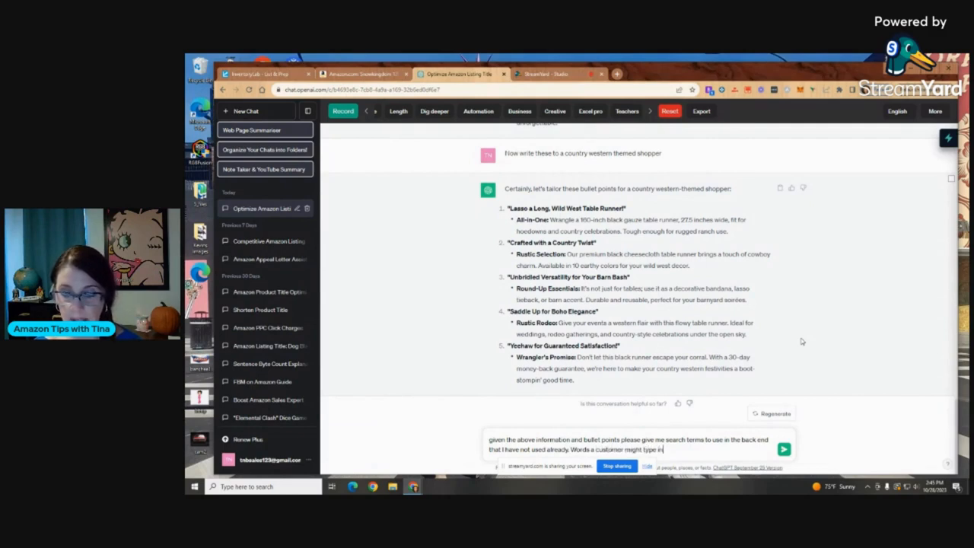
{"action": "type", "text": "that I"}
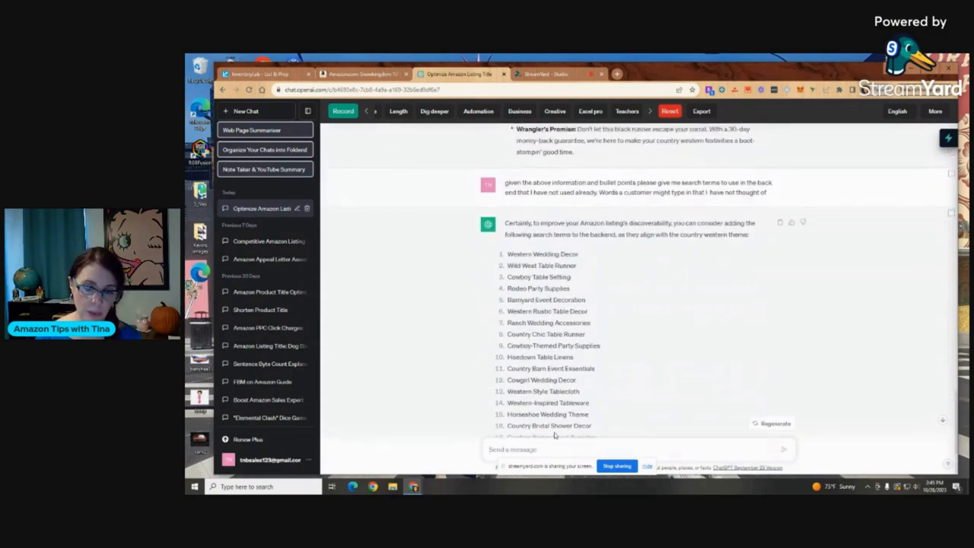
Scroll through the numbered search-term list ending with Country Music Festival Decor.
{"action": "scroll", "scroll_direction": "down", "scroll_amount": 3}
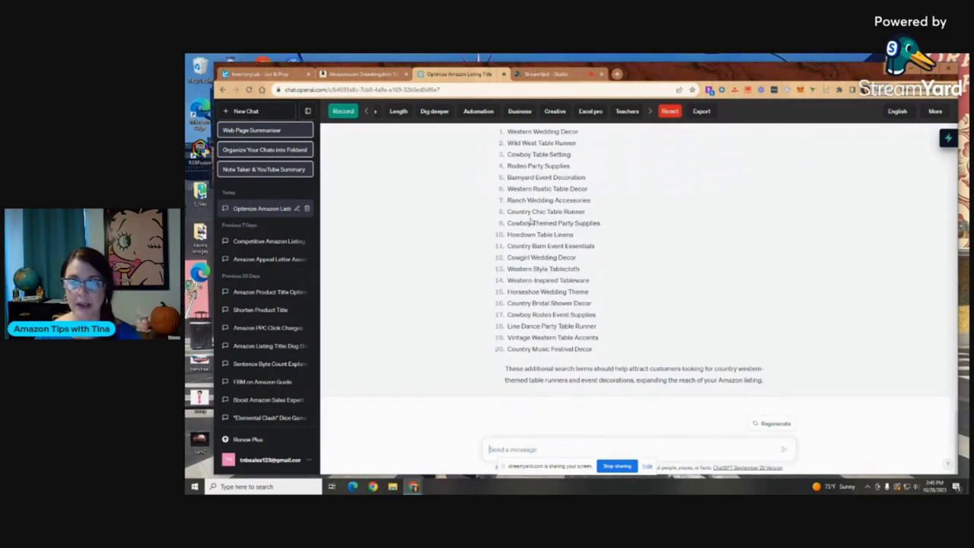
{"action": "mouse_move", "coordinate": [599, 292]}
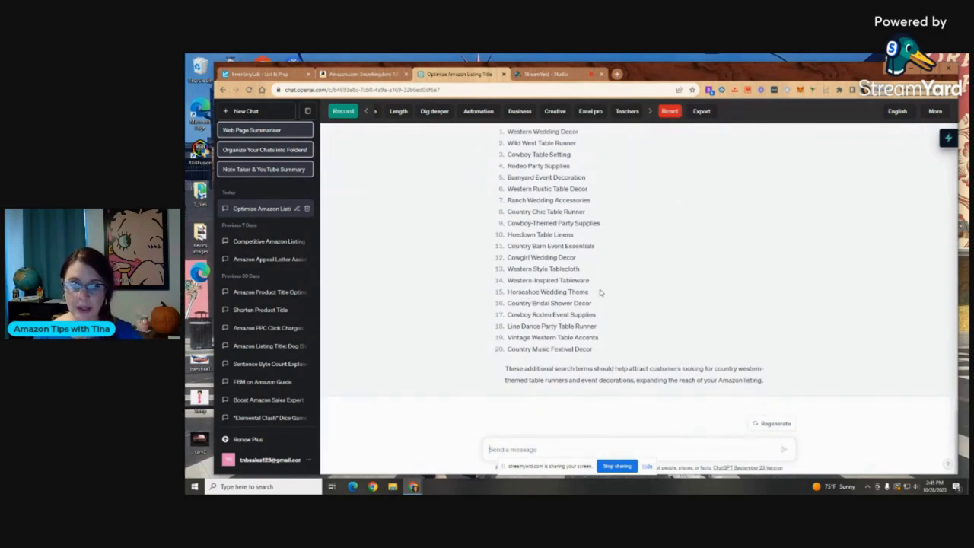
{"action": "mouse_move", "coordinate": [532, 365]}
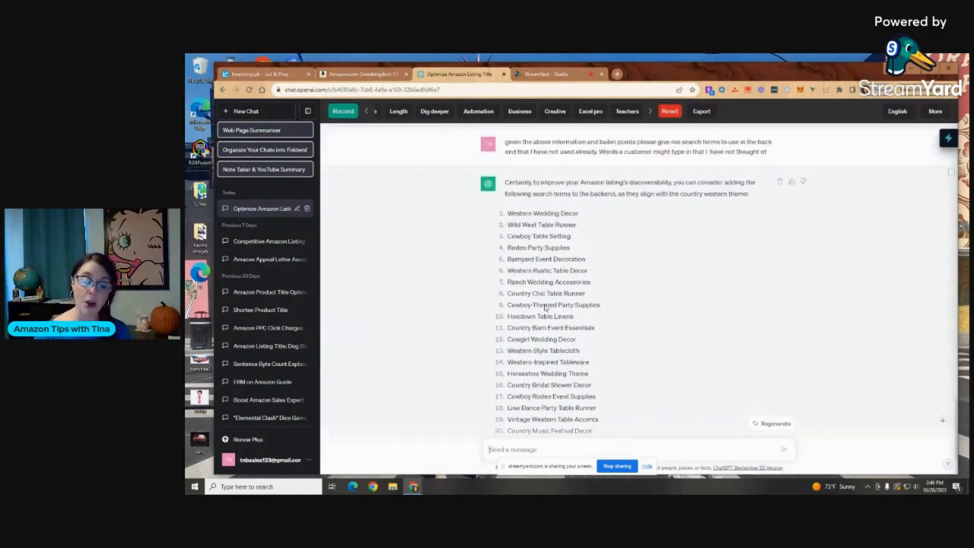
{"action": "scroll", "scroll_direction": "down", "scroll_amount": 3}
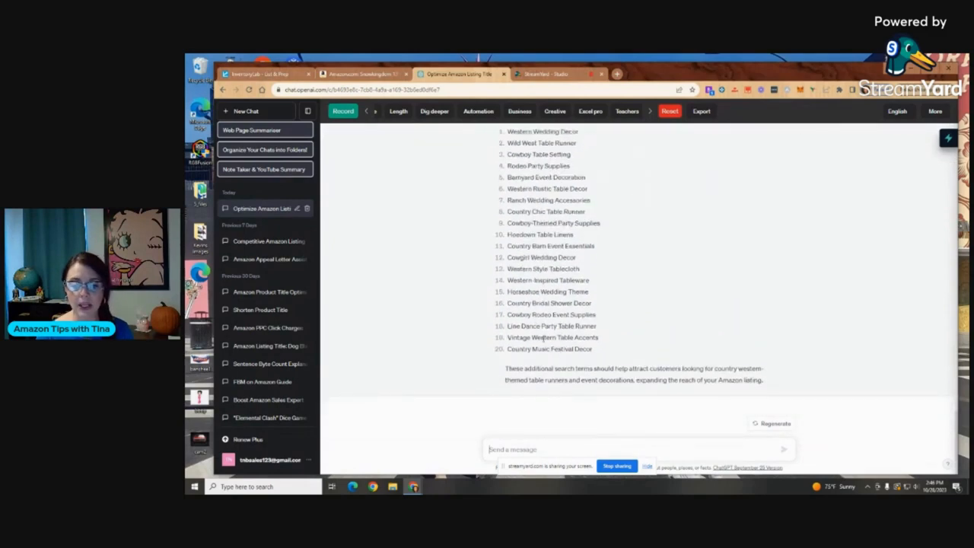